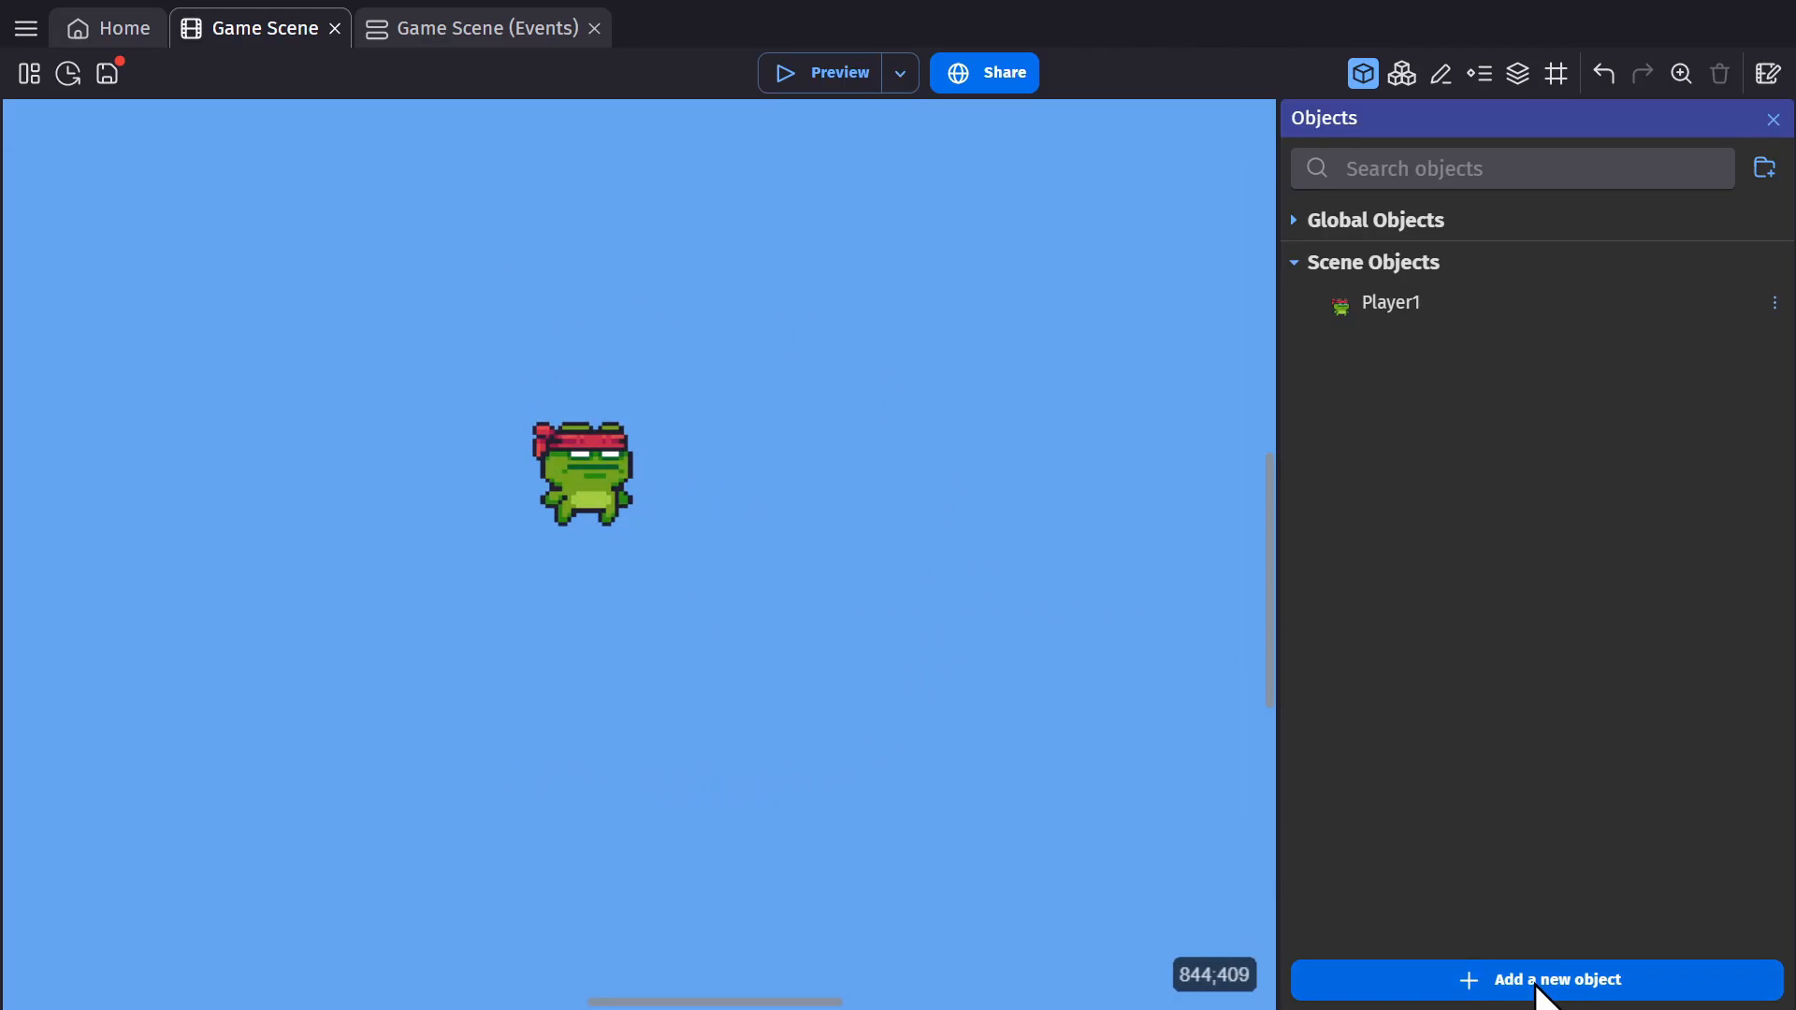
- Add a new Tile map object from scratch and name it 'Level'
left_click(1555, 979)
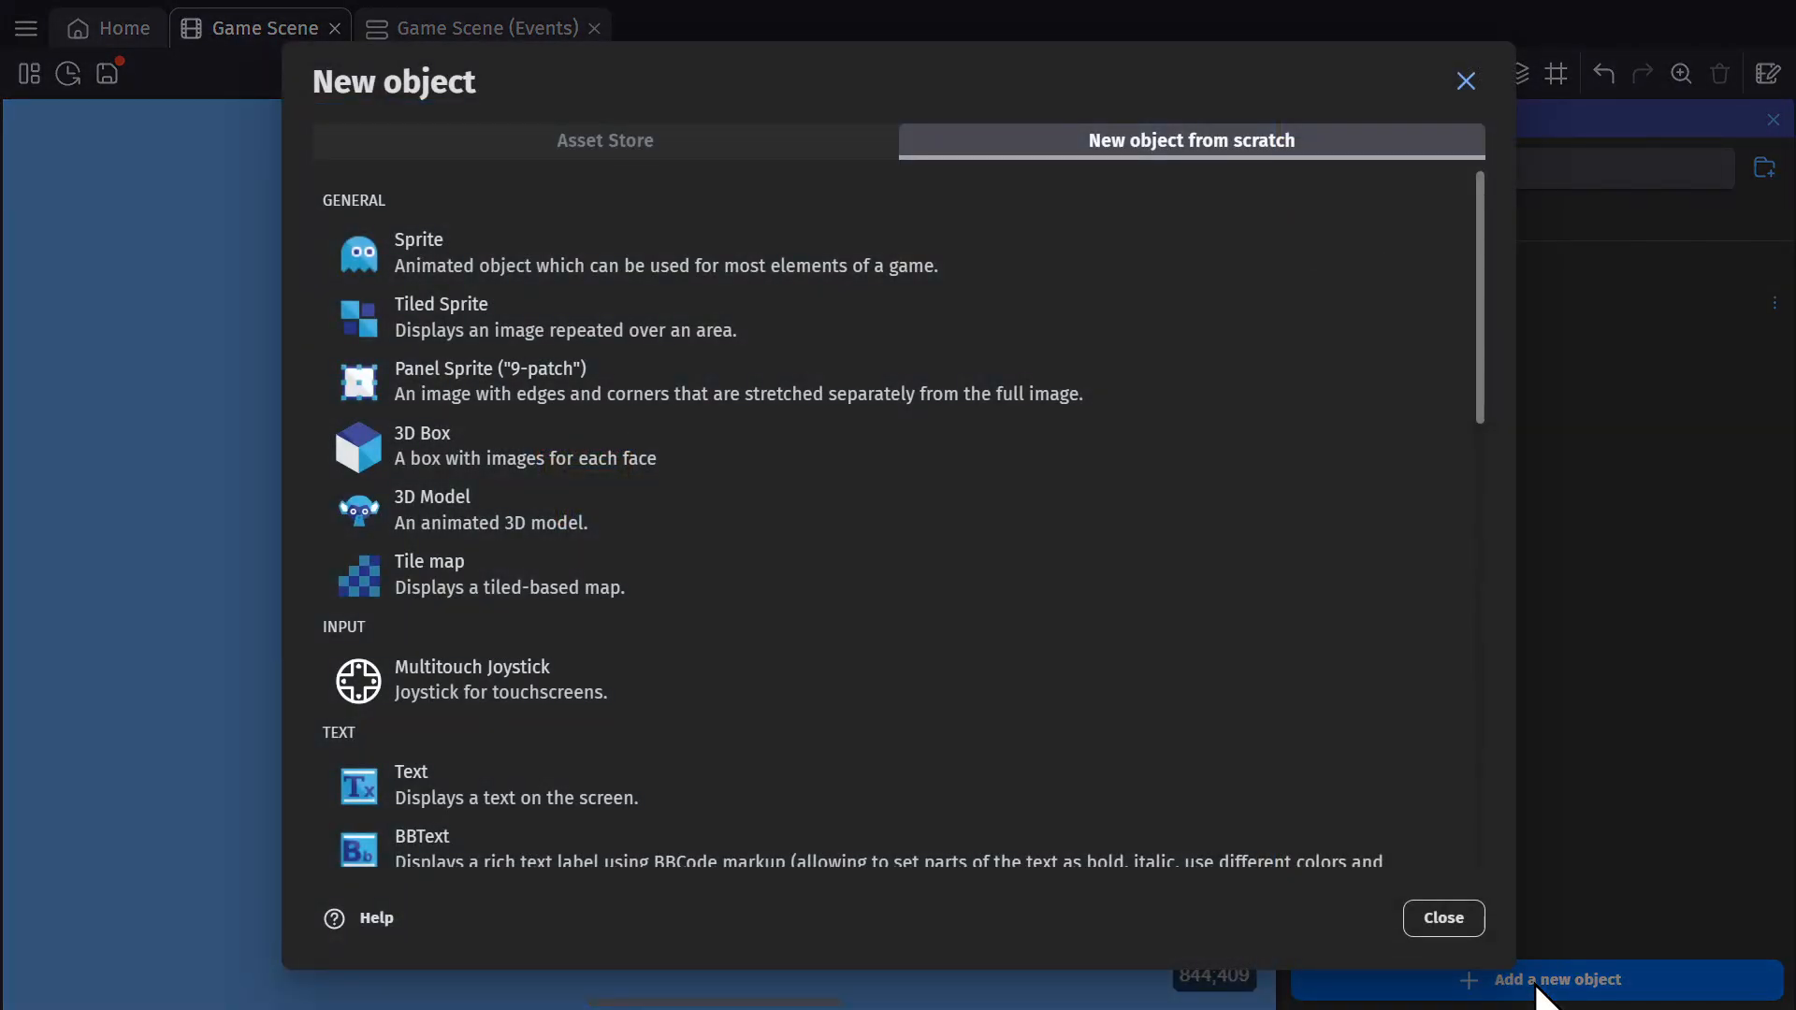
left_click(430, 572)
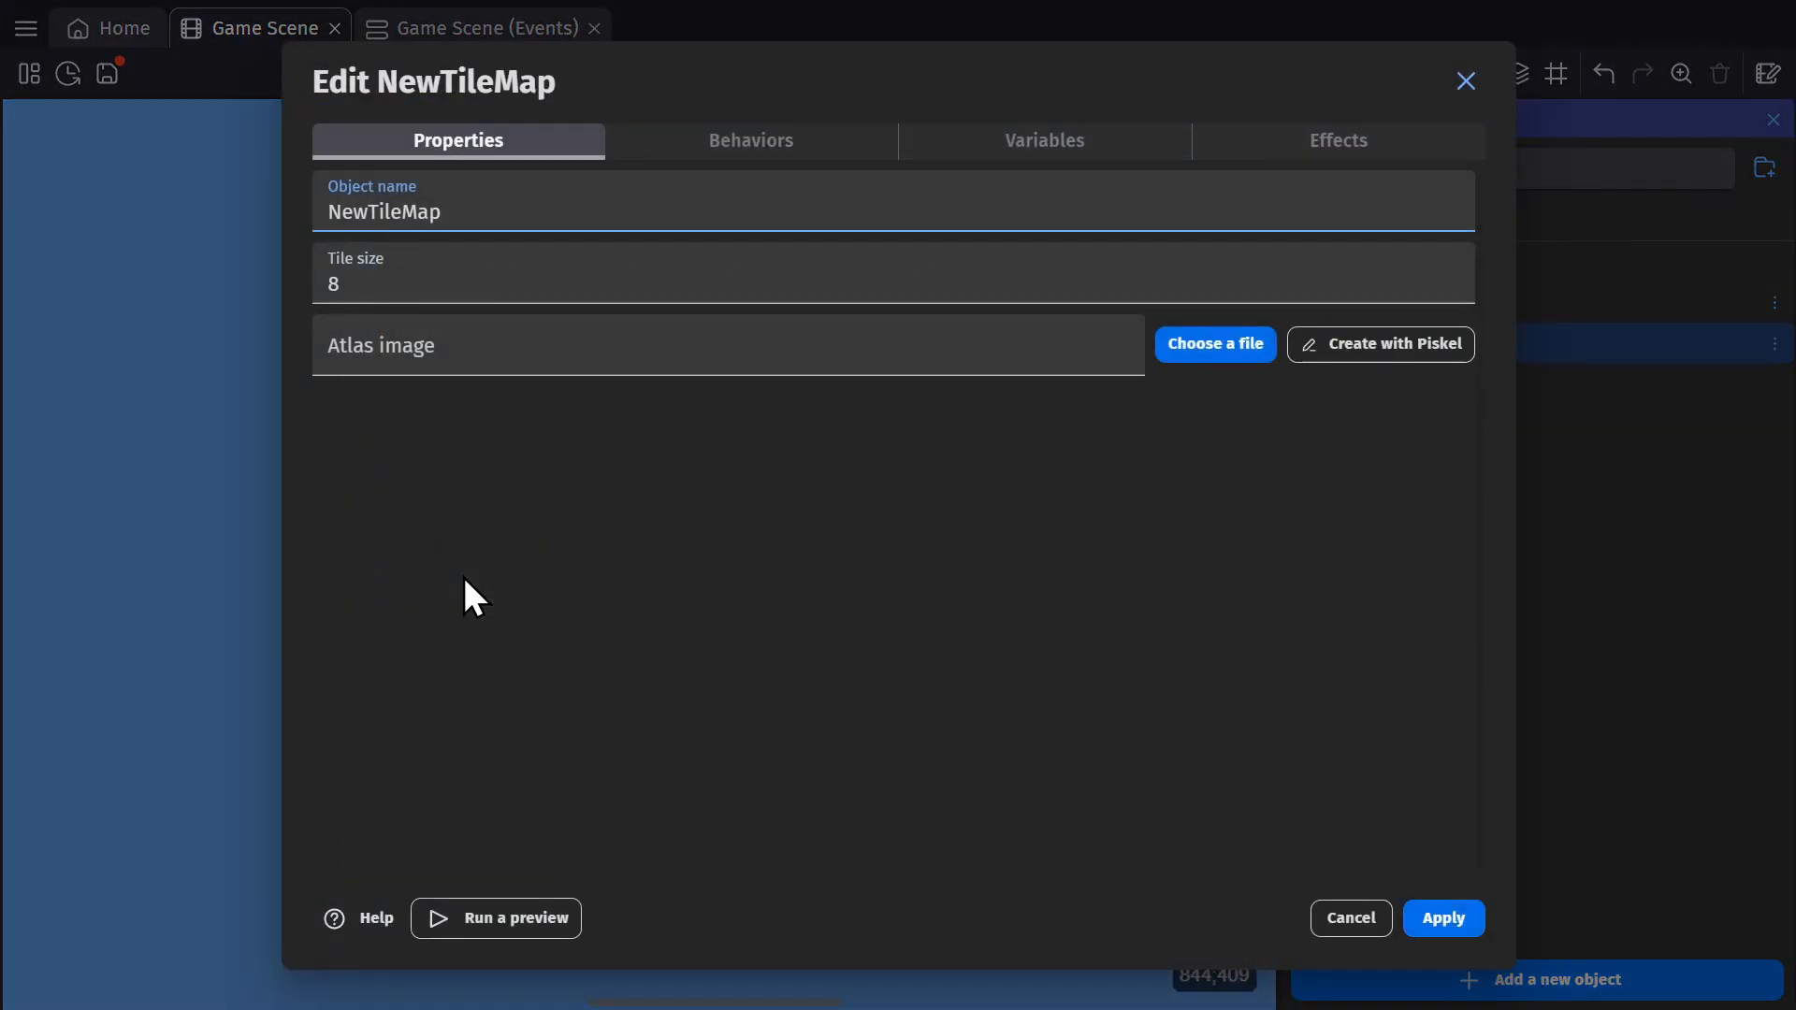
mouse_move(698, 432)
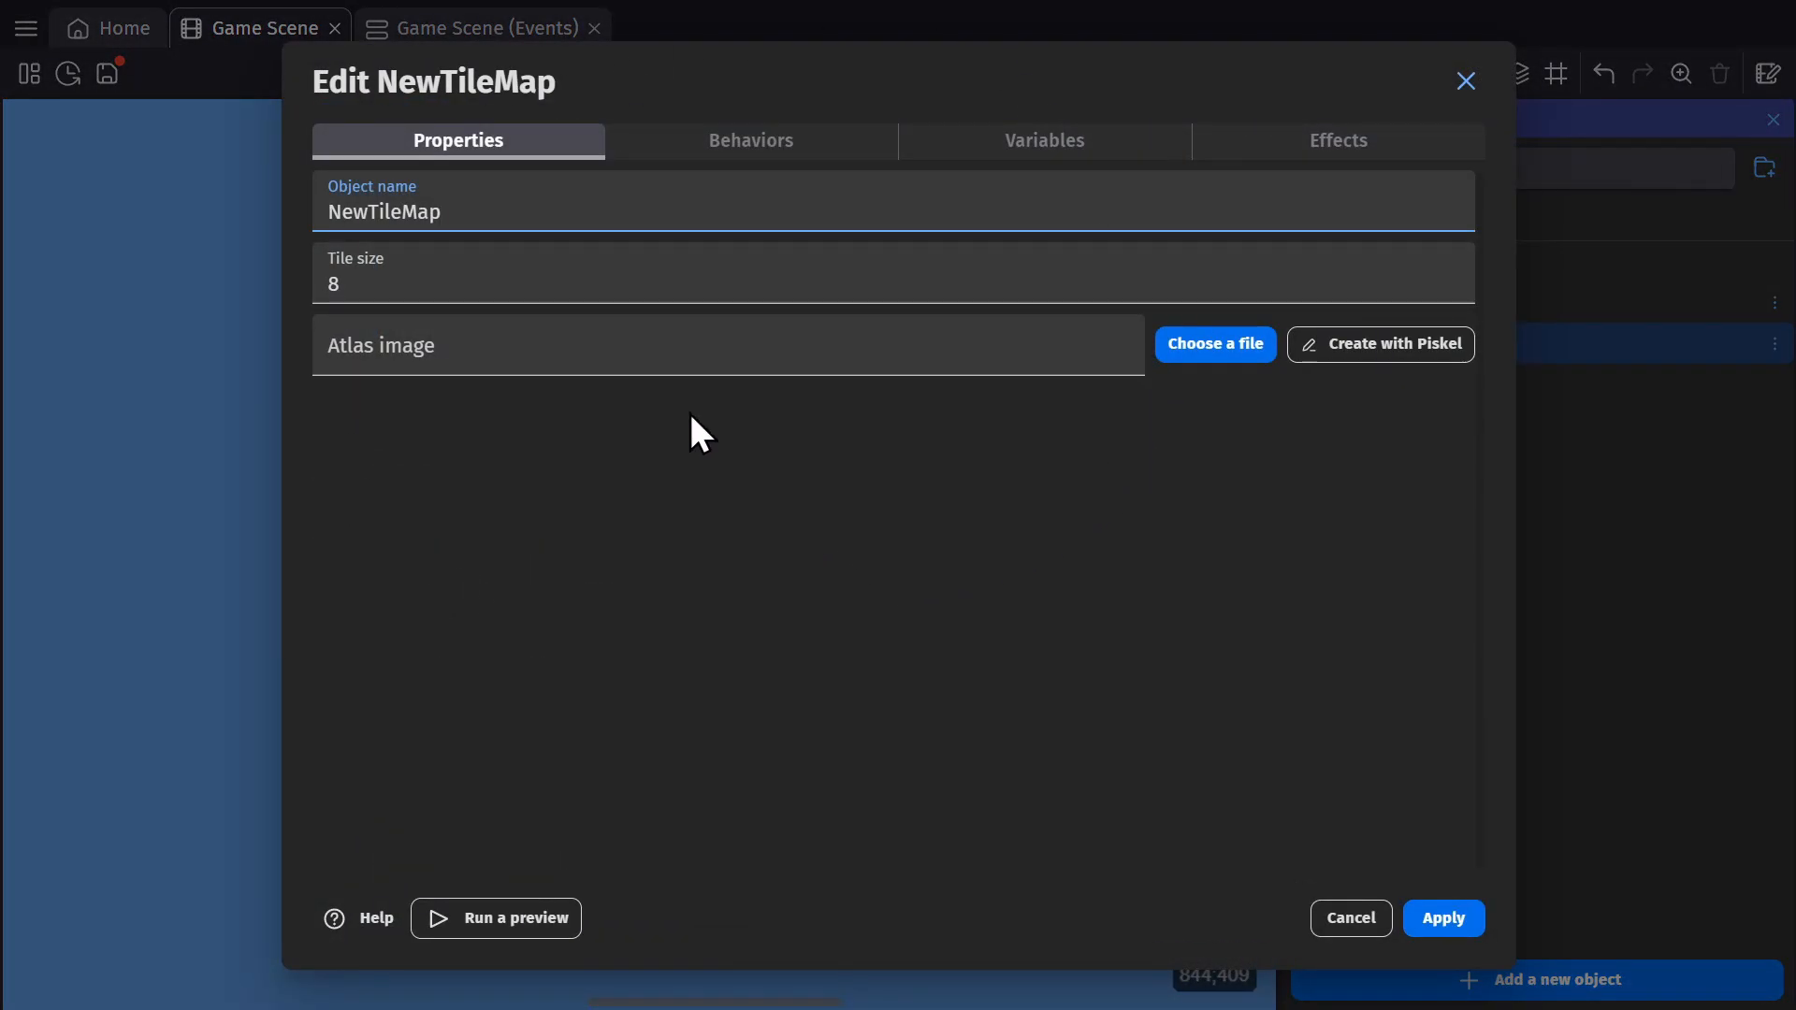
type("Level")
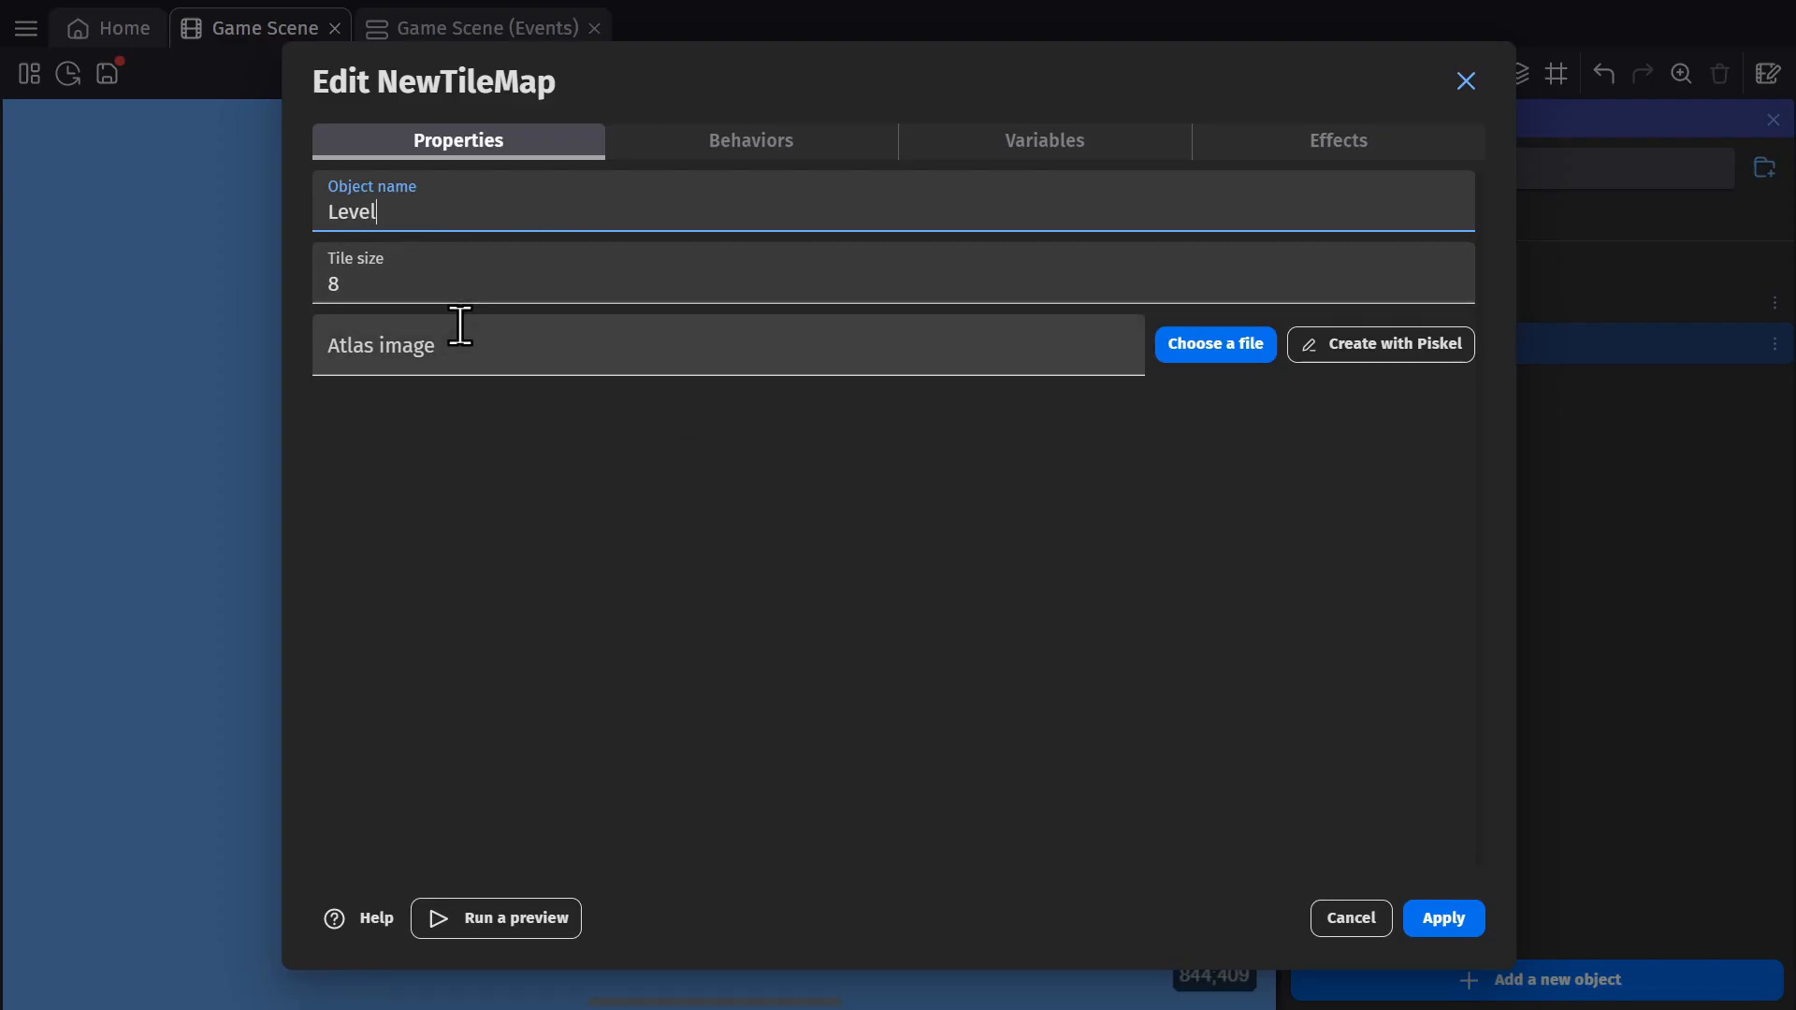
- Load Terrain (16x16).png as the Level tile map's atlas image
left_click(1212, 344)
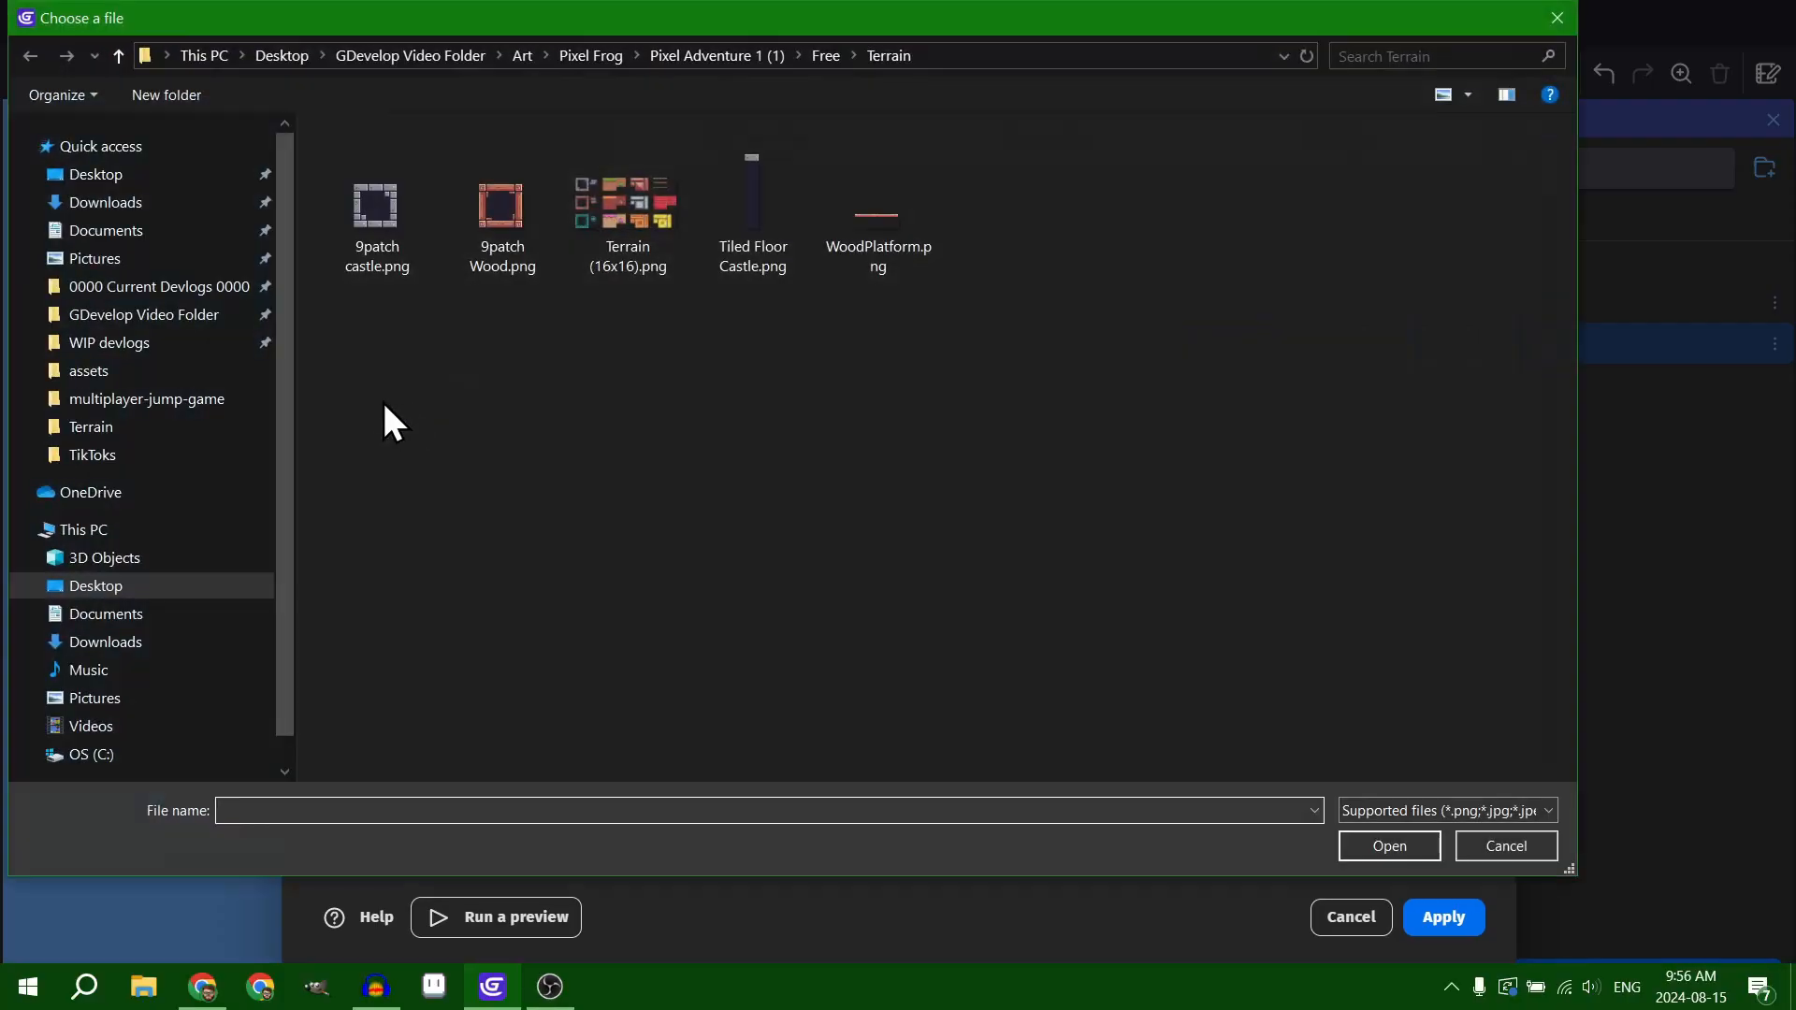
left_click(628, 204)
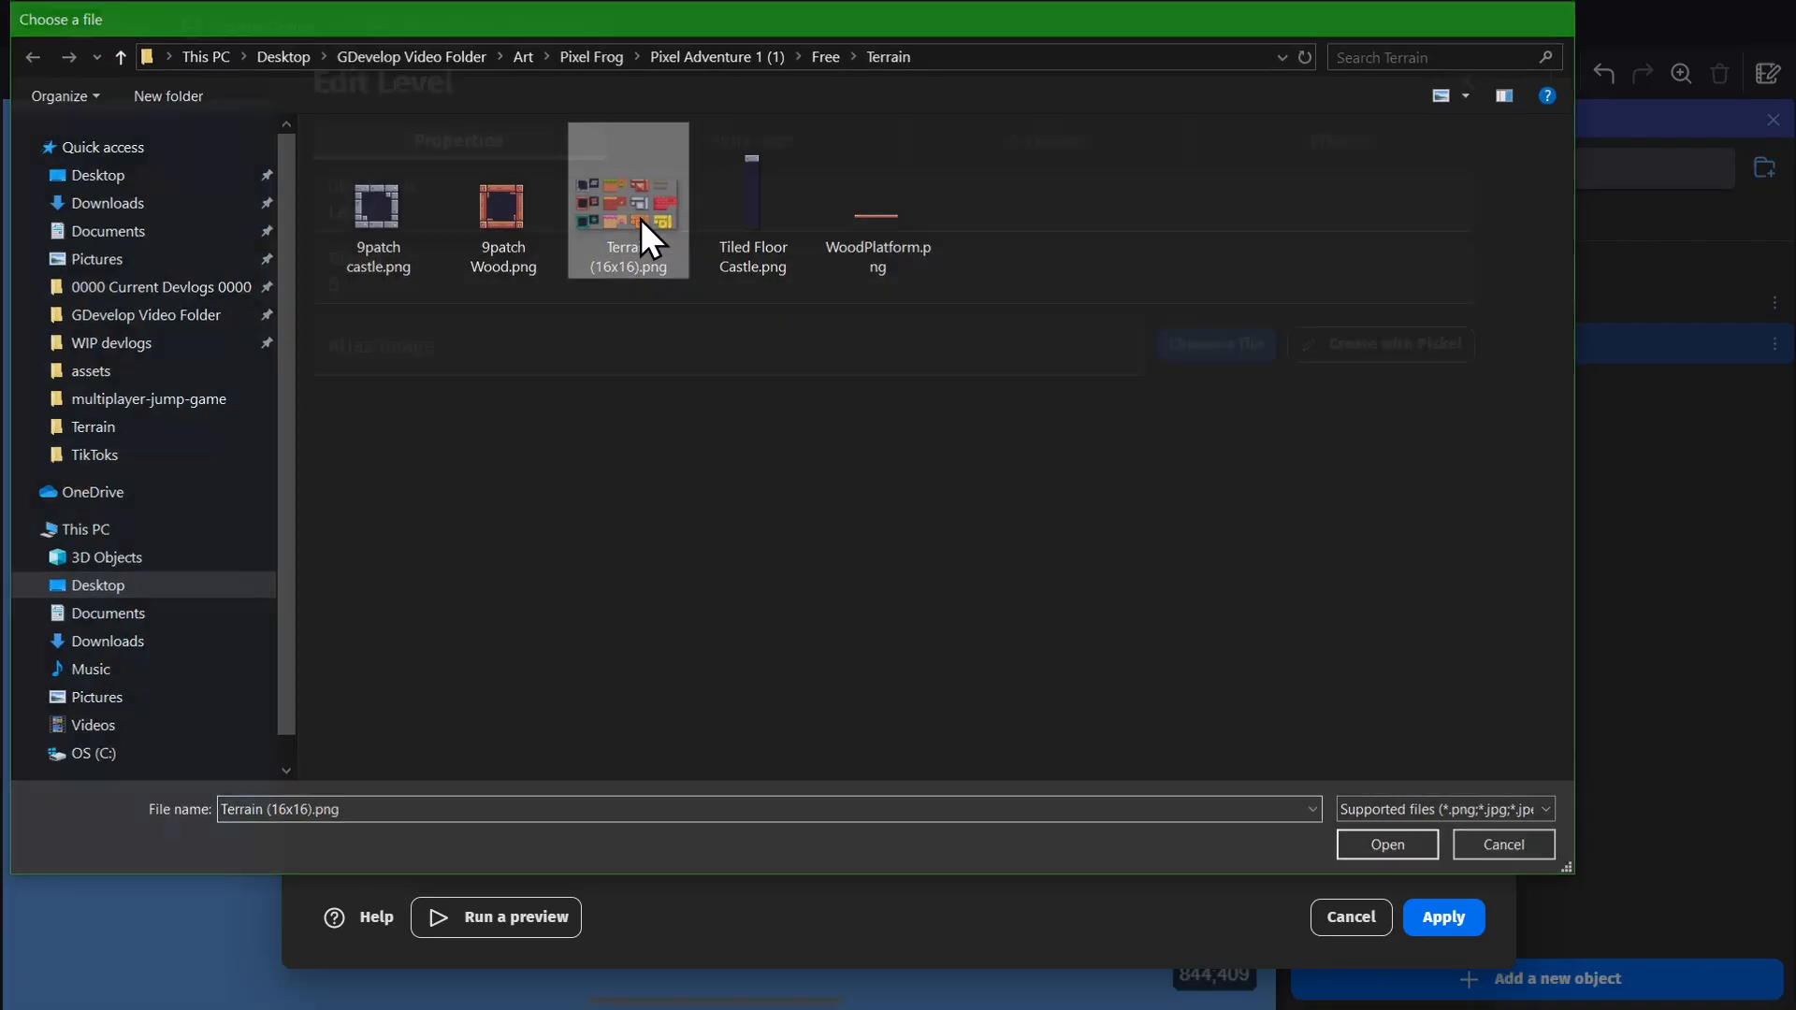
left_click(1385, 844)
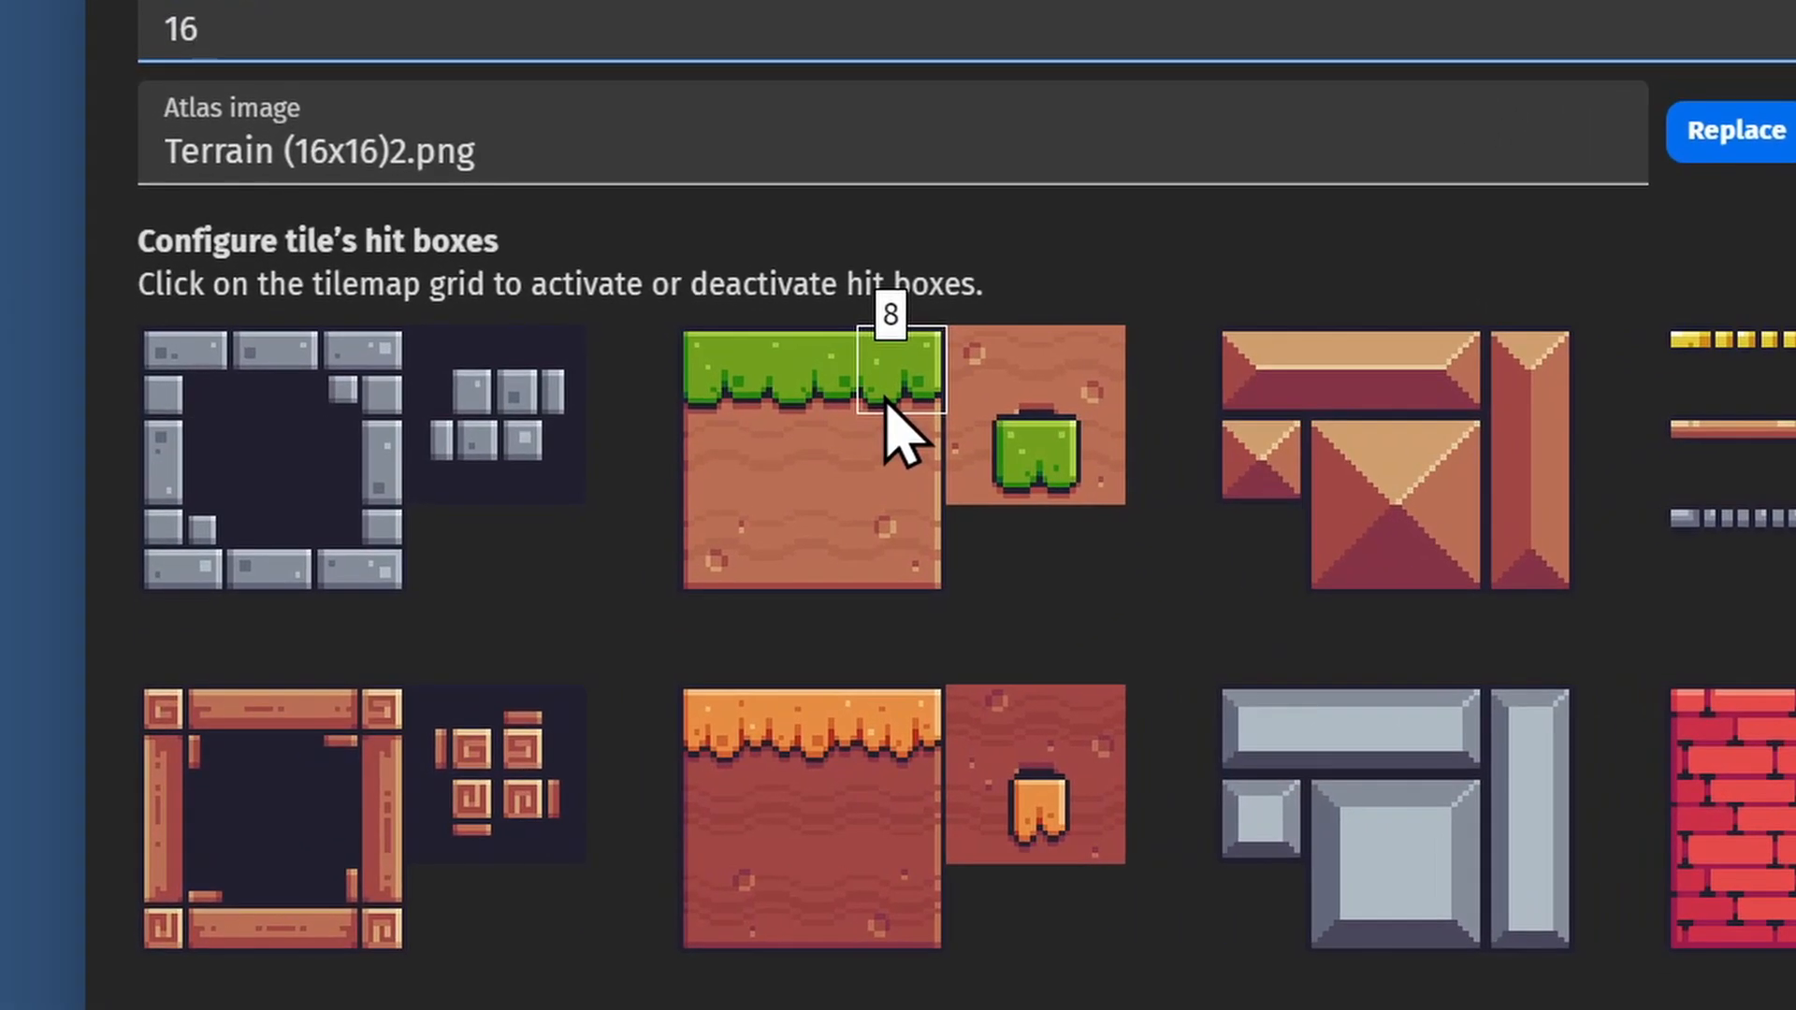
- Enable hit boxes on the grass and dirt tiles of the green terrain block
left_click(891, 368)
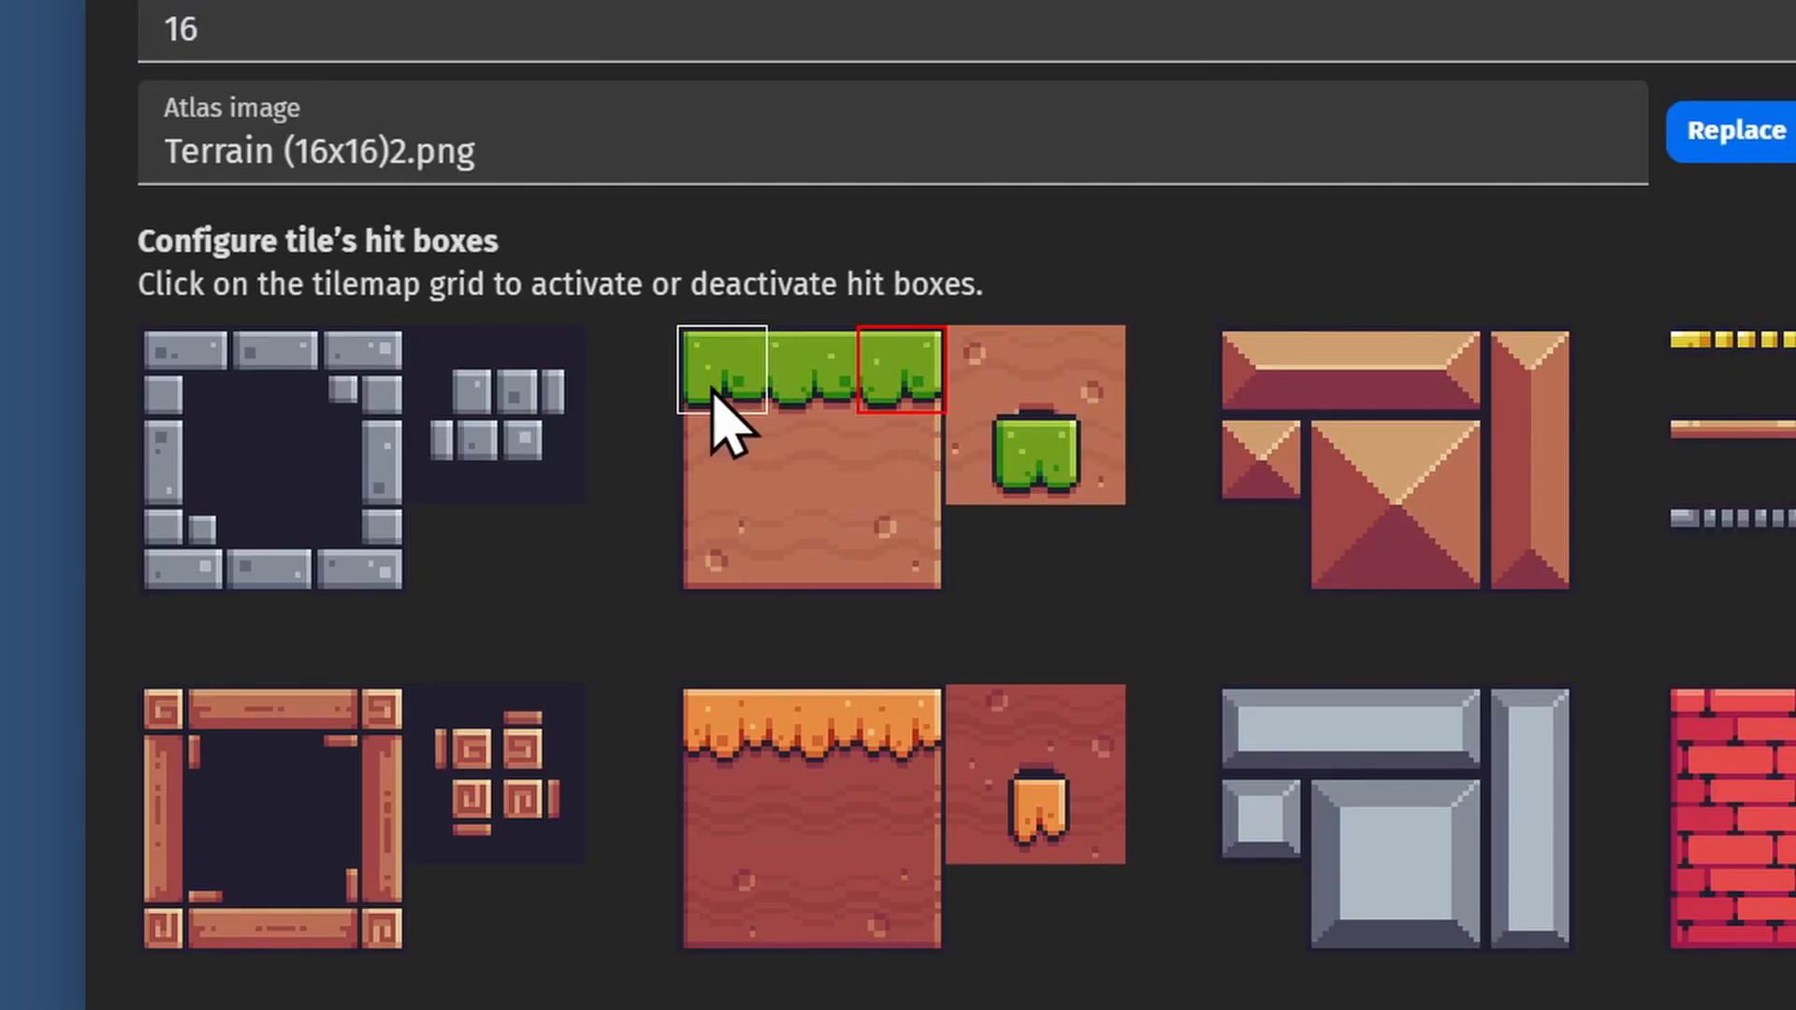
left_click(895, 550)
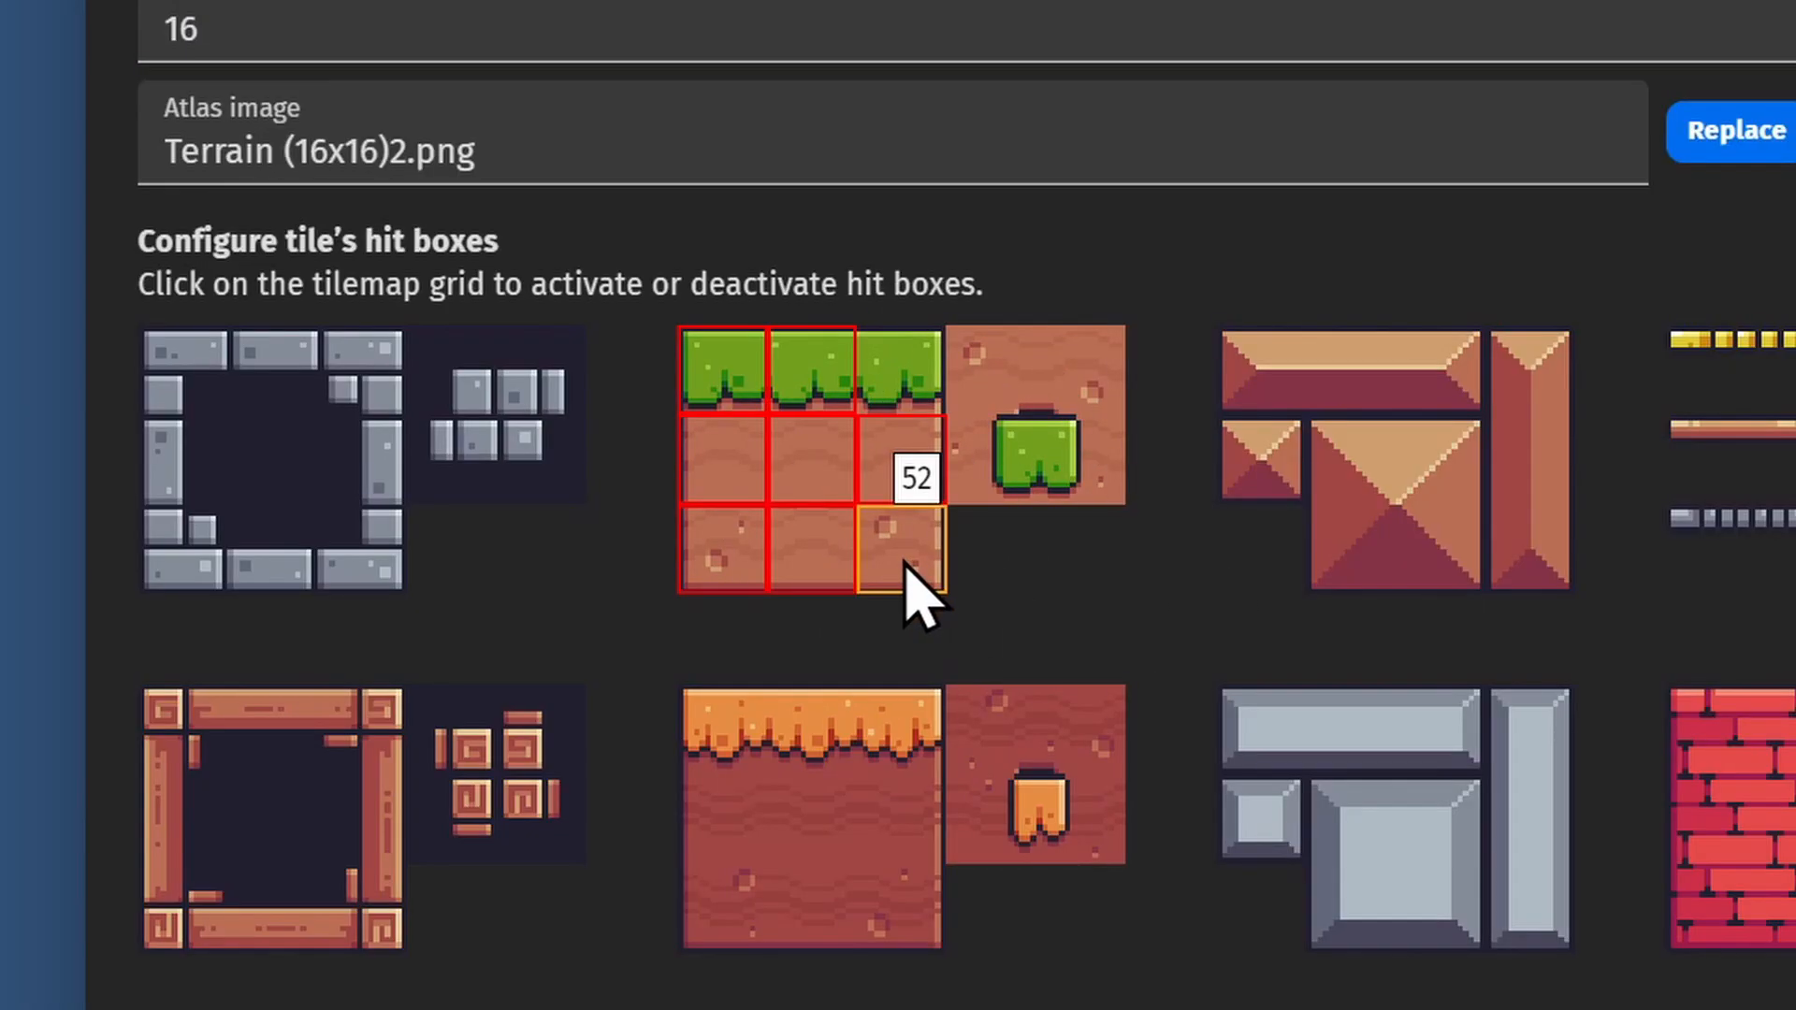
left_click(902, 366)
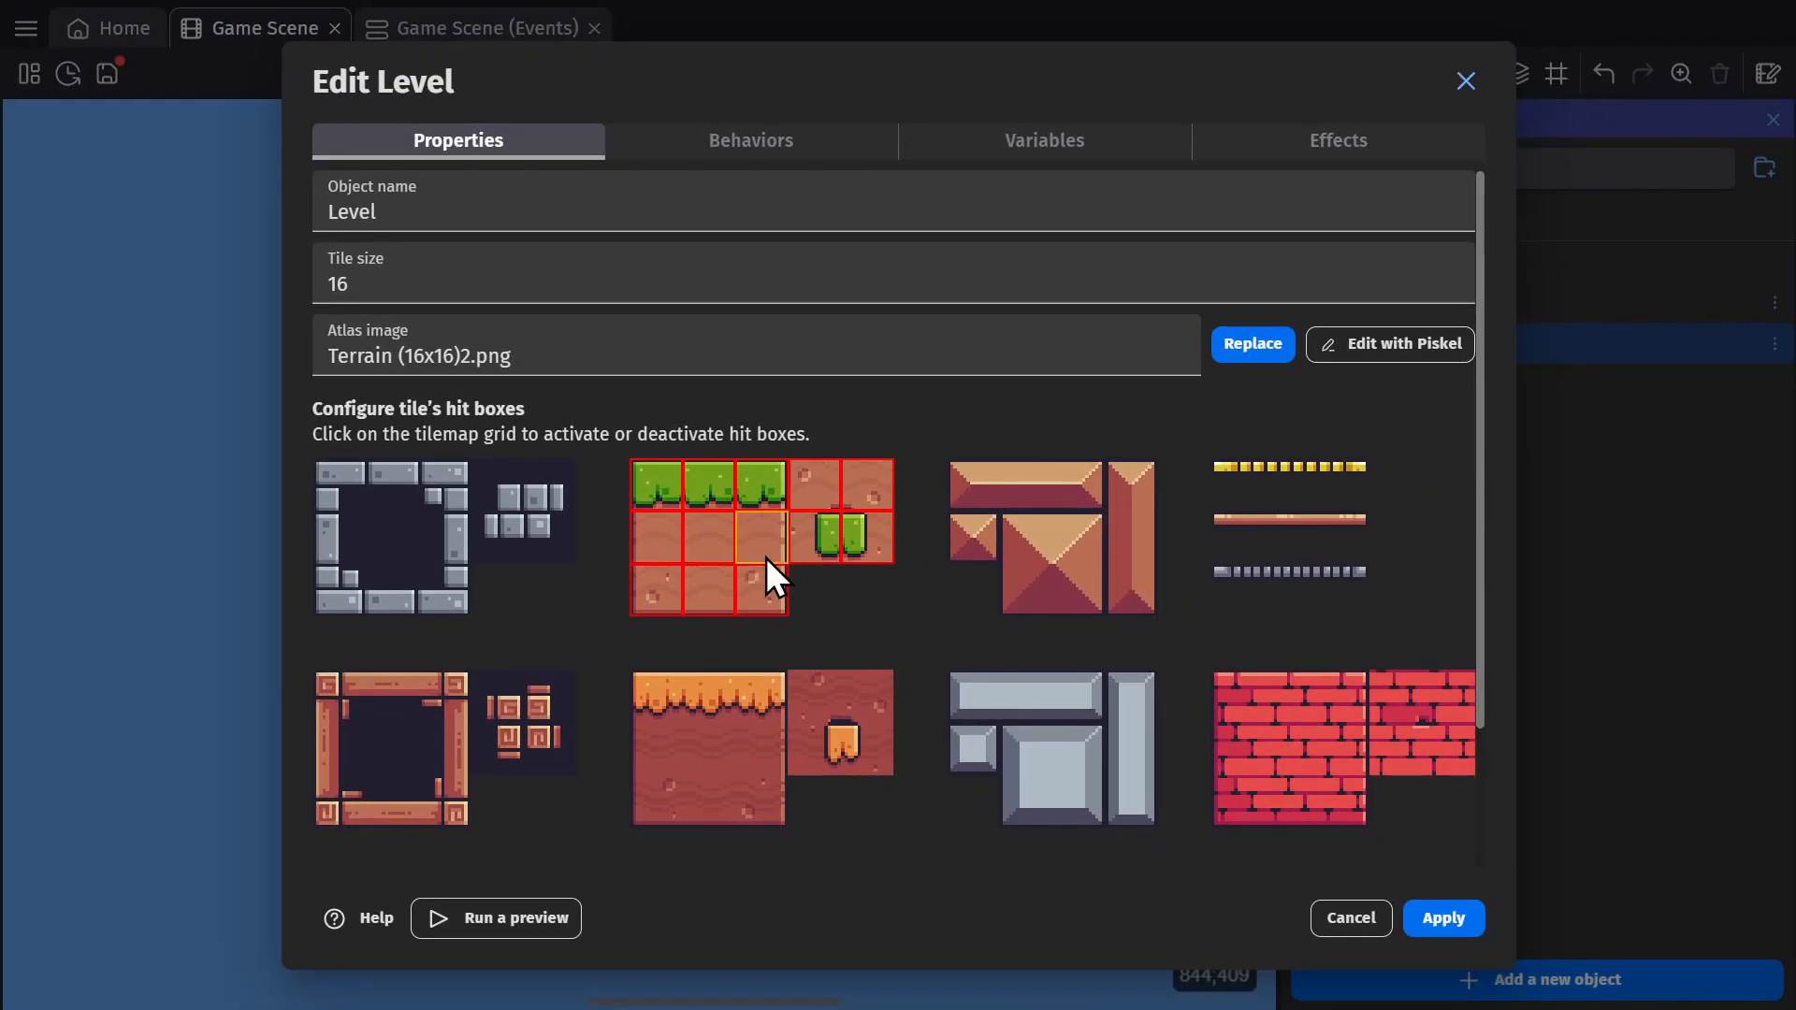
left_click(761, 539)
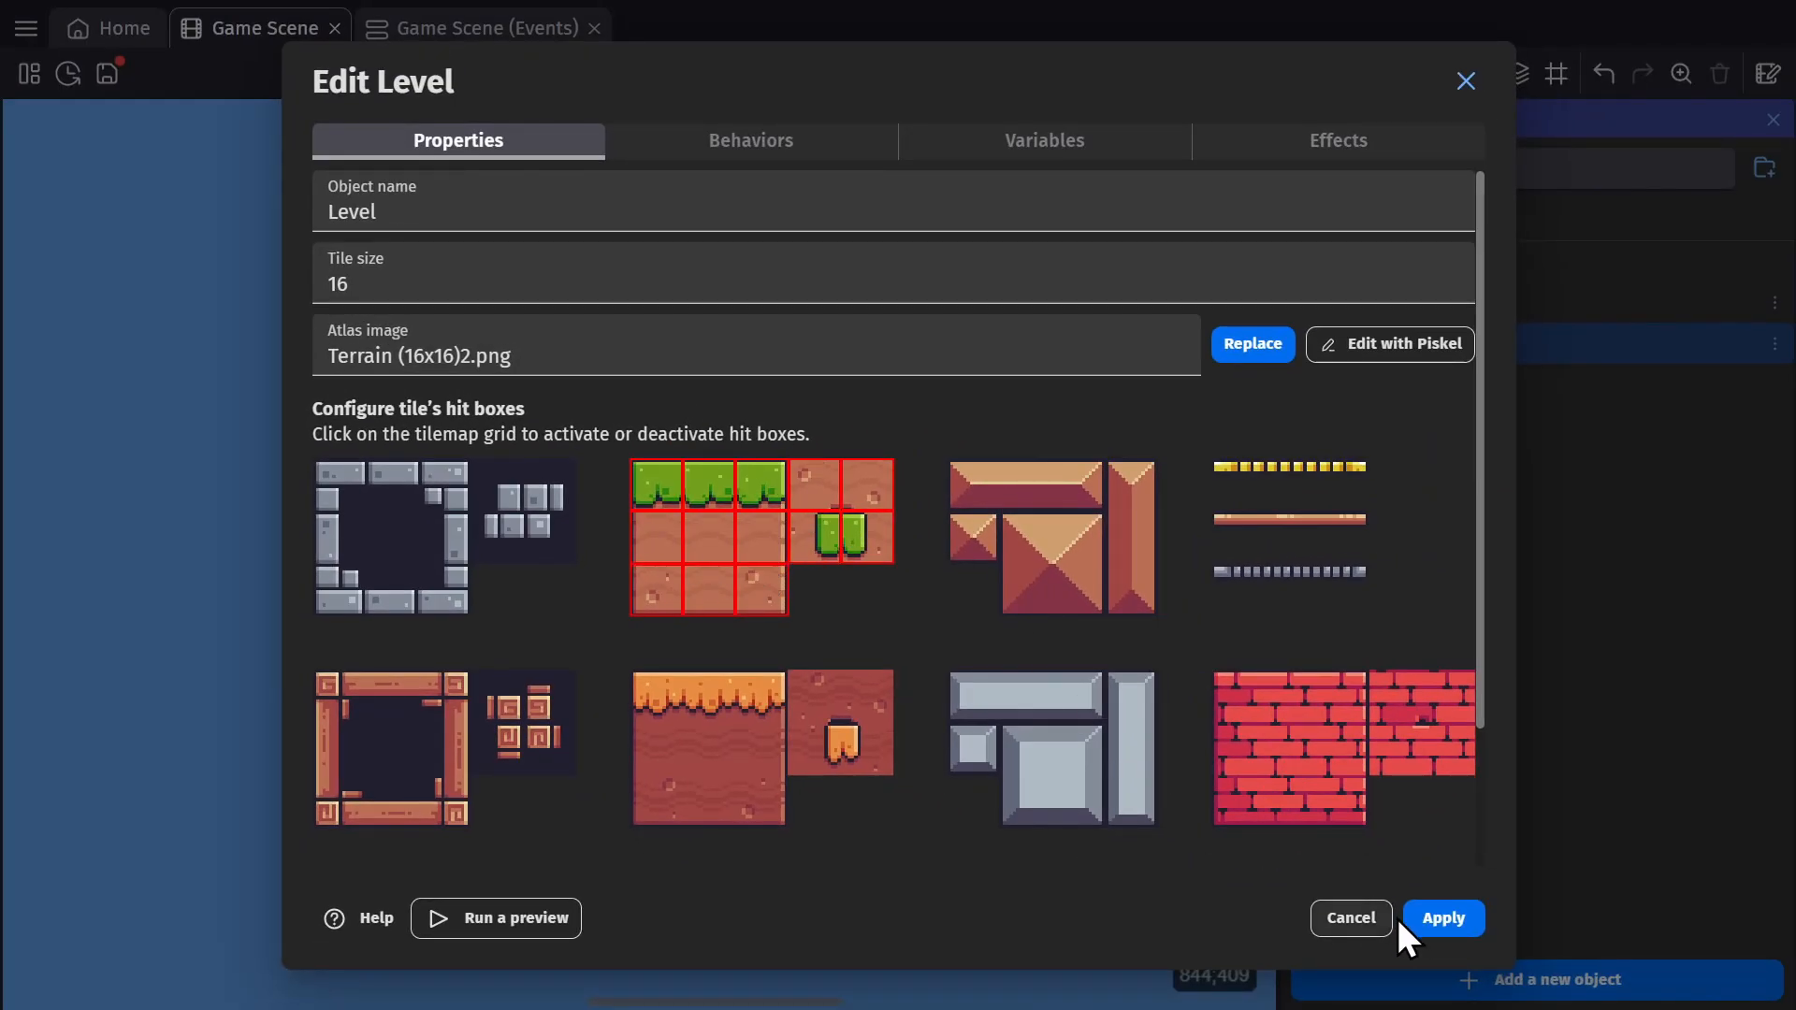
- Apply the Level settings and paint a grass-topped dirt platform under the frog, erasing extra tiles
left_click(1443, 917)
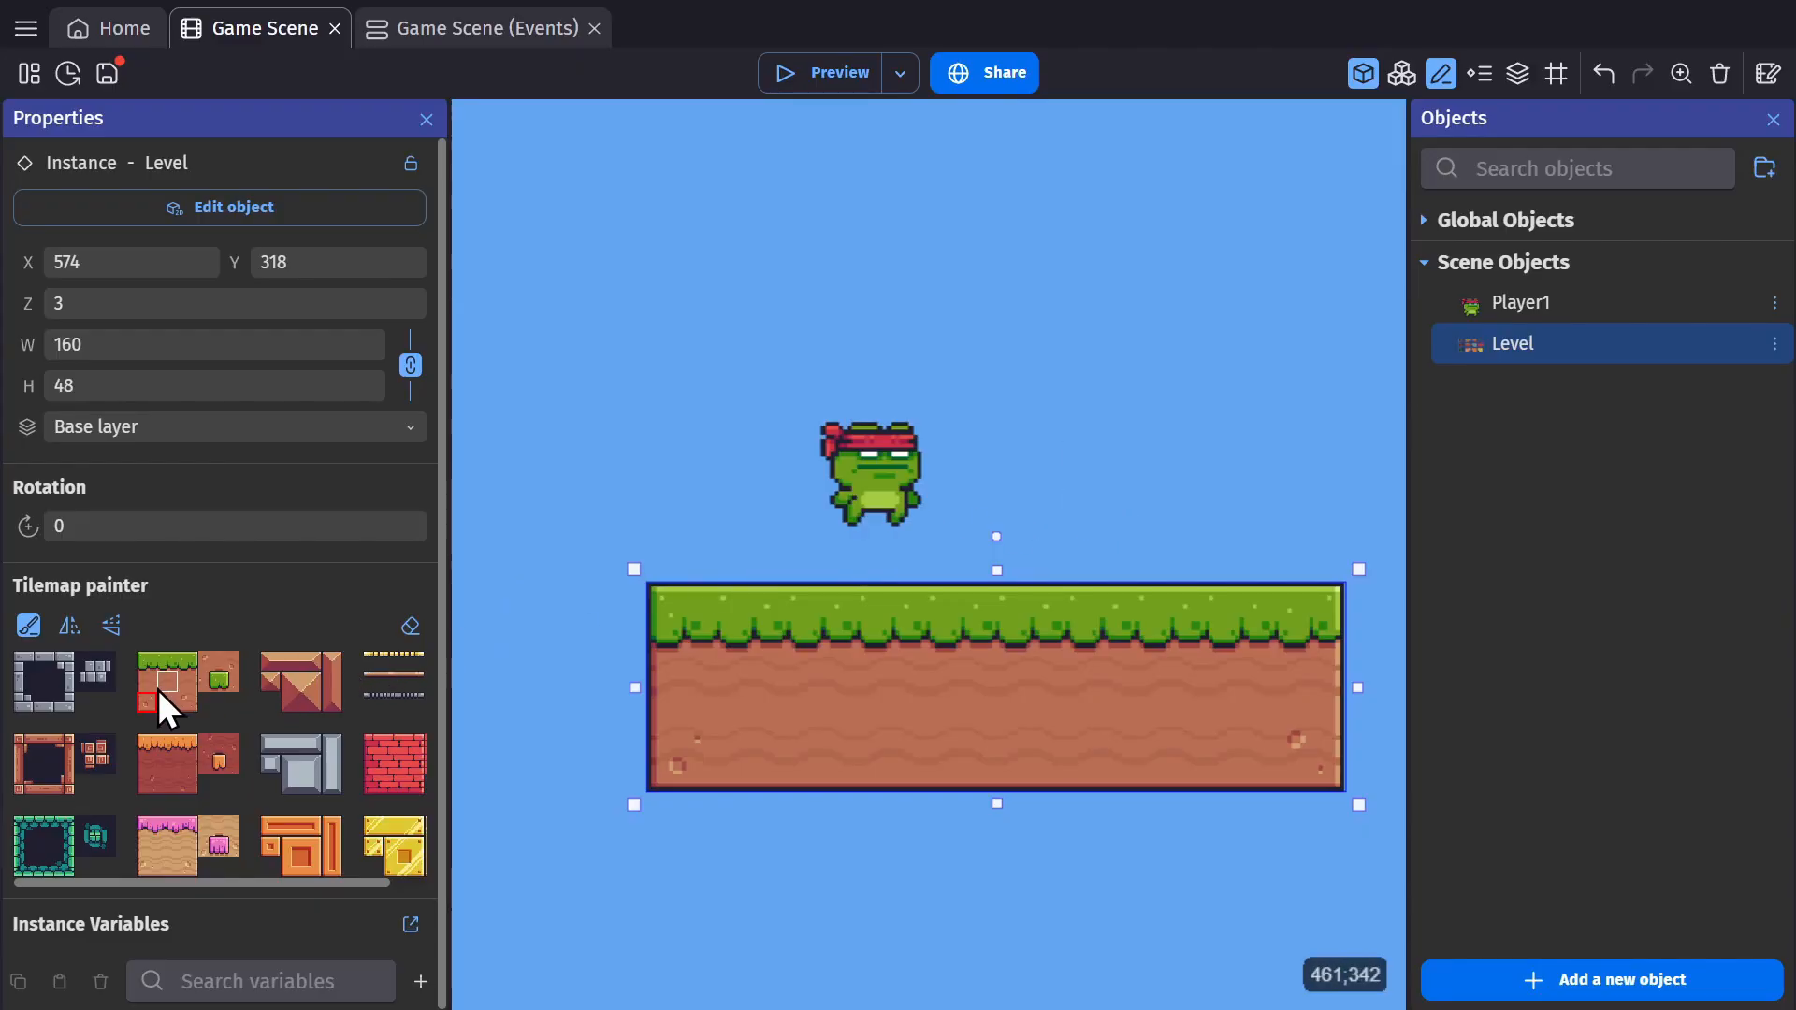
left_click(146, 703)
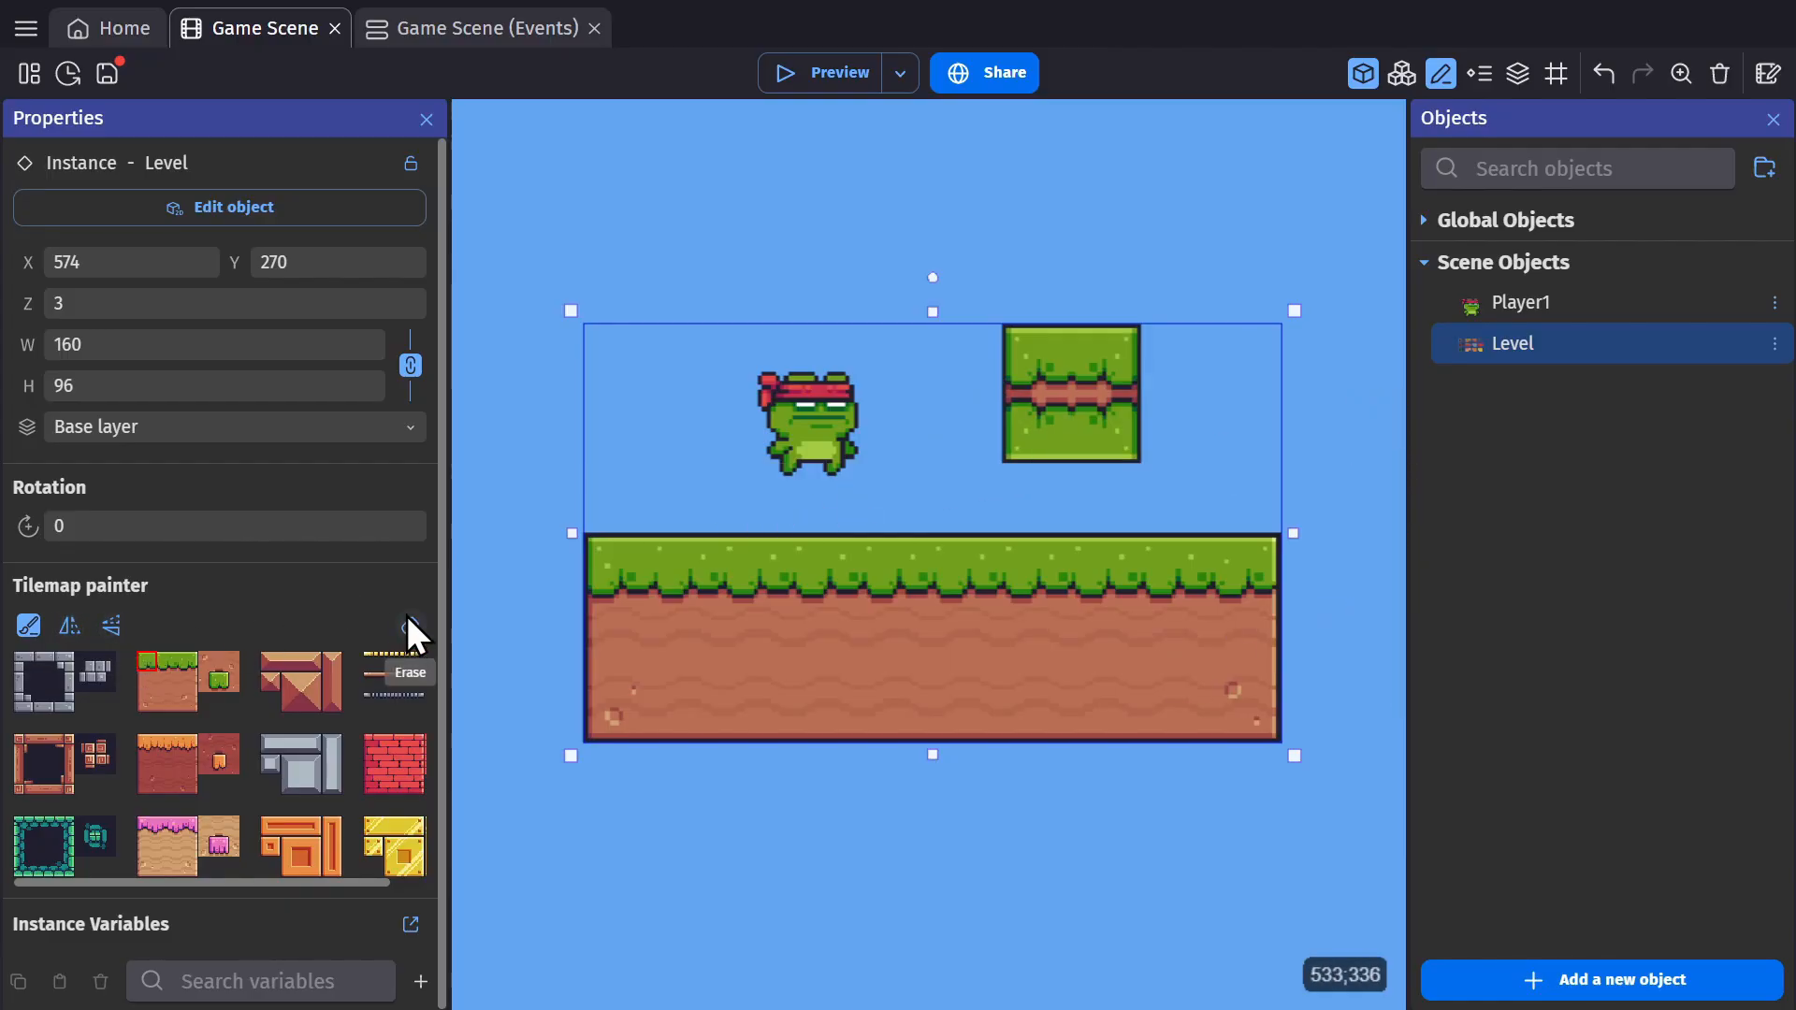
left_click(409, 625)
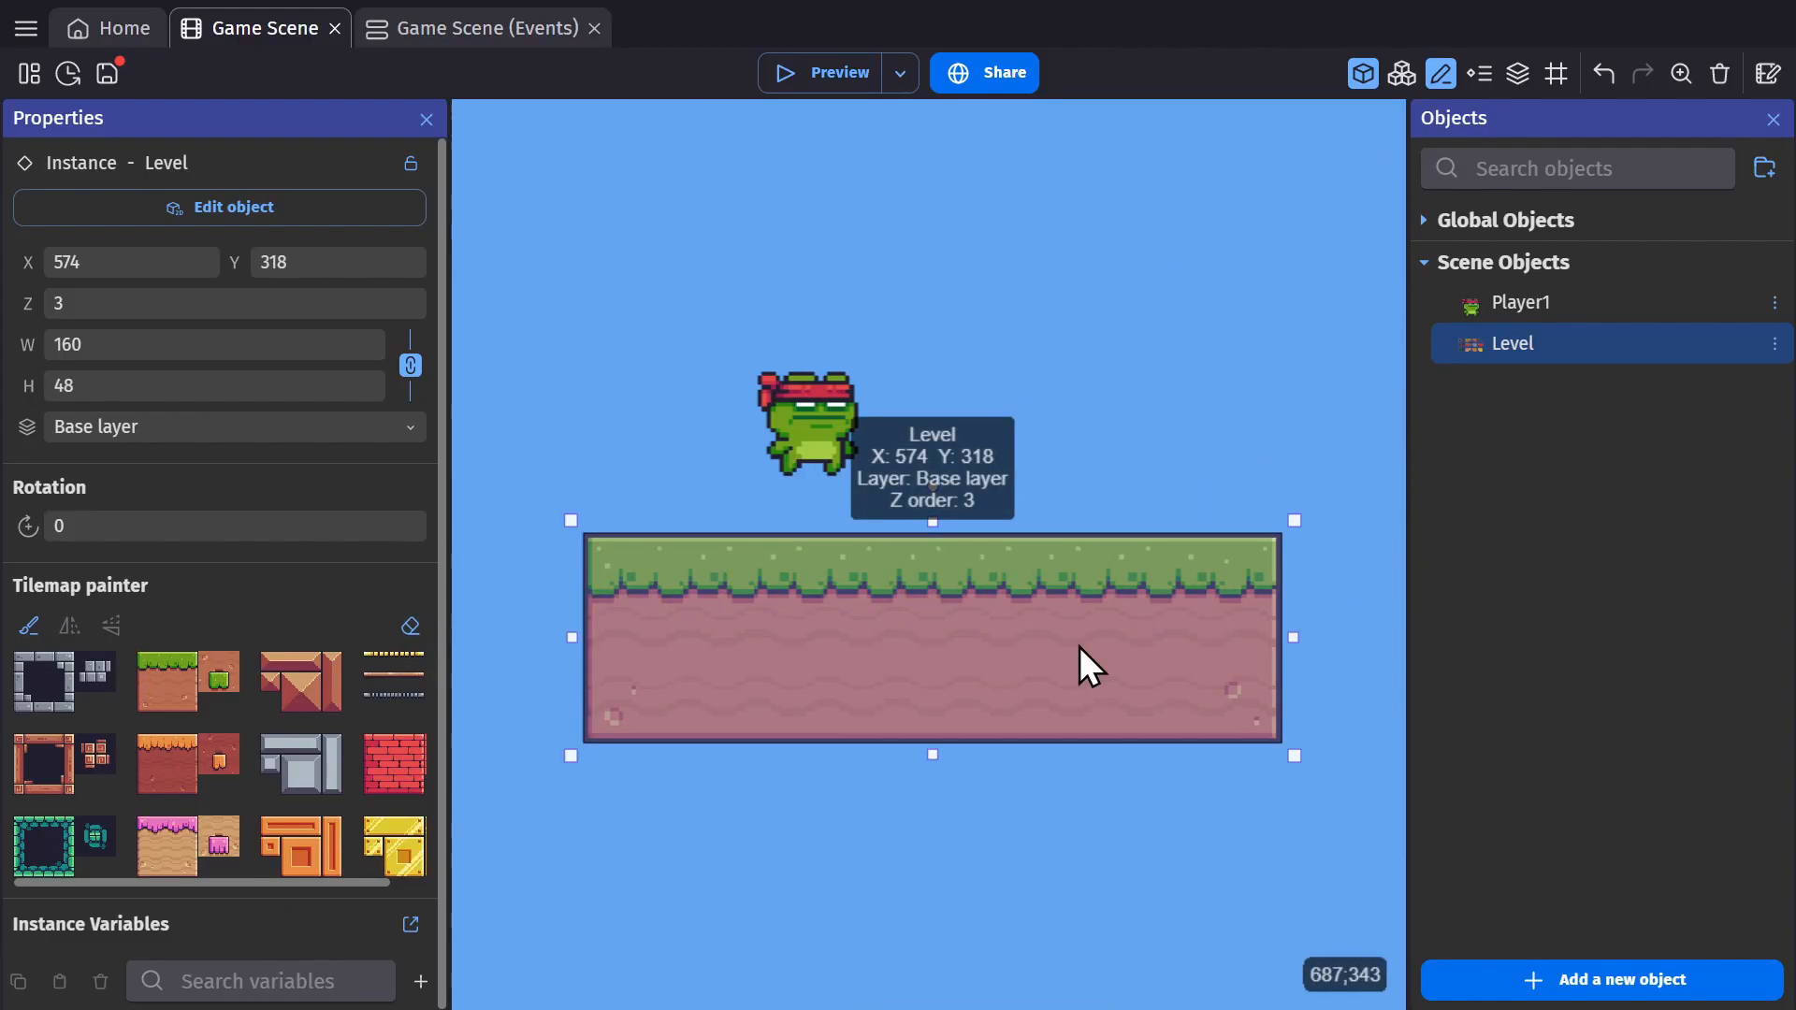
left_click(234, 426)
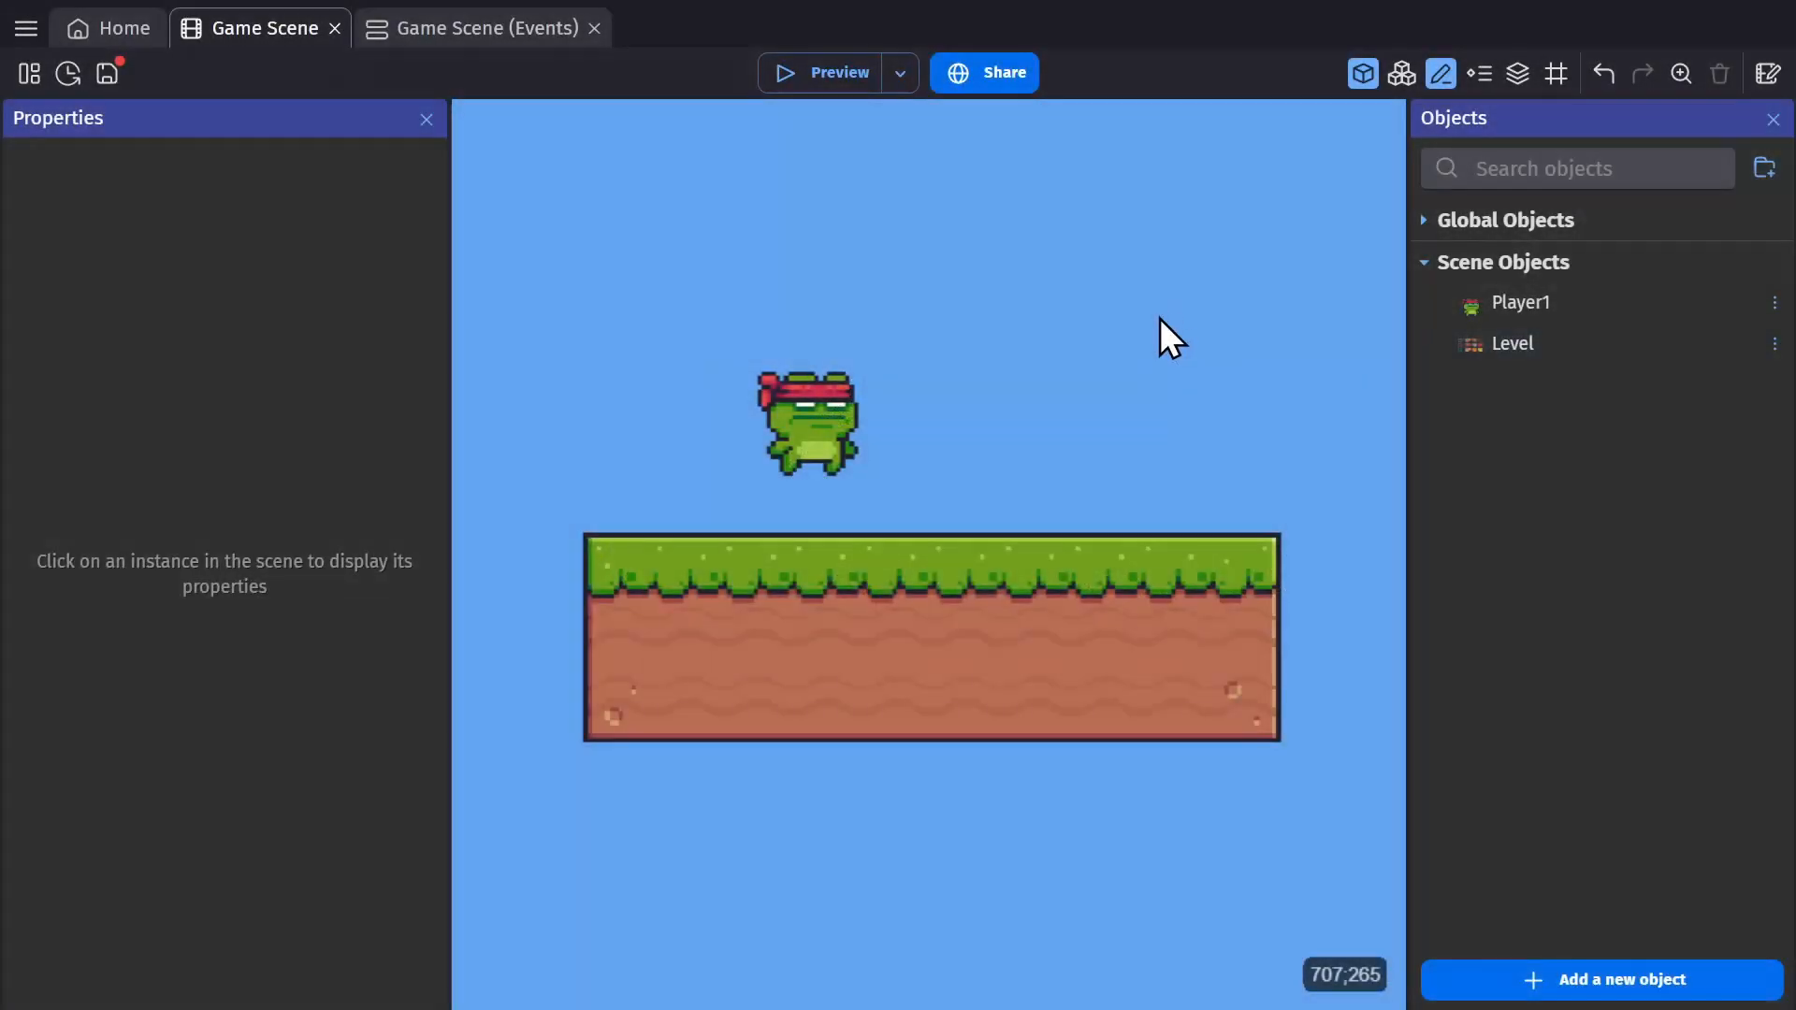
- Give the Level tile map the Platform behavior
double_click(1512, 342)
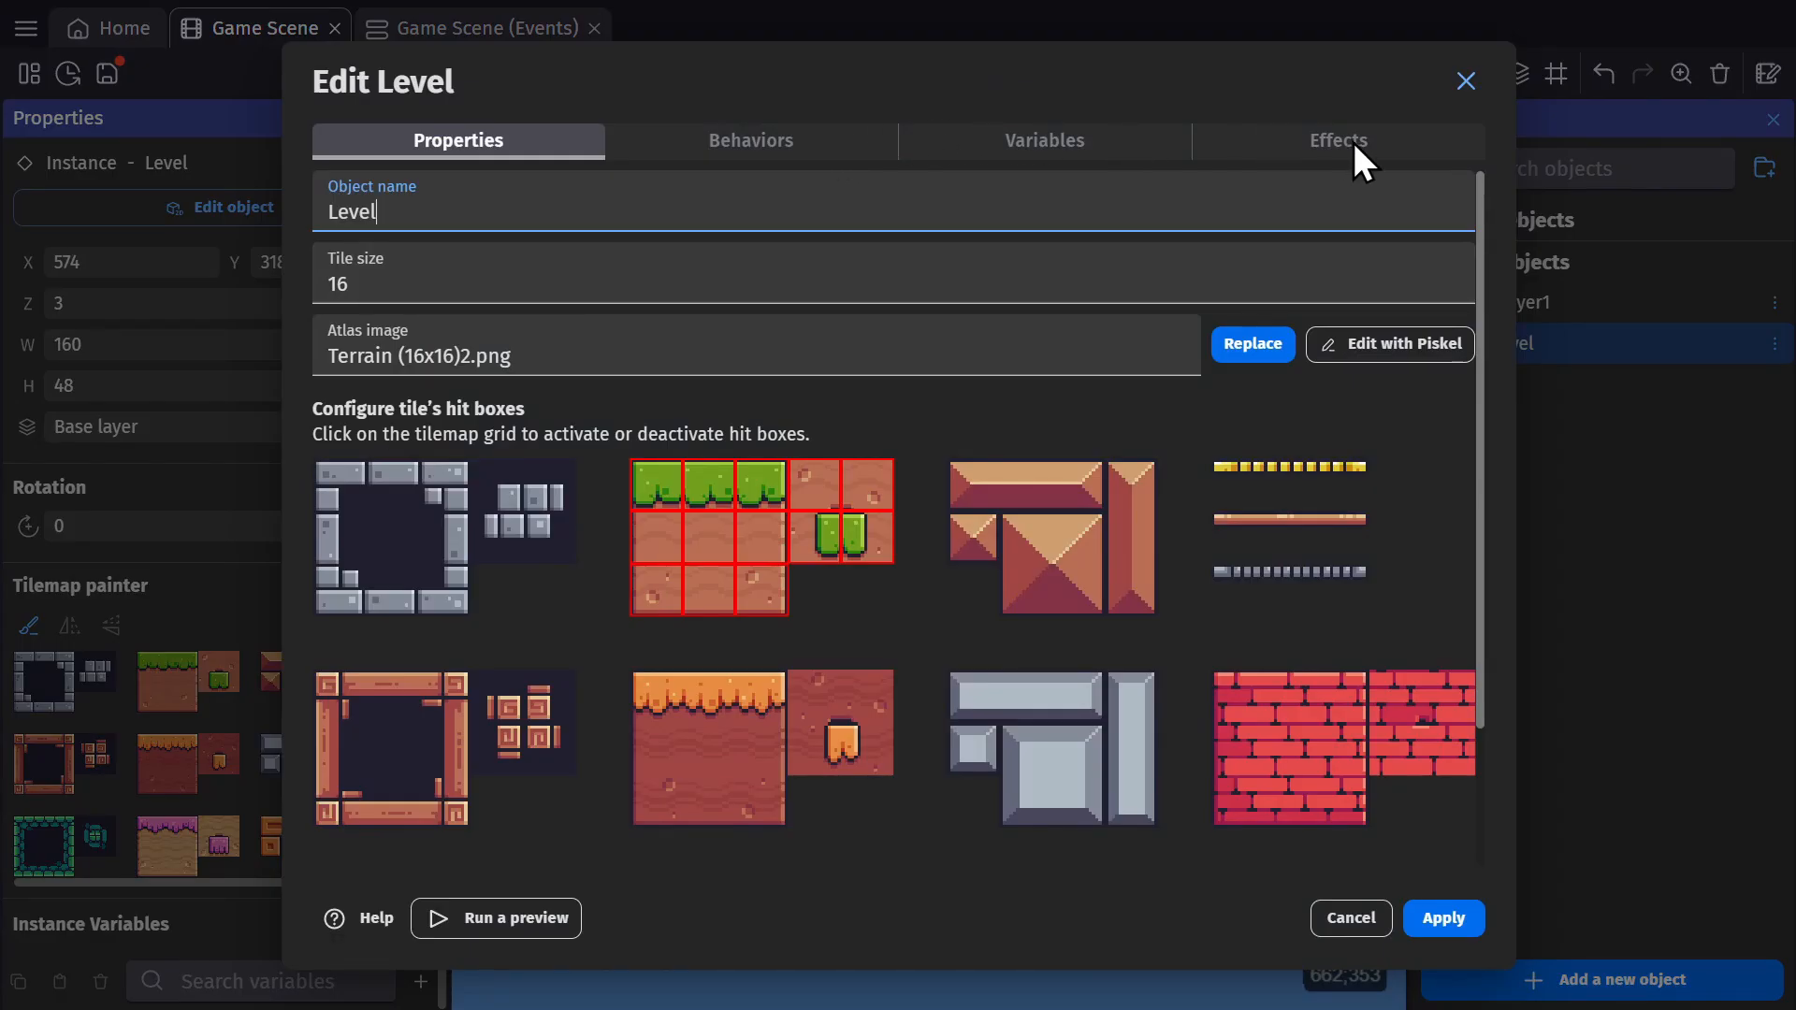
left_click(750, 140)
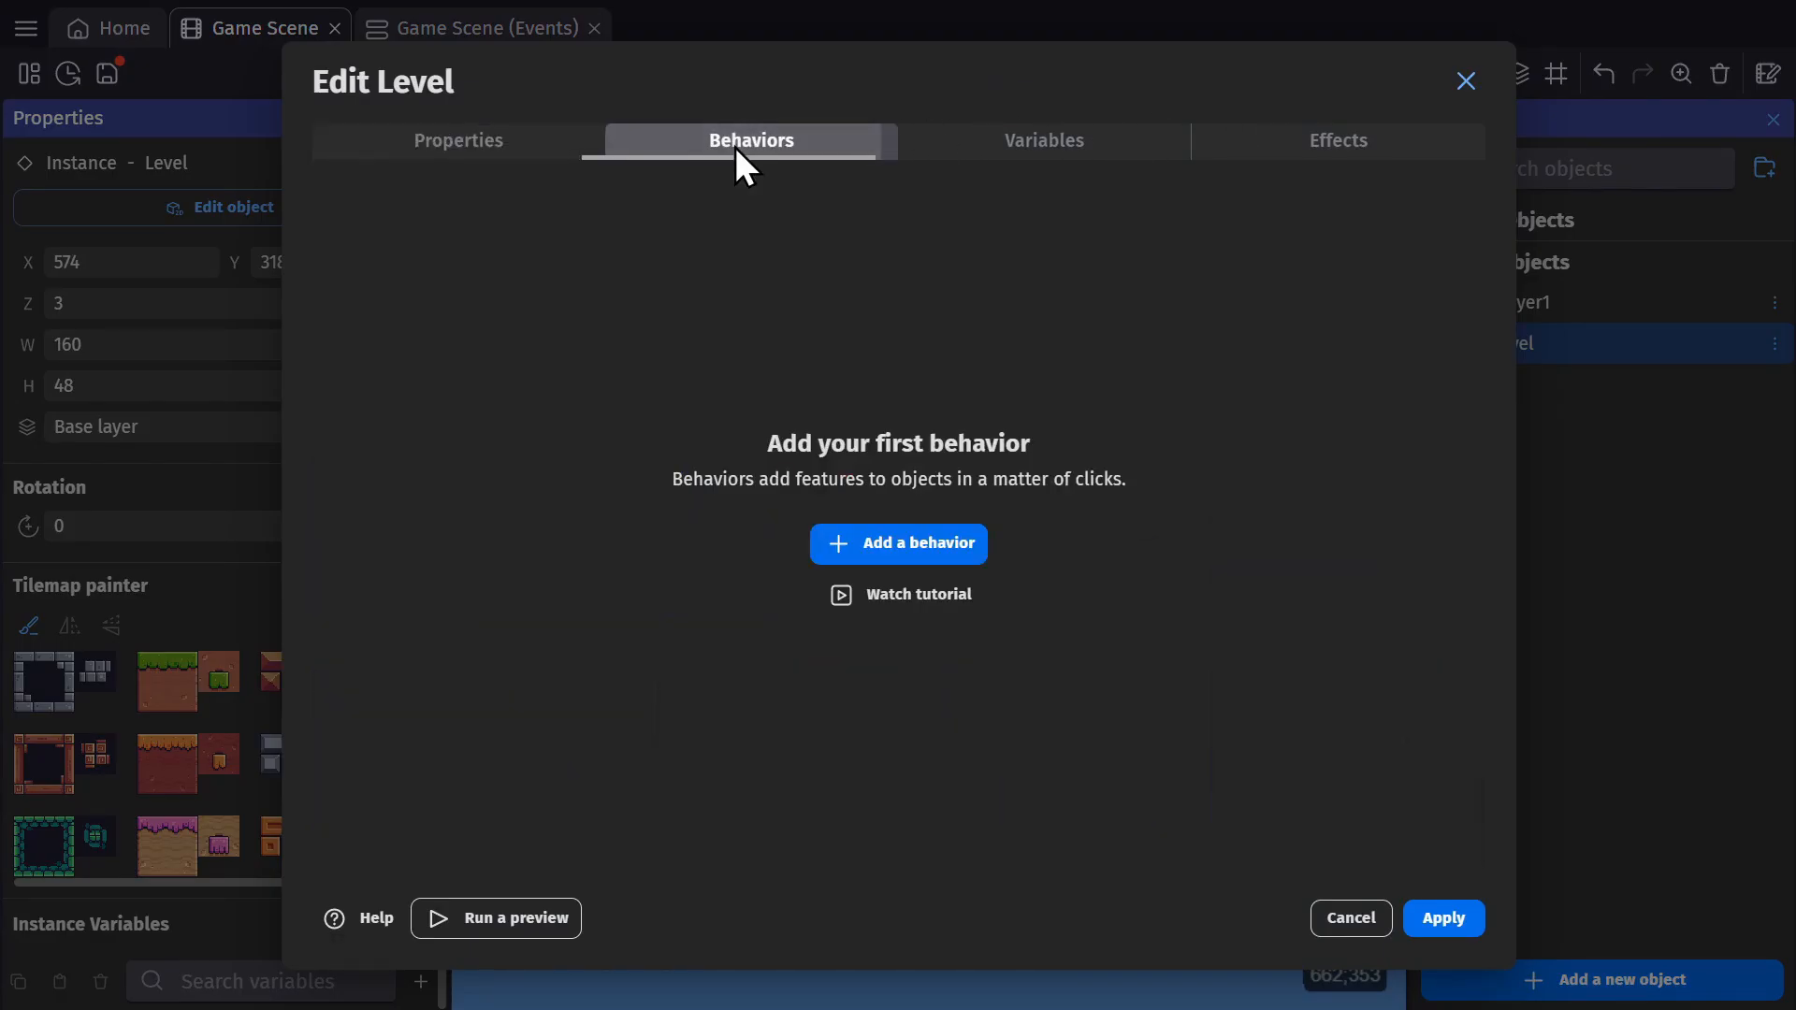
left_click(898, 543)
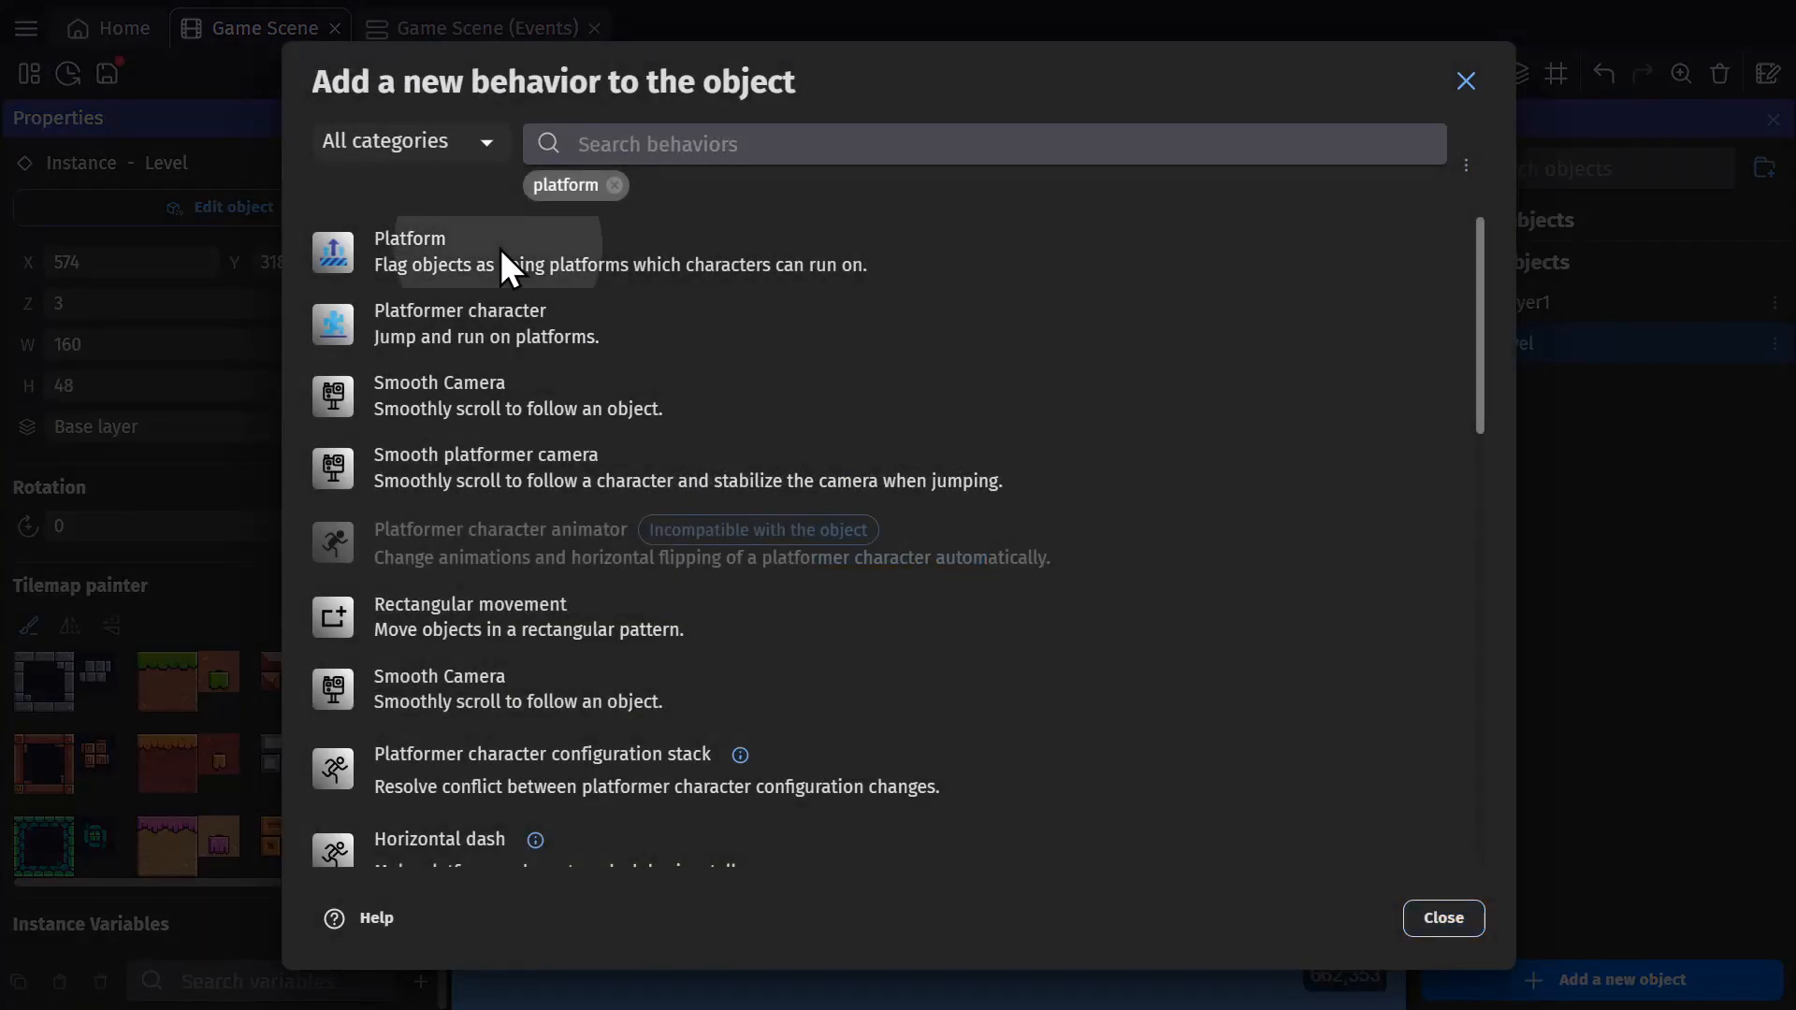
left_click(1442, 917)
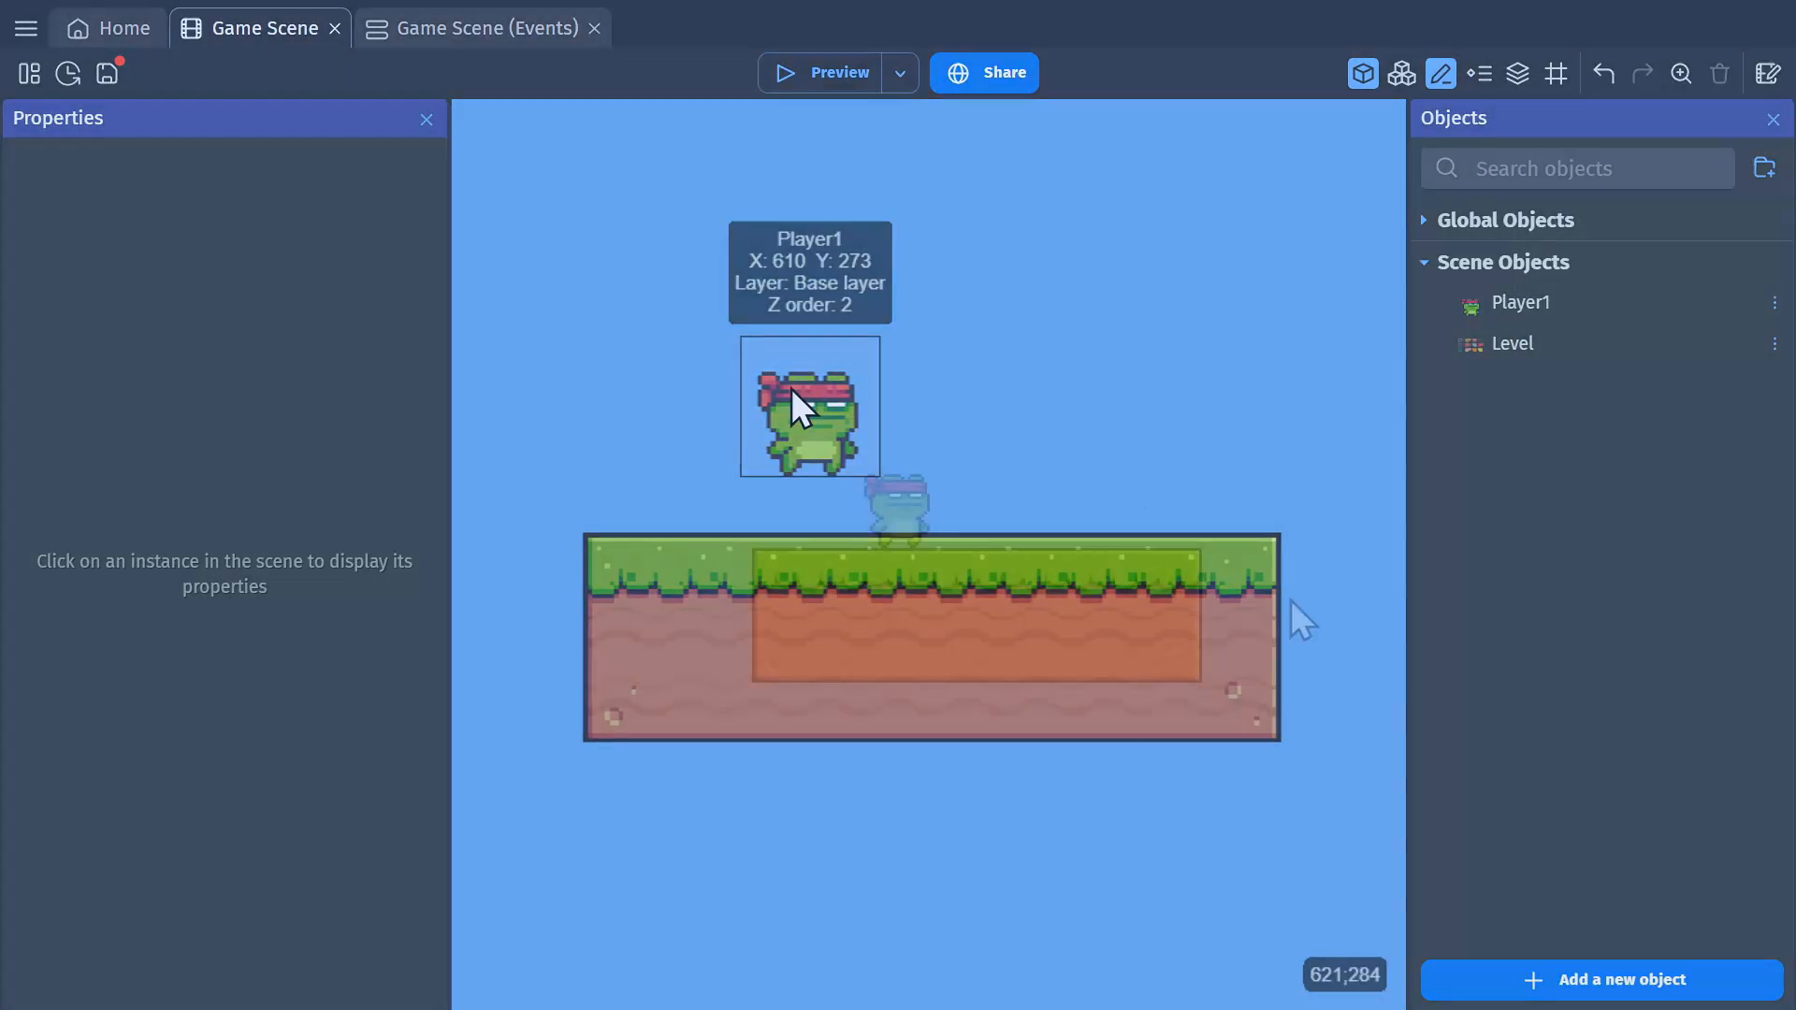
- Erase the platform's middle section into a U-shaped pit, then move to the events sheet
left_click(838, 73)
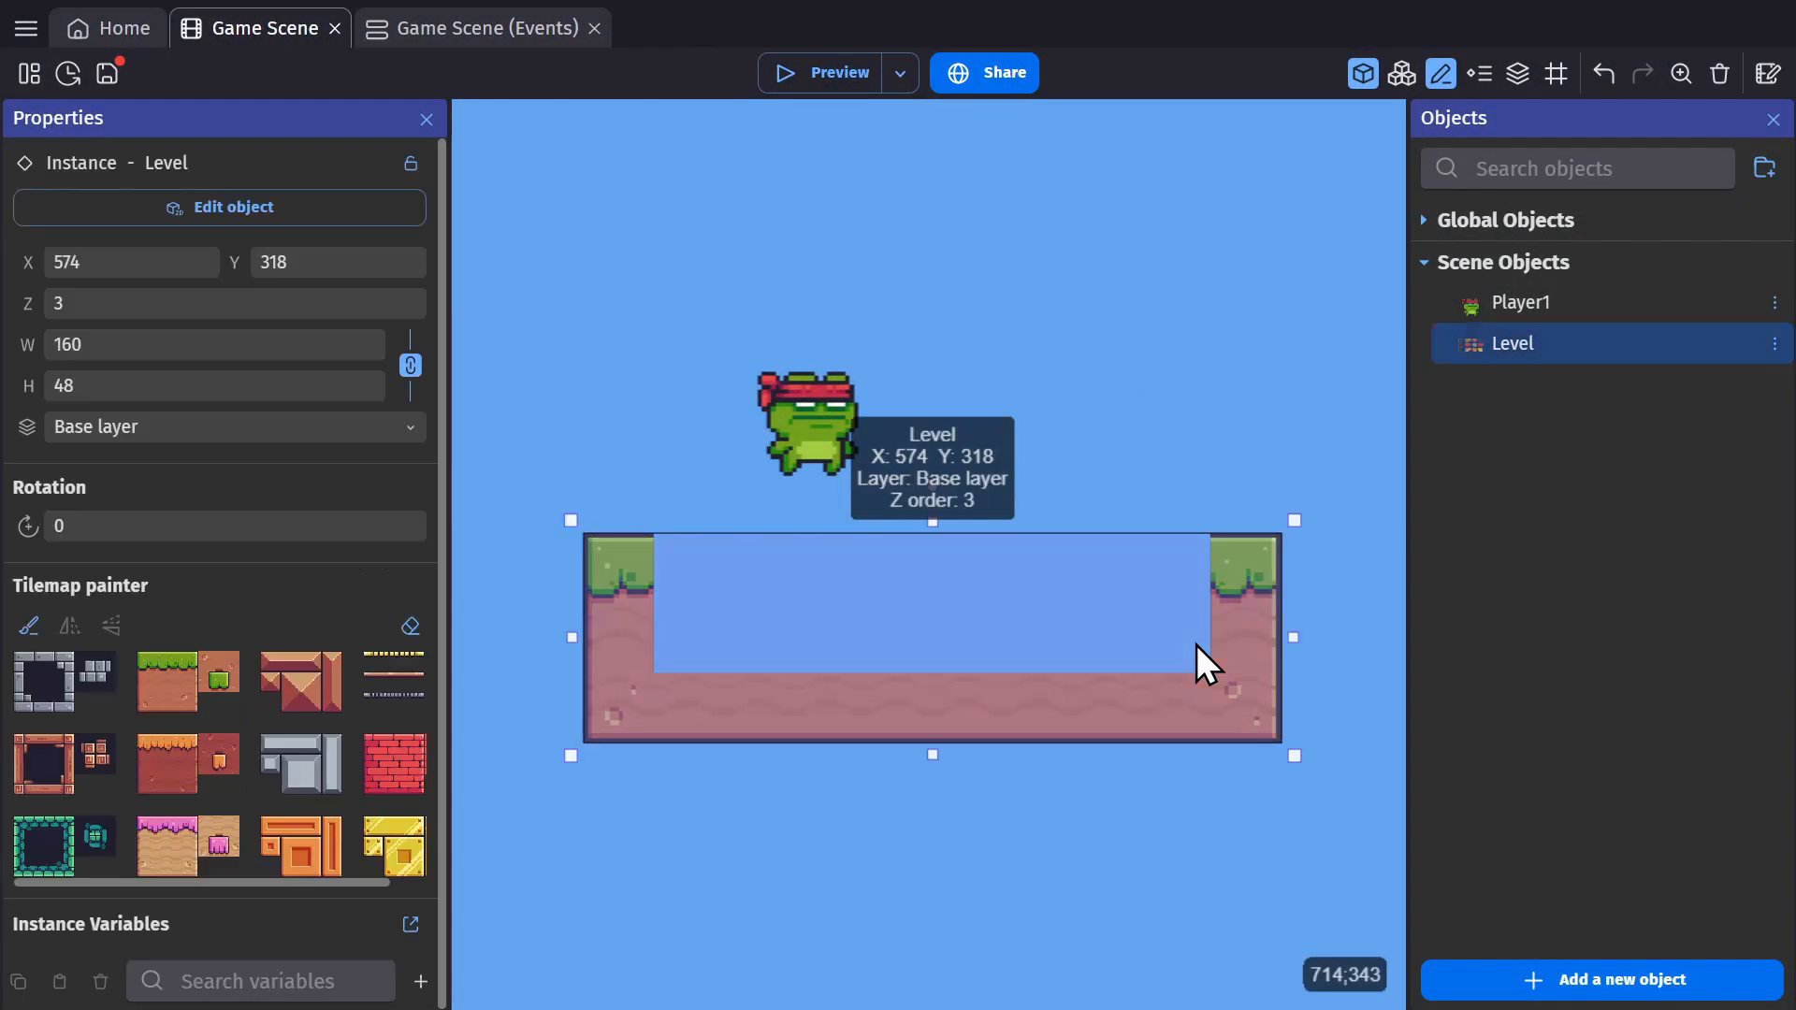
left_click(219, 207)
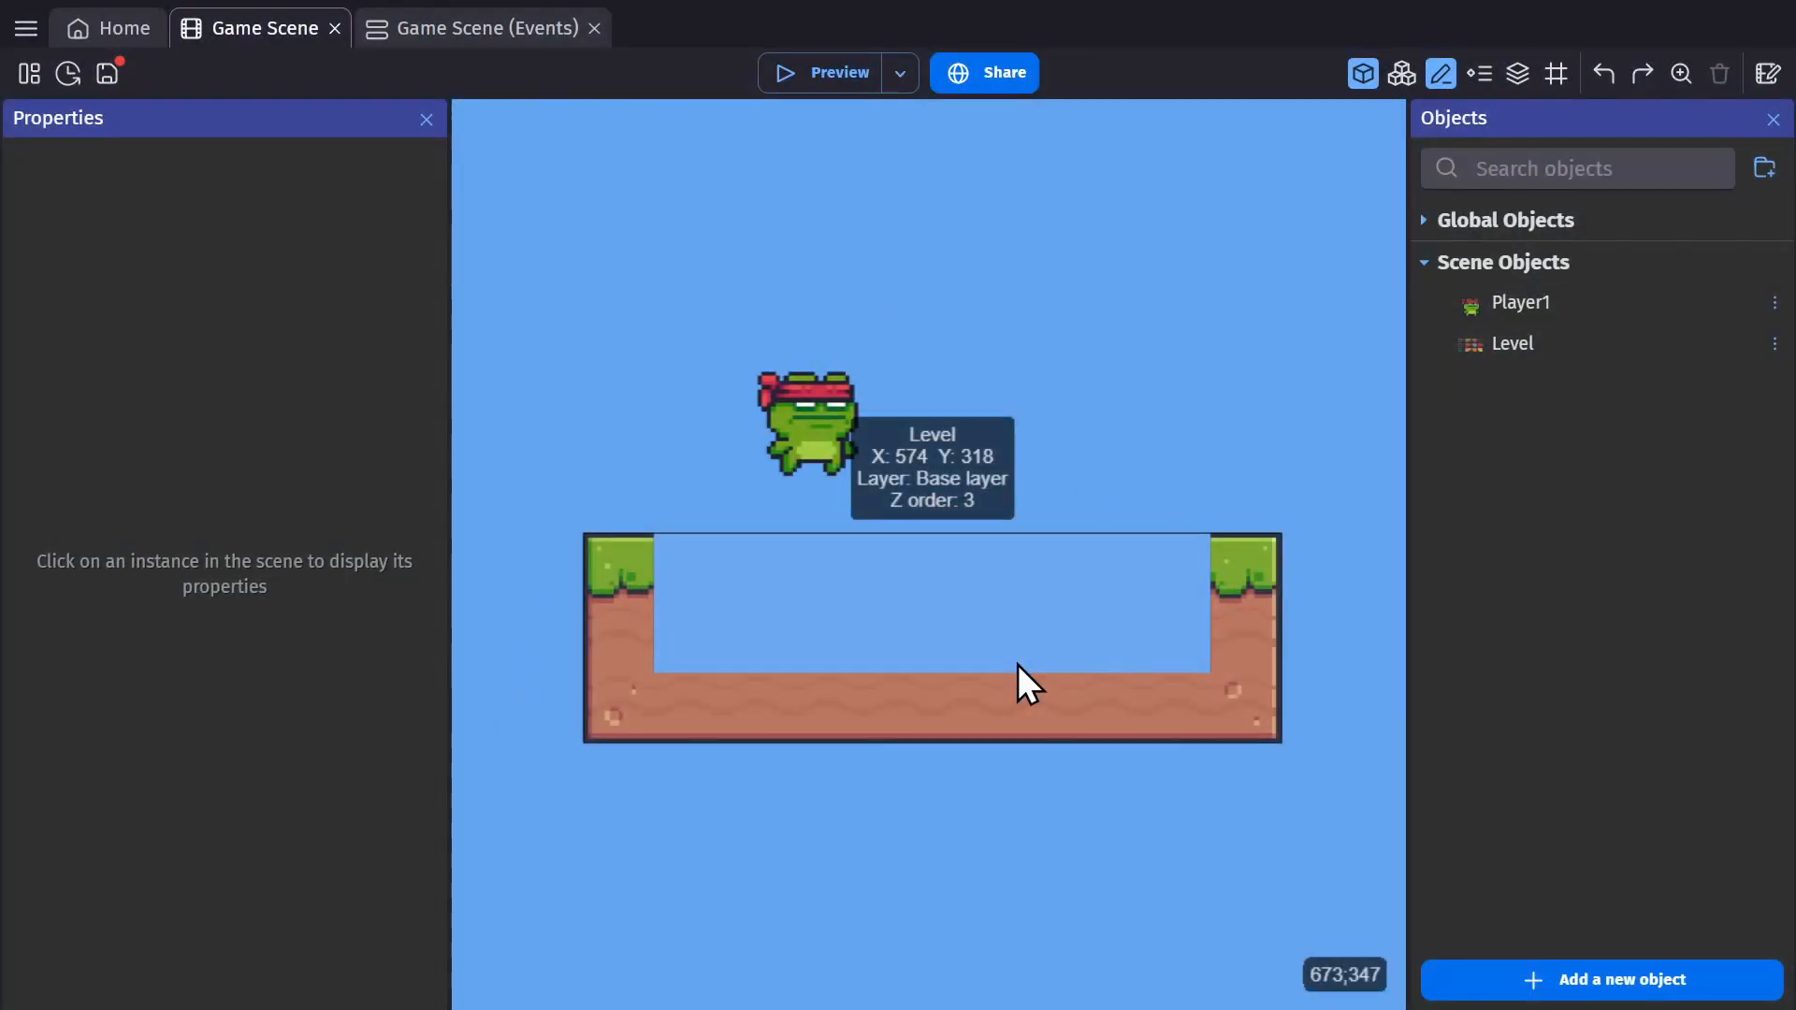
left_click(481, 28)
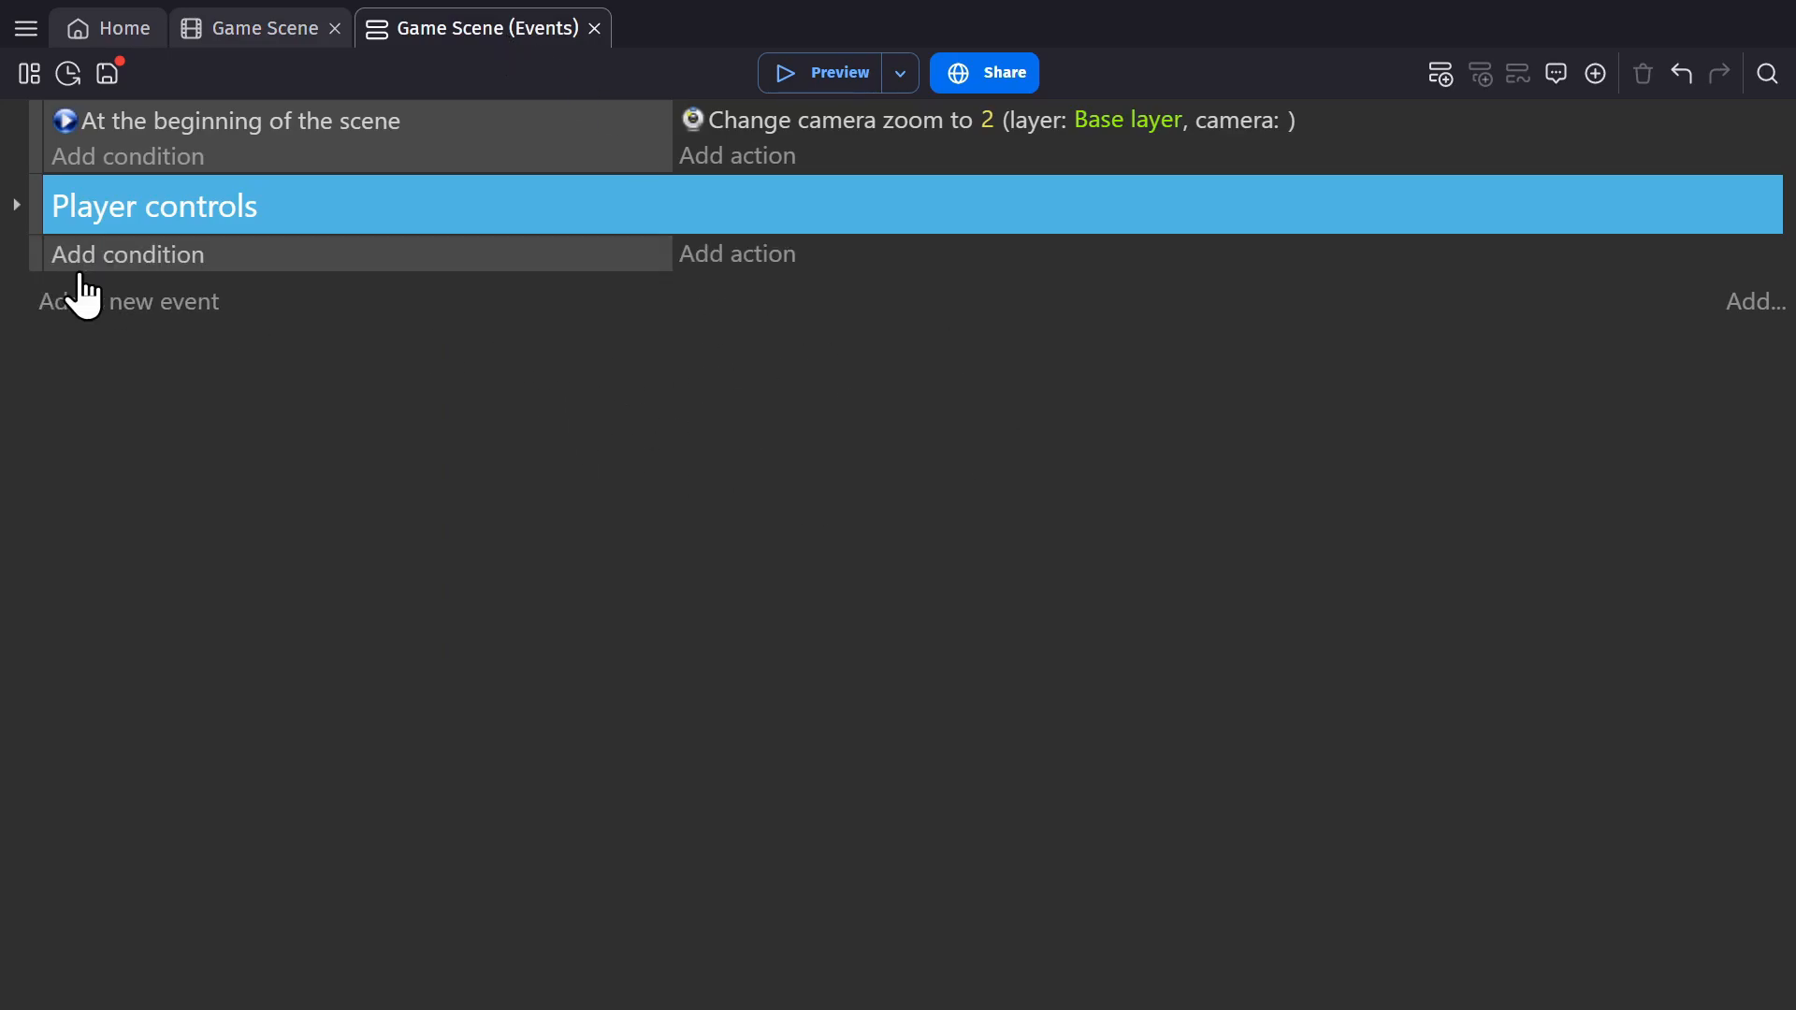
- Browse Level's Tile (on the grid) and Tile (at position) conditions for the Player controls event
left_click(129, 254)
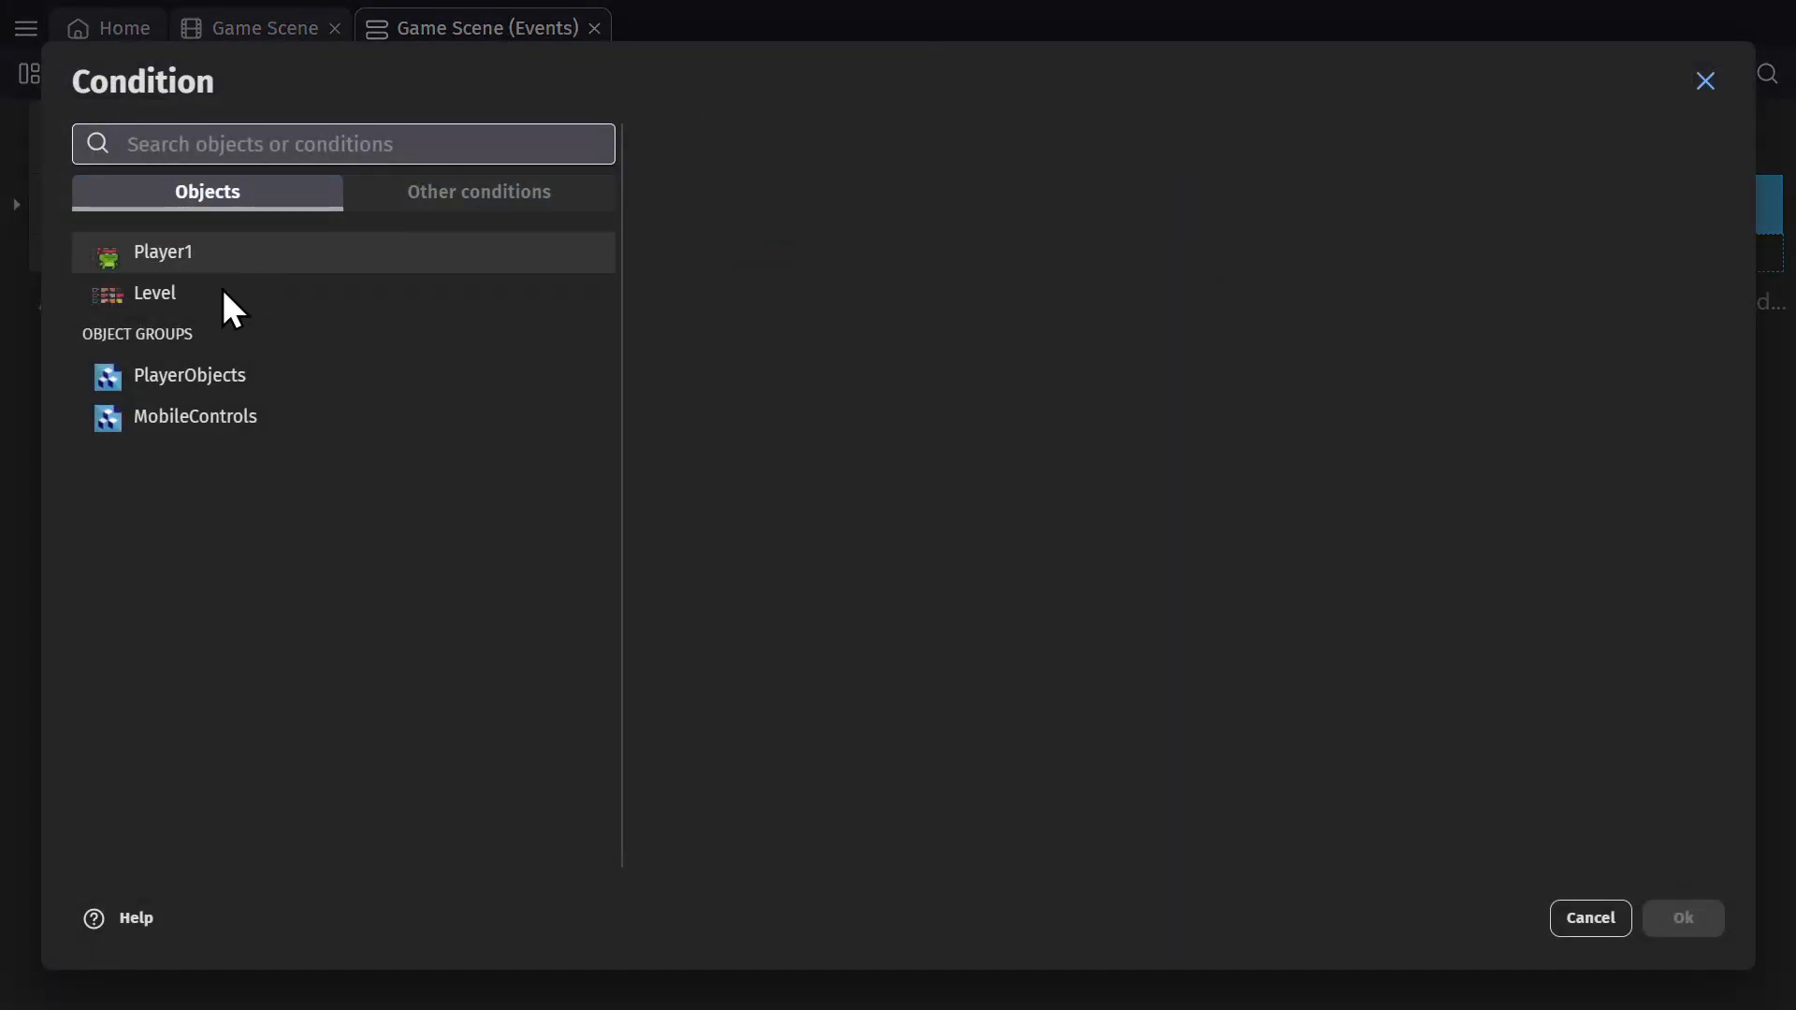
left_click(155, 294)
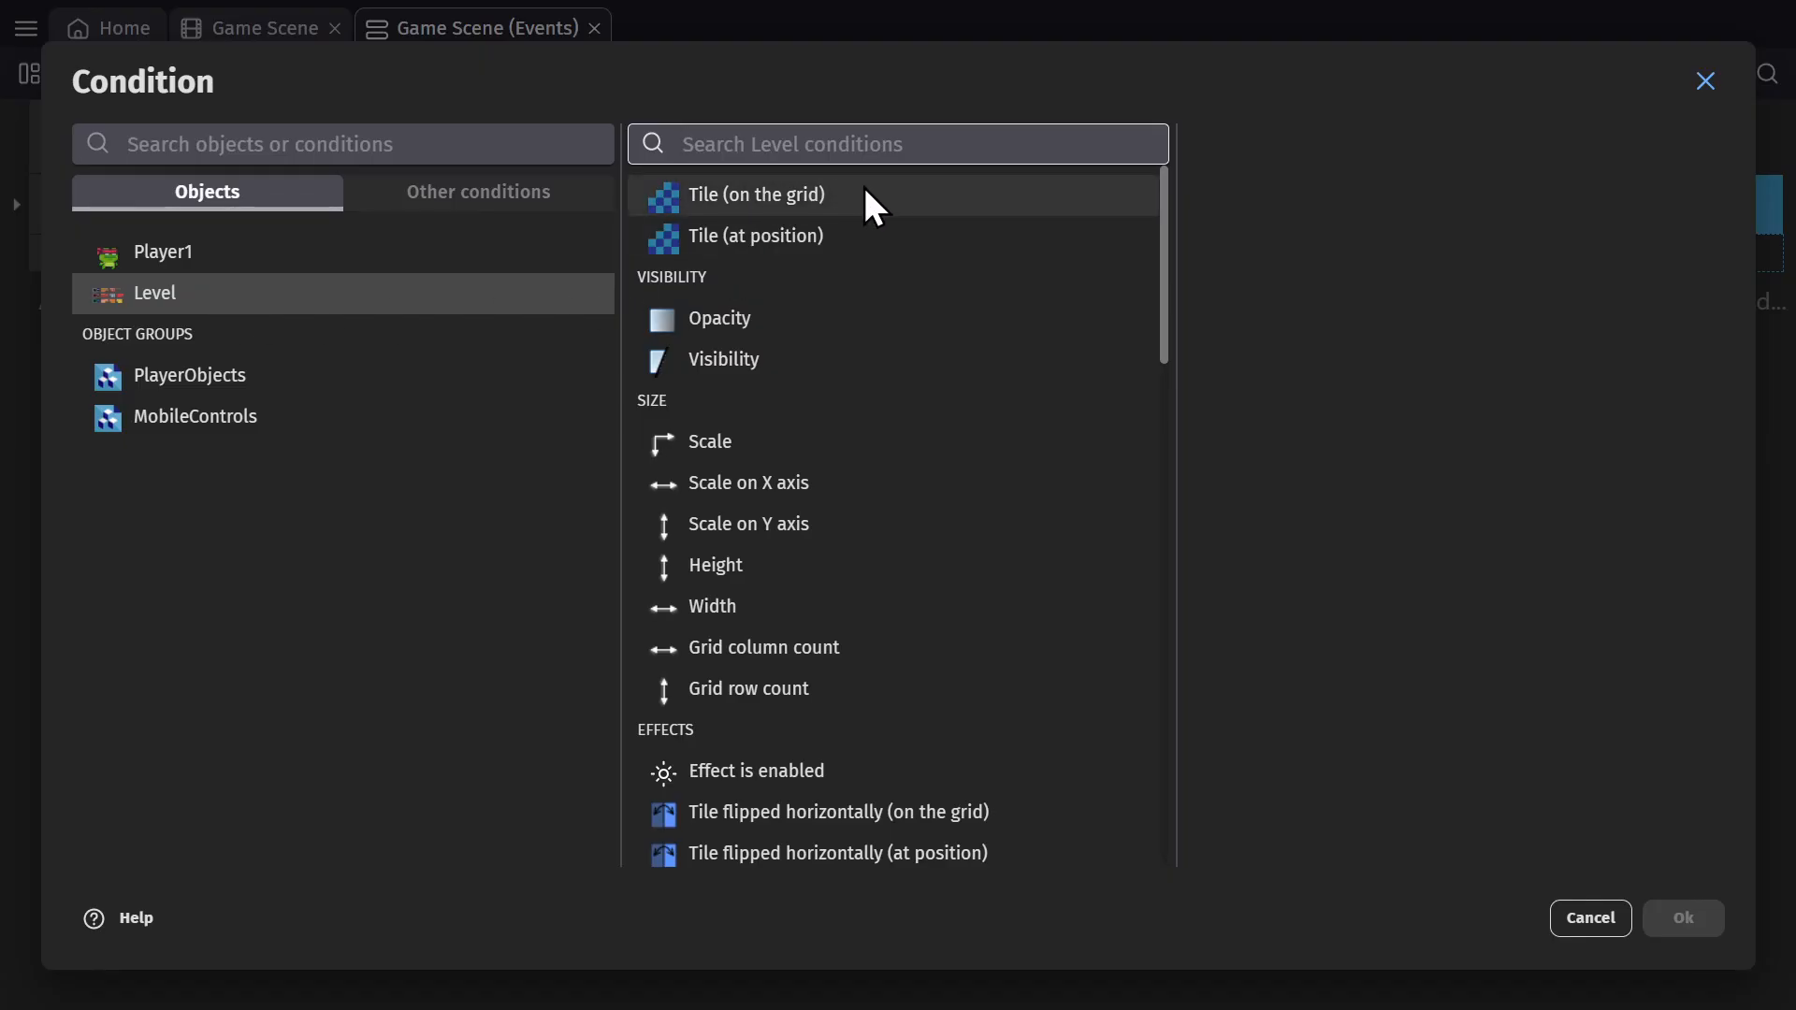
mouse_move(875, 249)
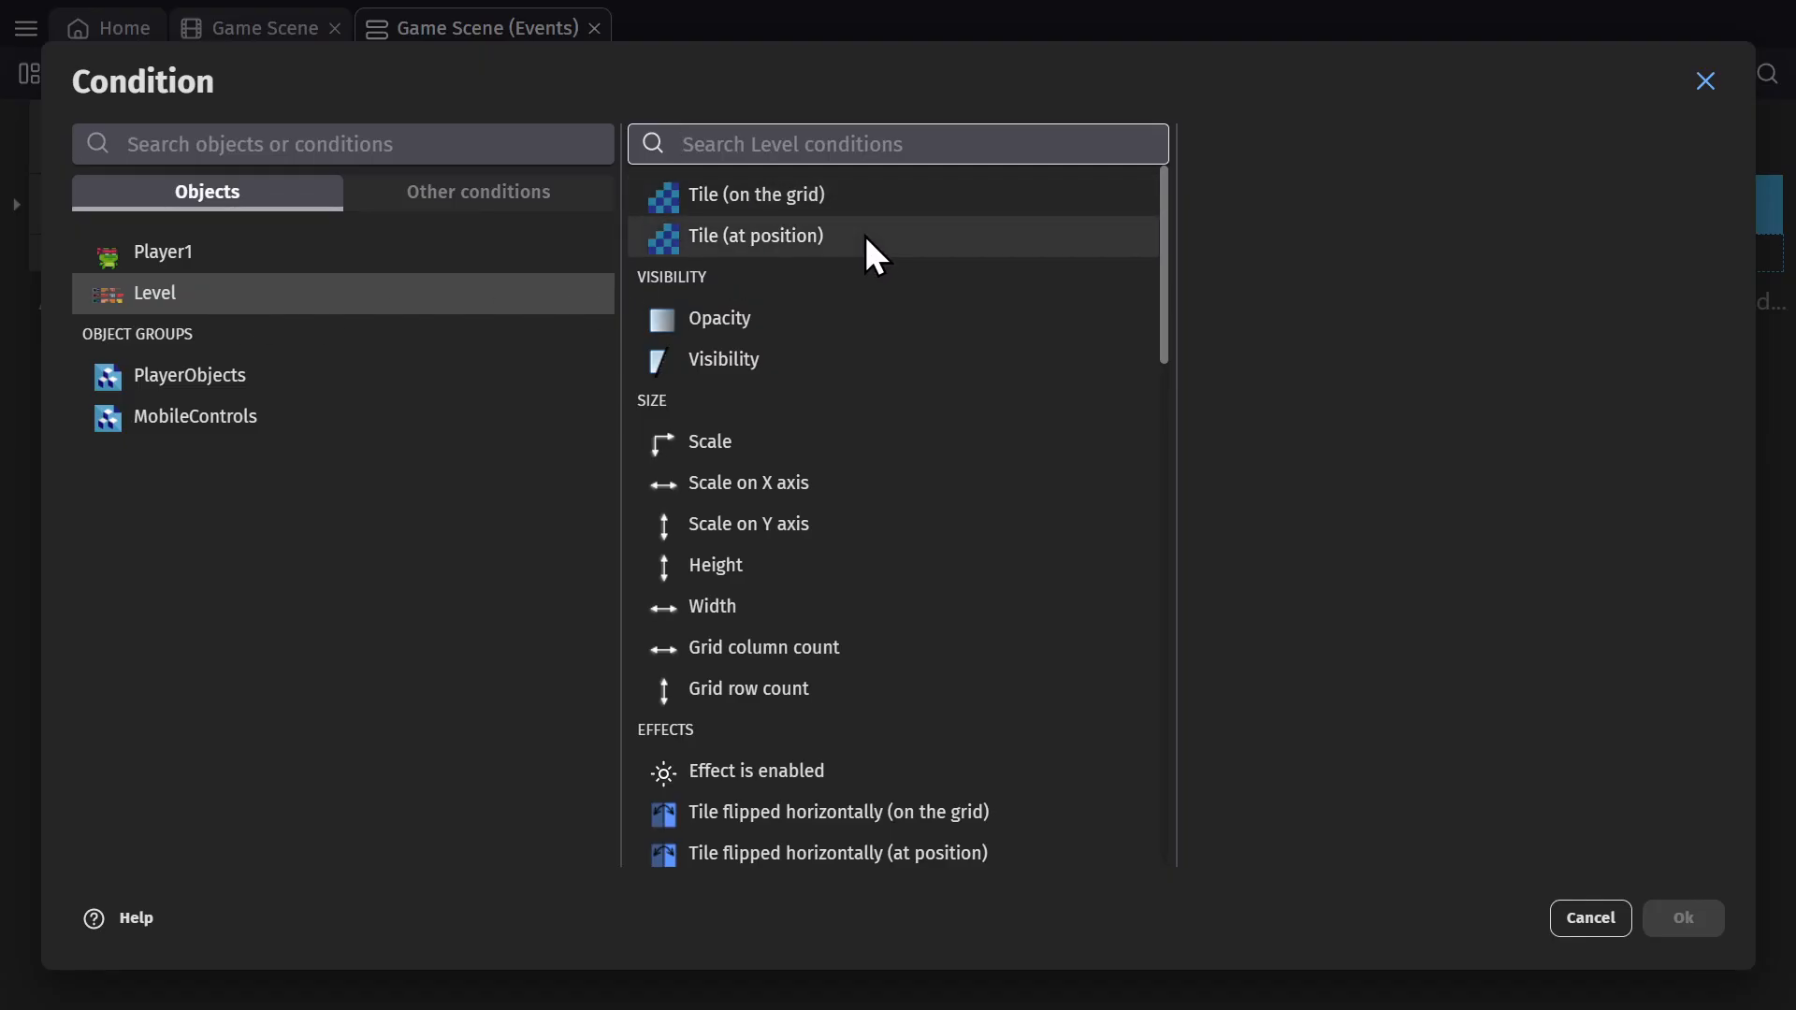
left_click(754, 193)
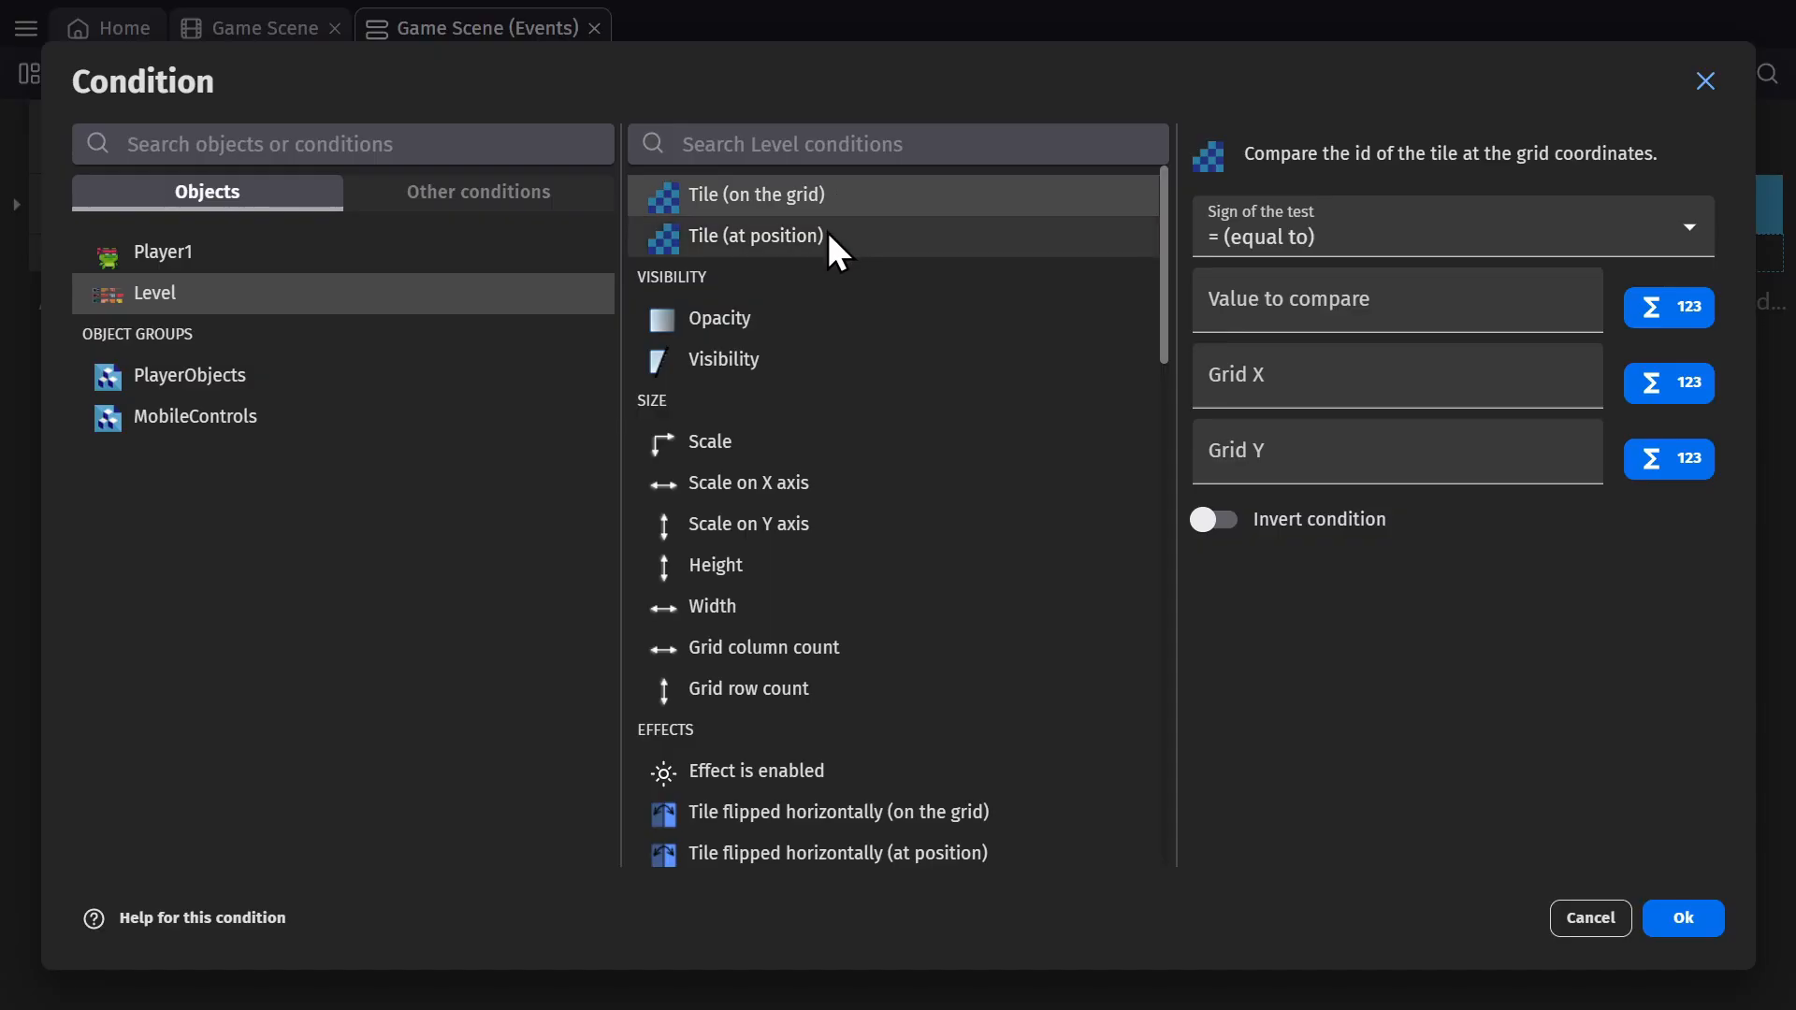
left_click(756, 236)
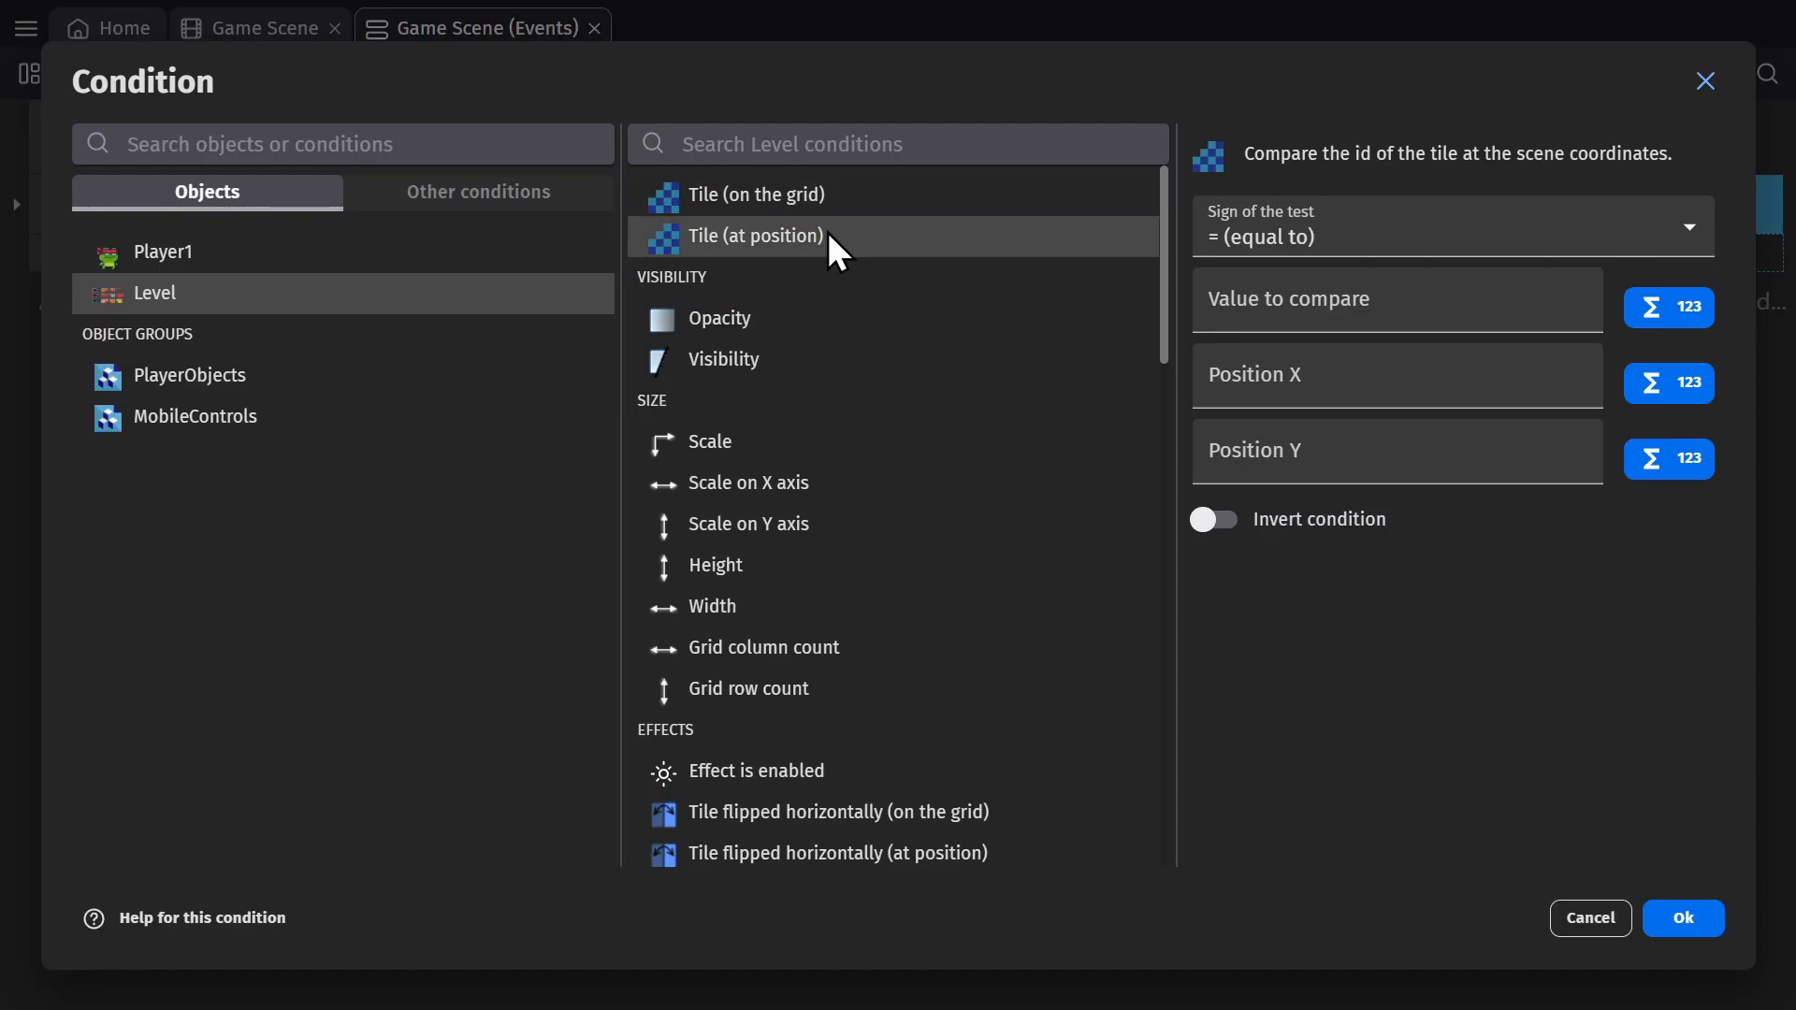
left_click(1375, 300)
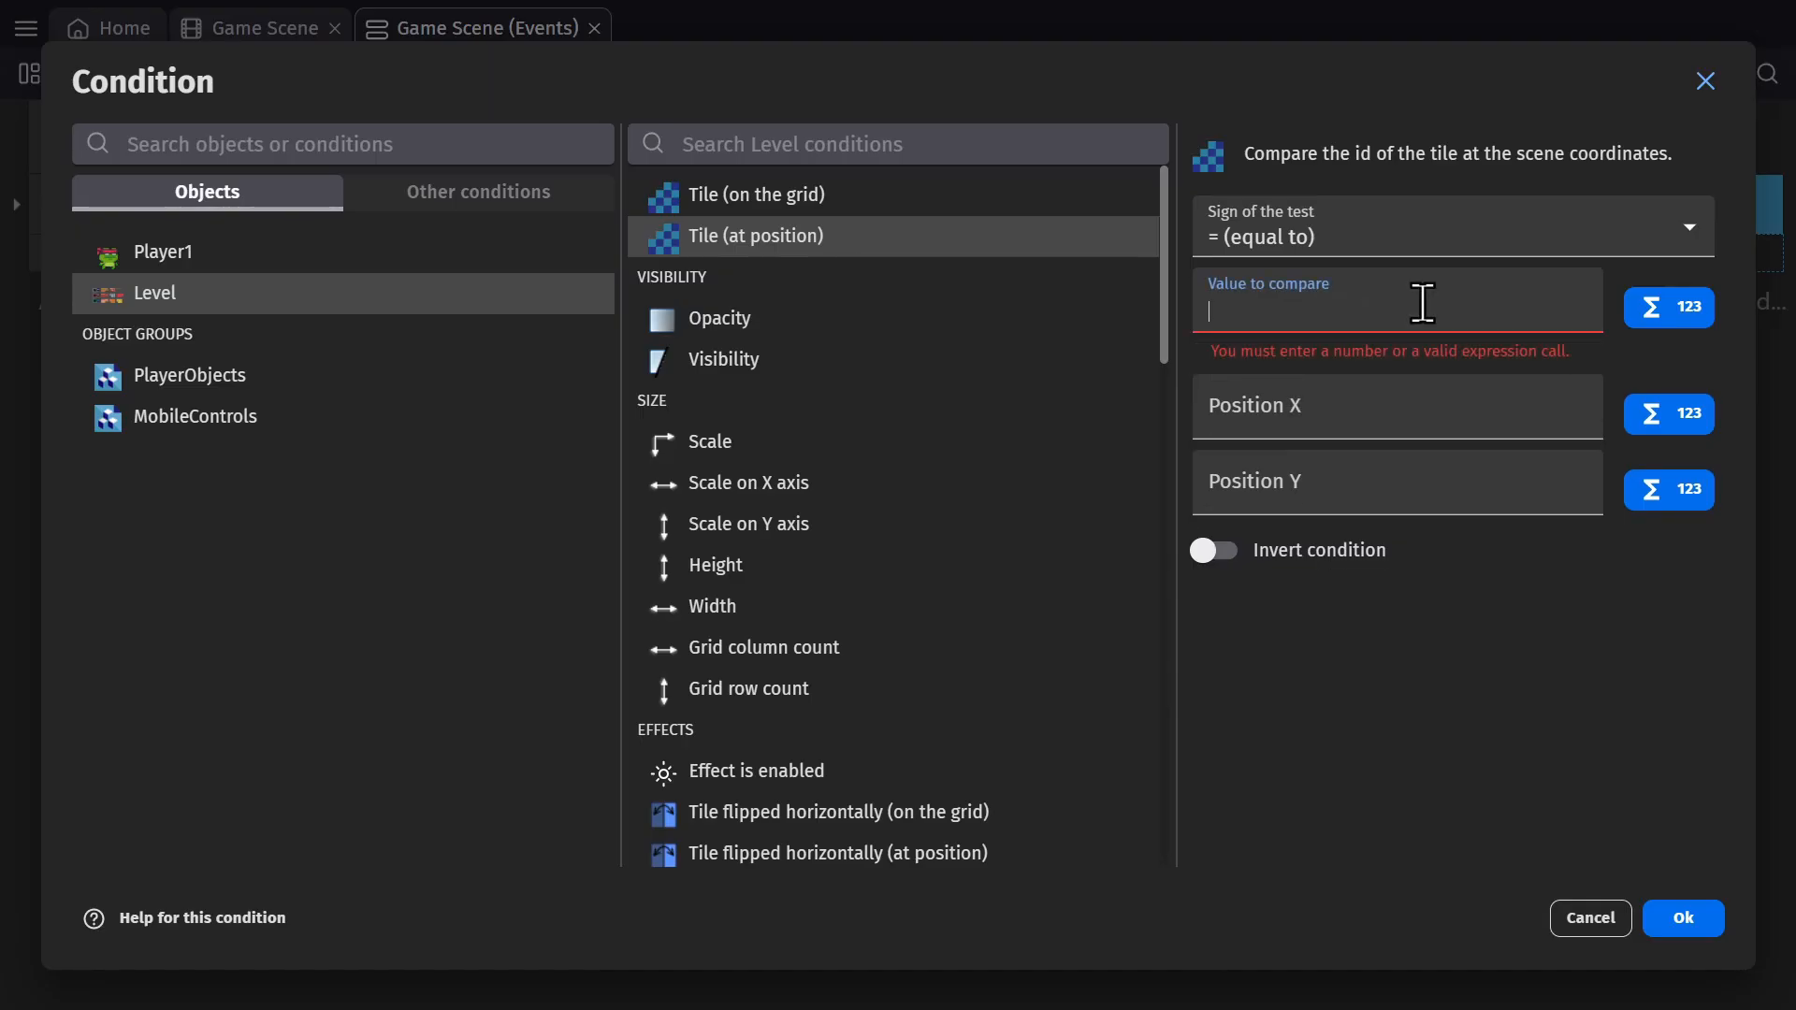
- Reopen the Level object editor to view its terrain atlas hit boxes
left_click(1588, 916)
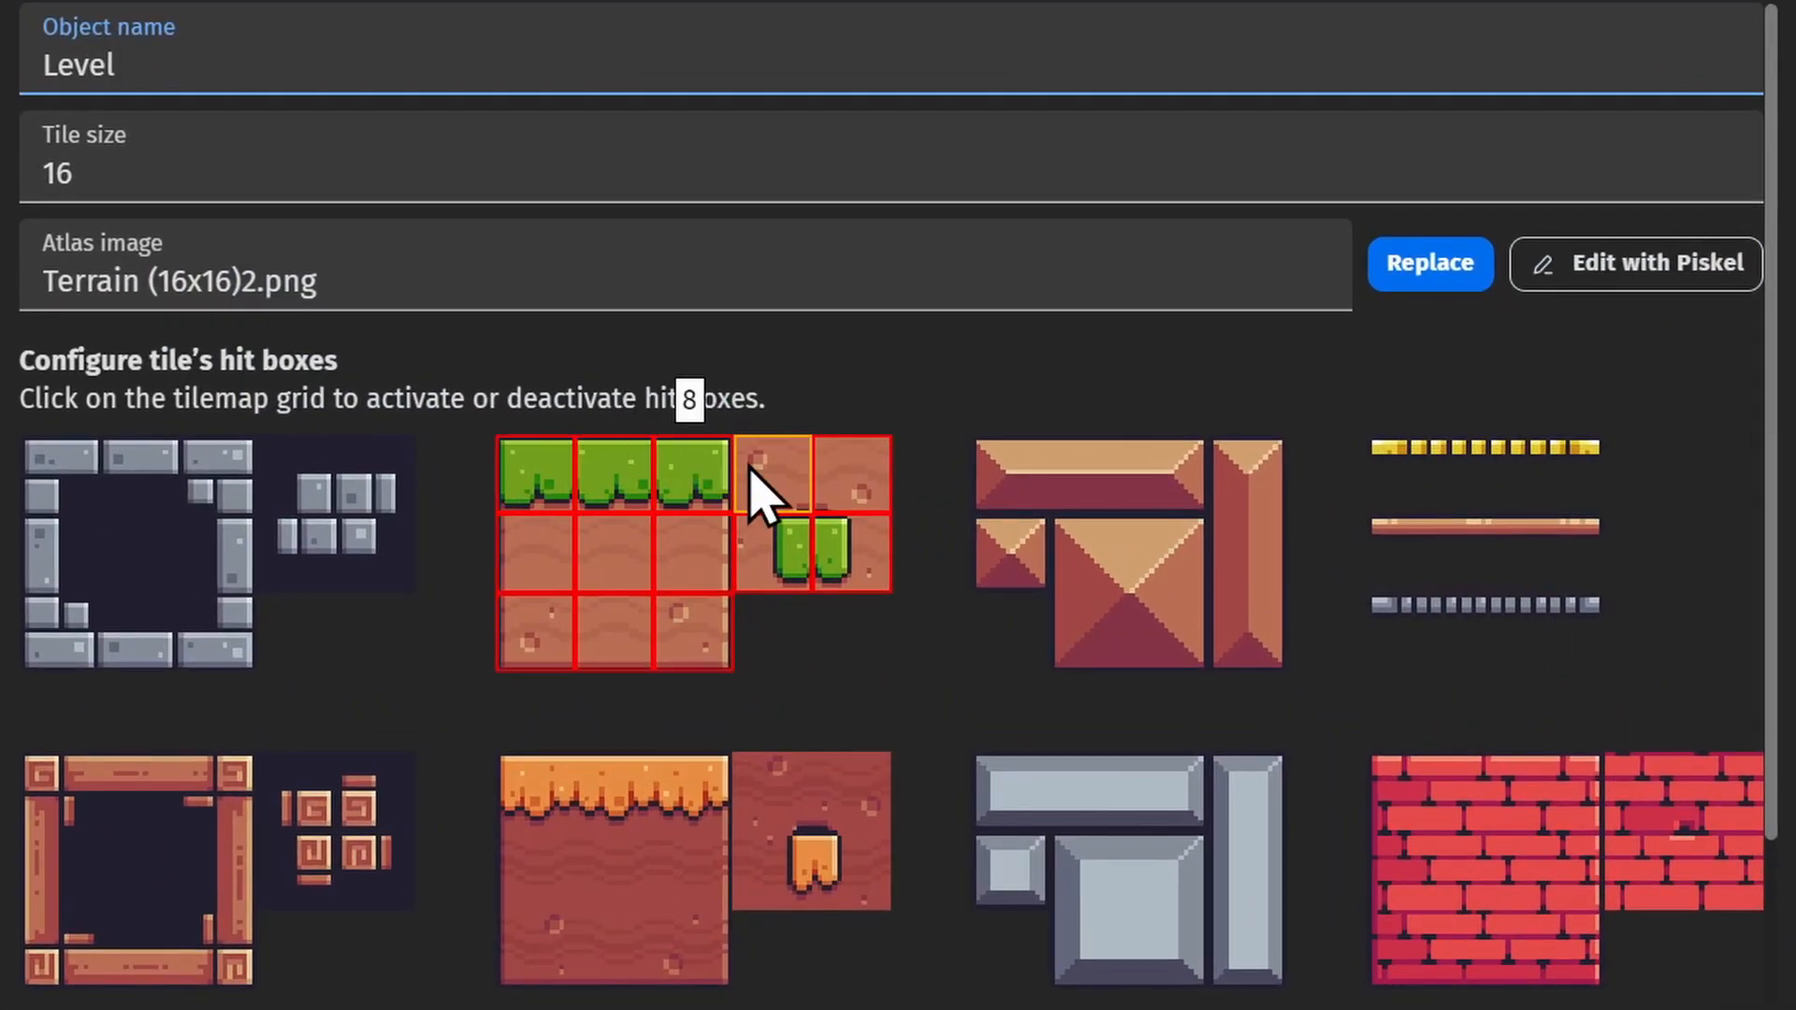
left_click(772, 469)
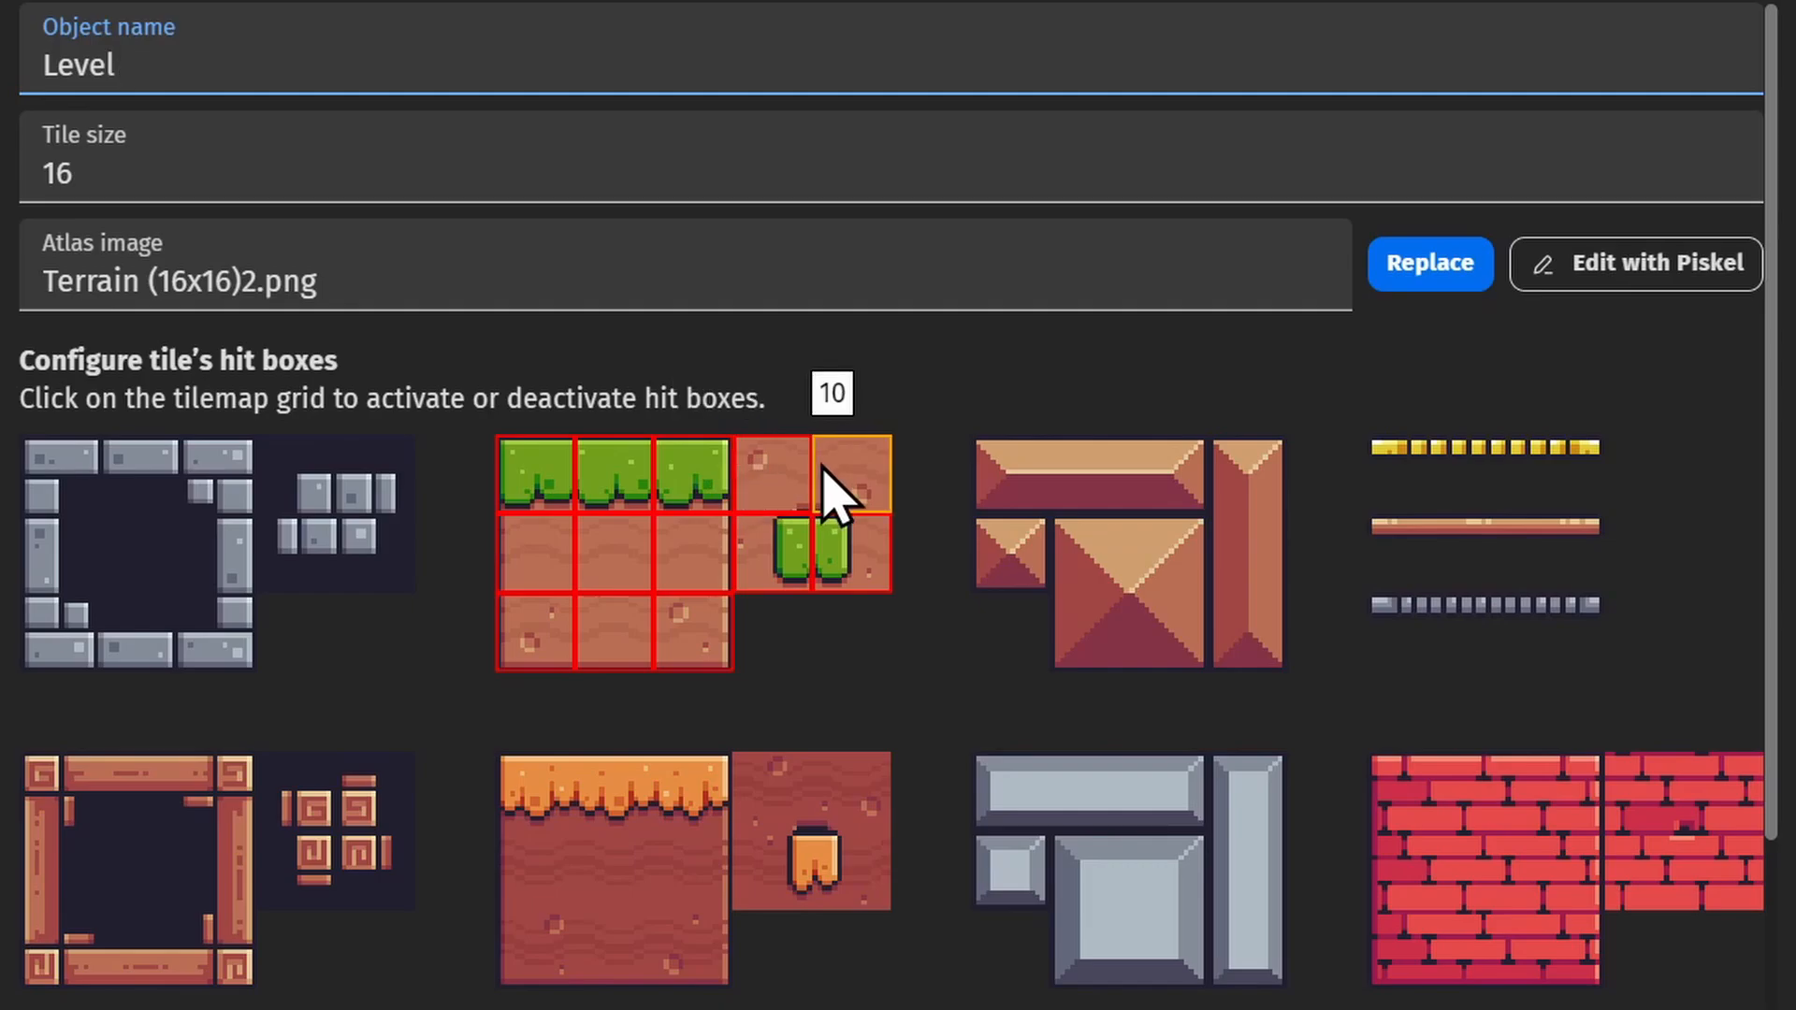
- Add a Level 'Remove tile (at position)' action at CursorX()/CursorY() and preview it
left_click(481, 28)
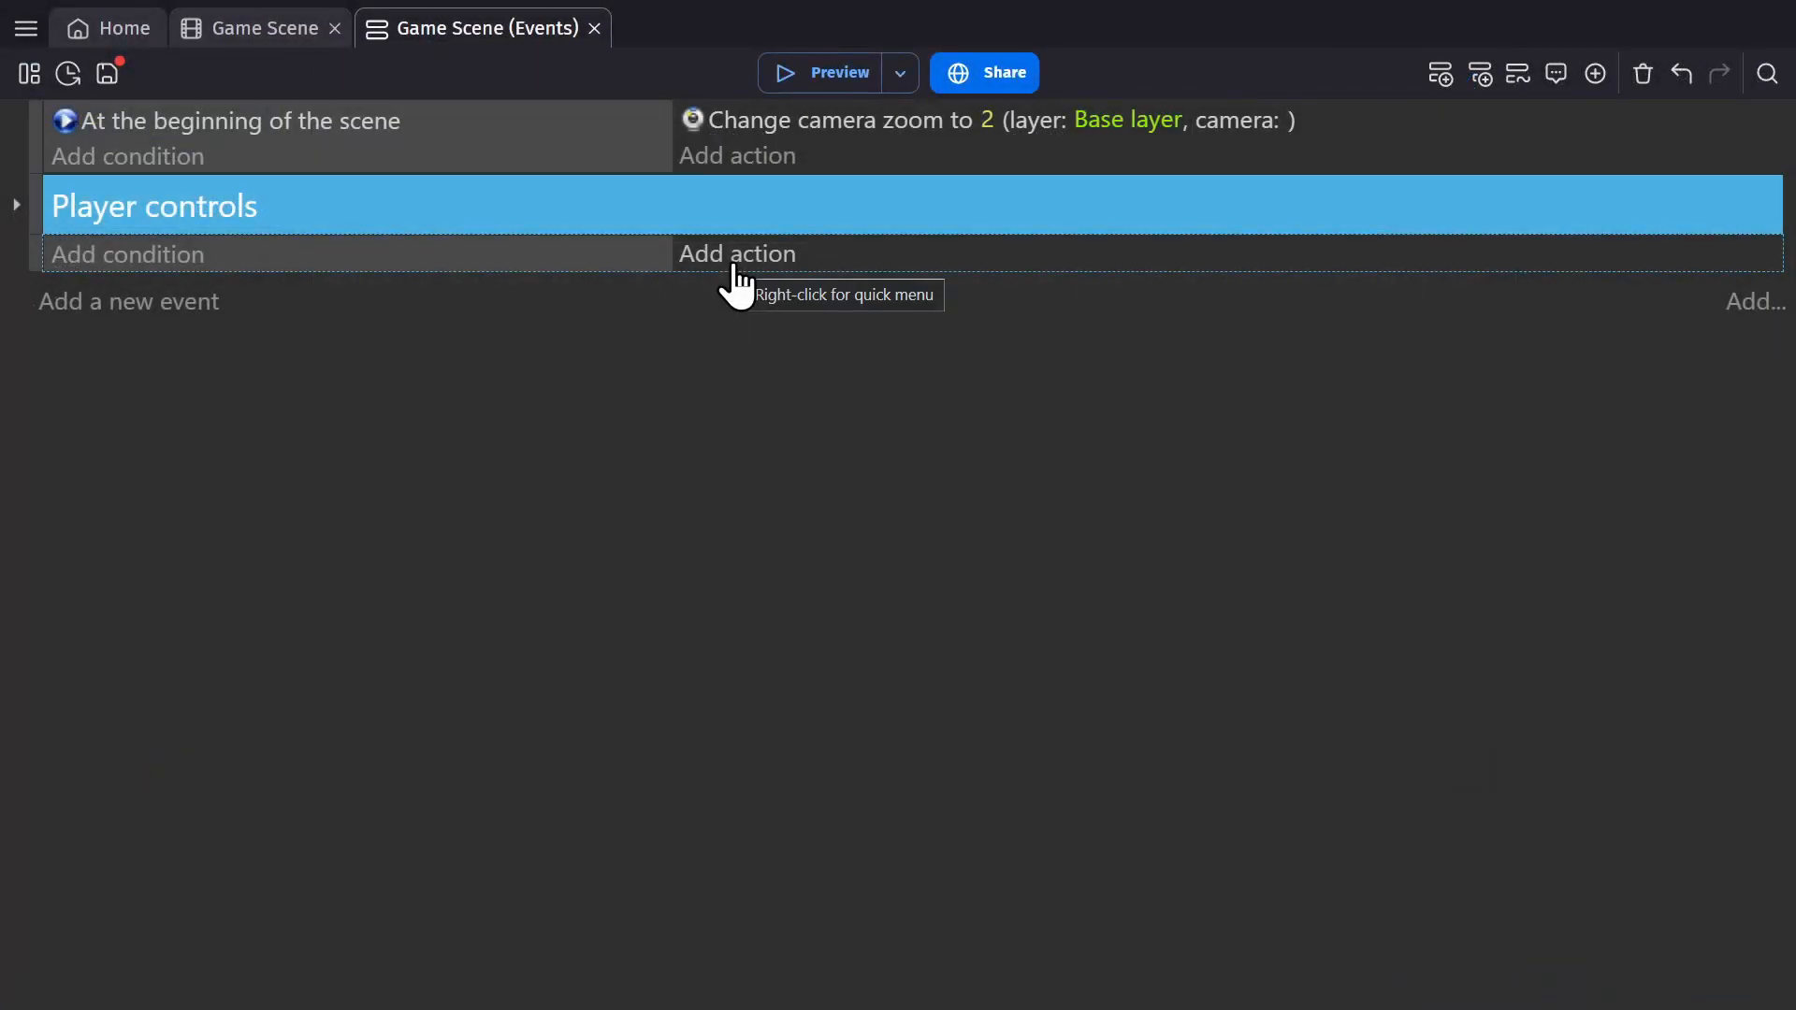
left_click(737, 253)
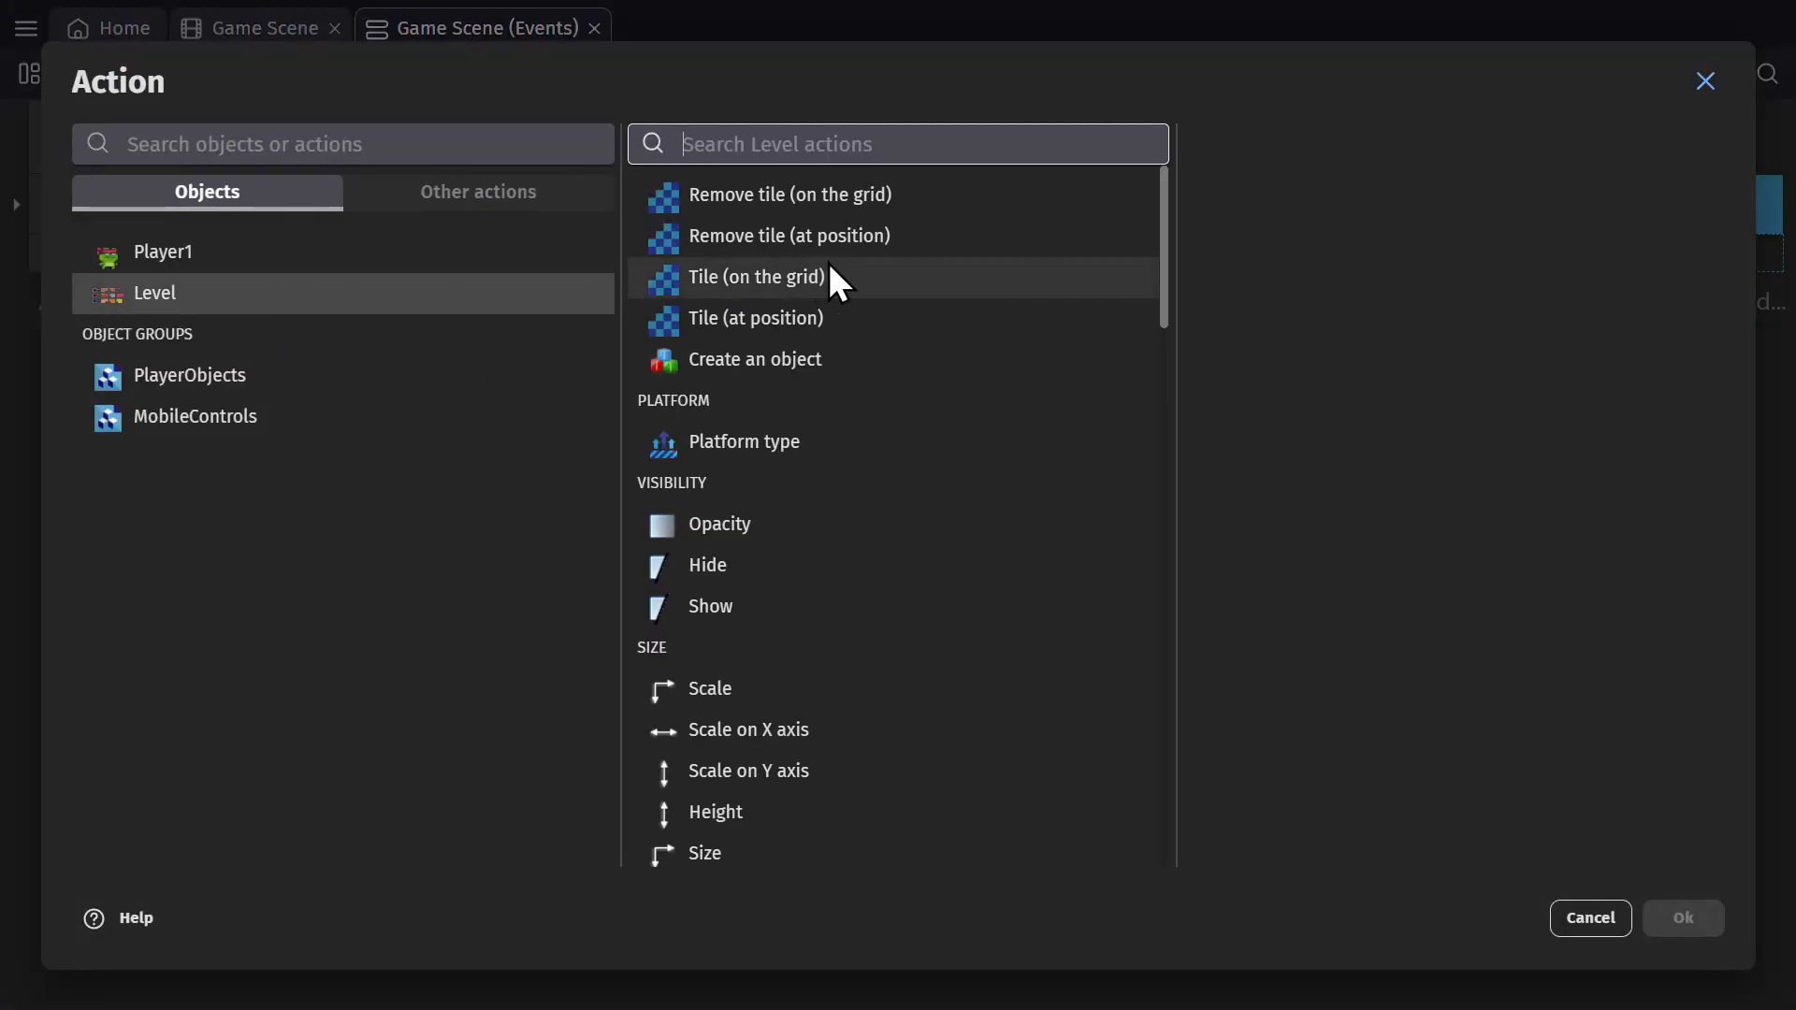
left_click(754, 318)
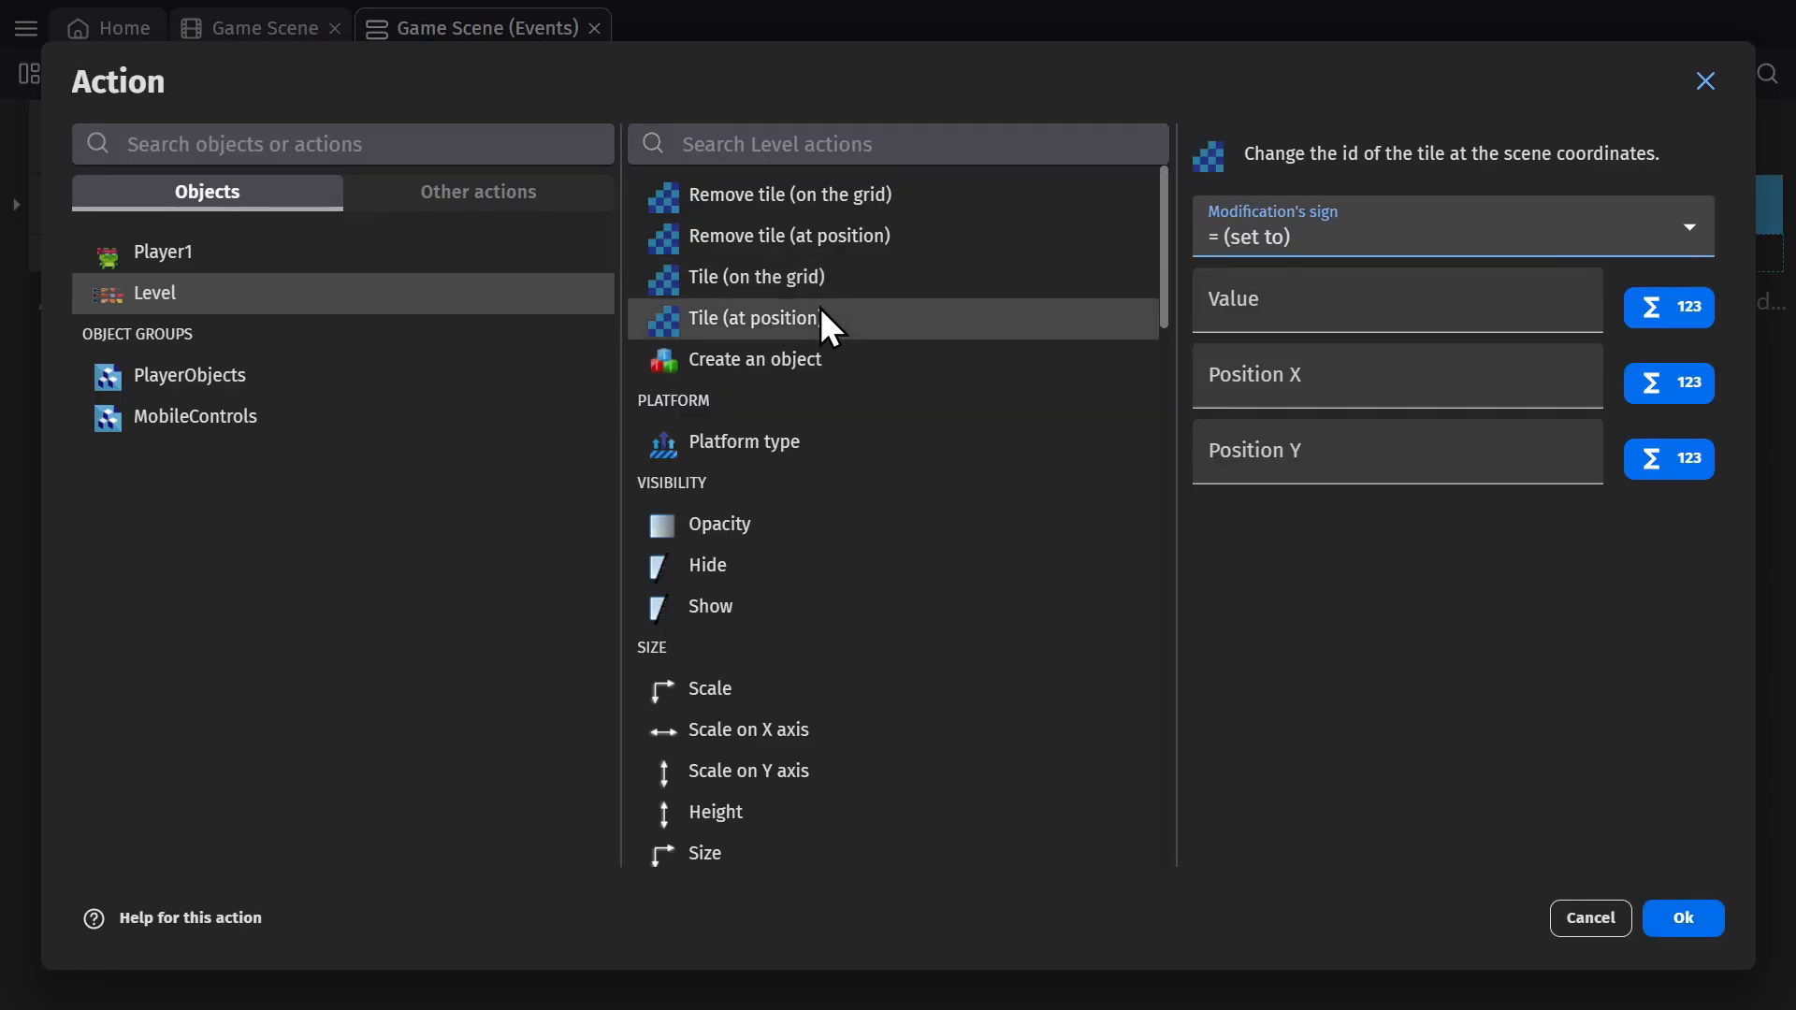
left_click(788, 236)
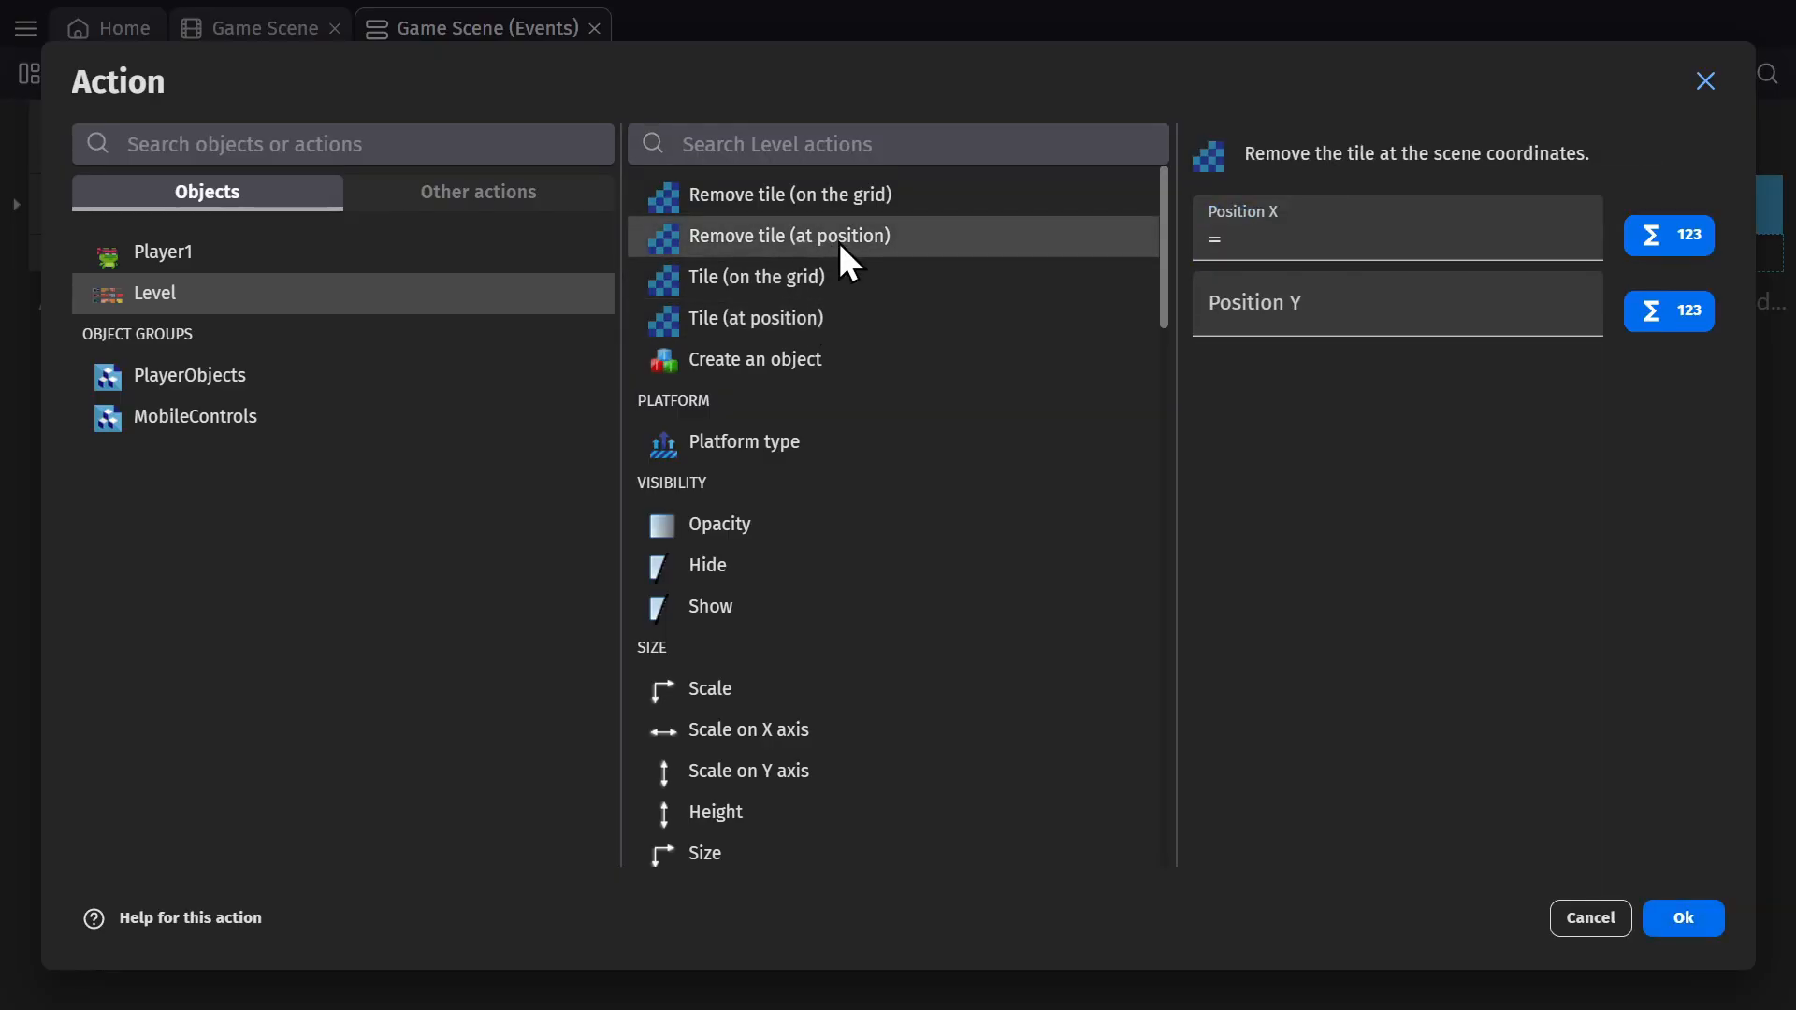
type("cursorX(")
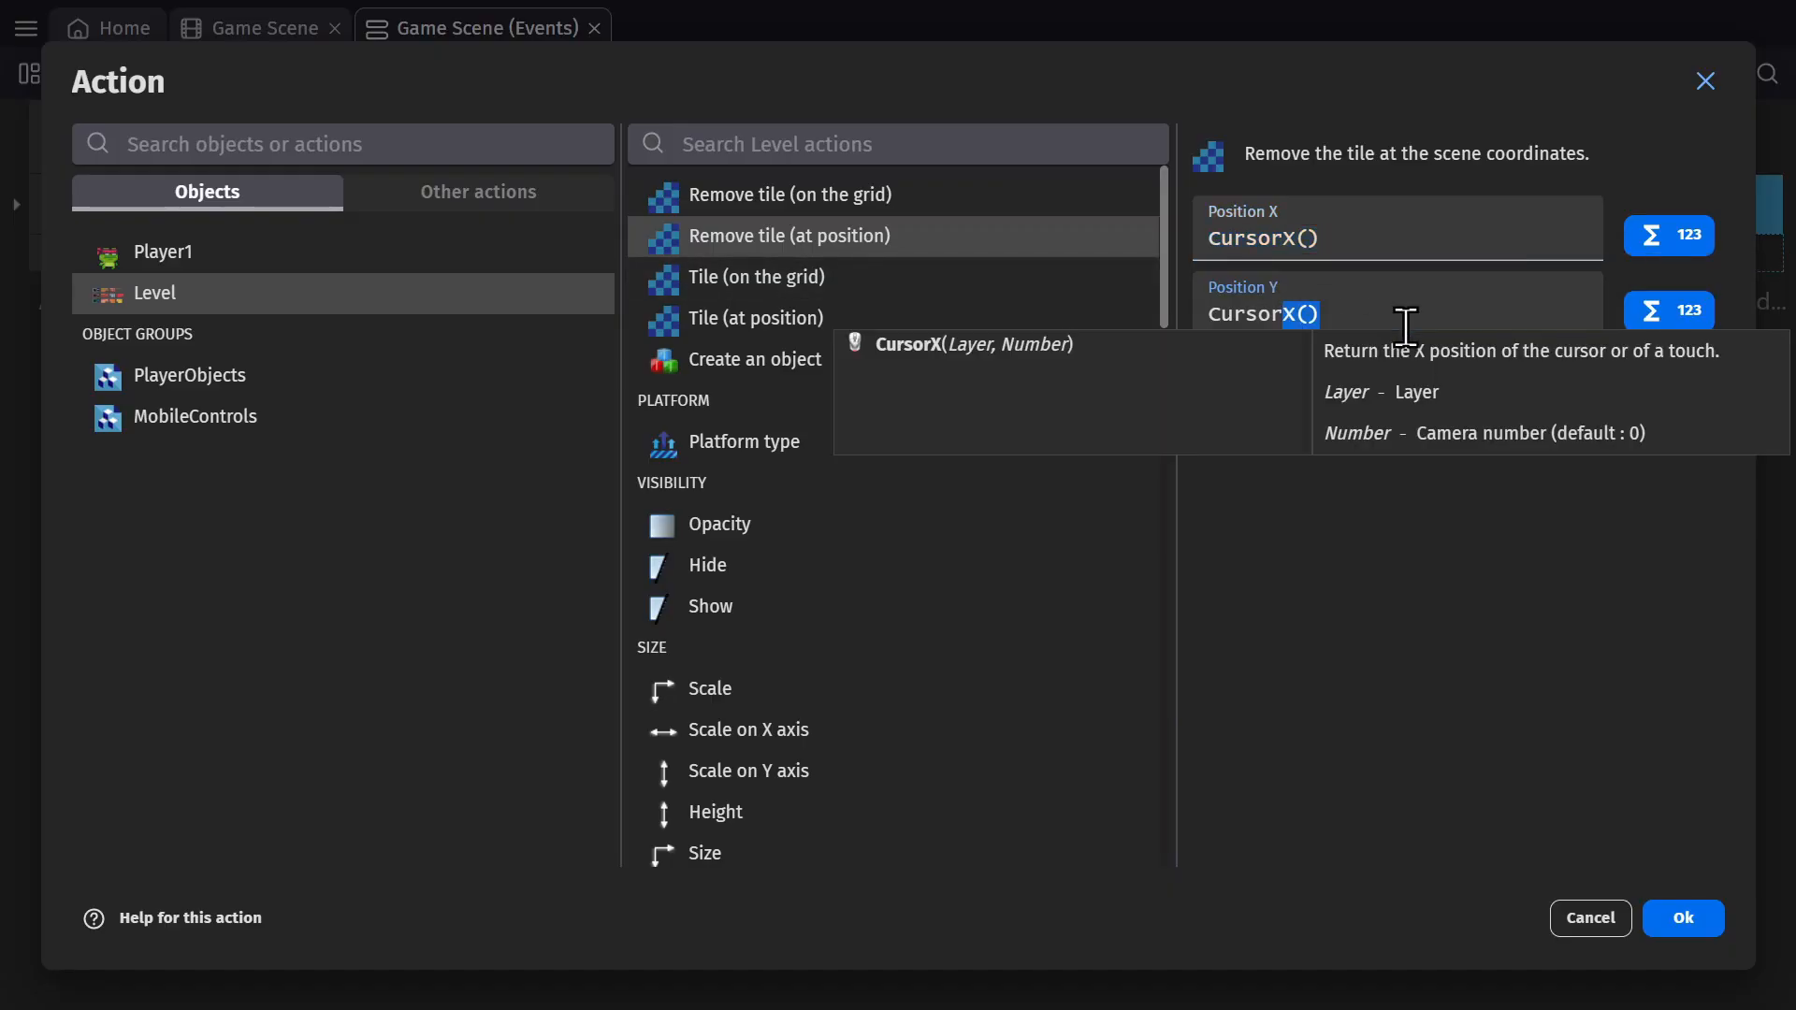
left_click(1682, 917)
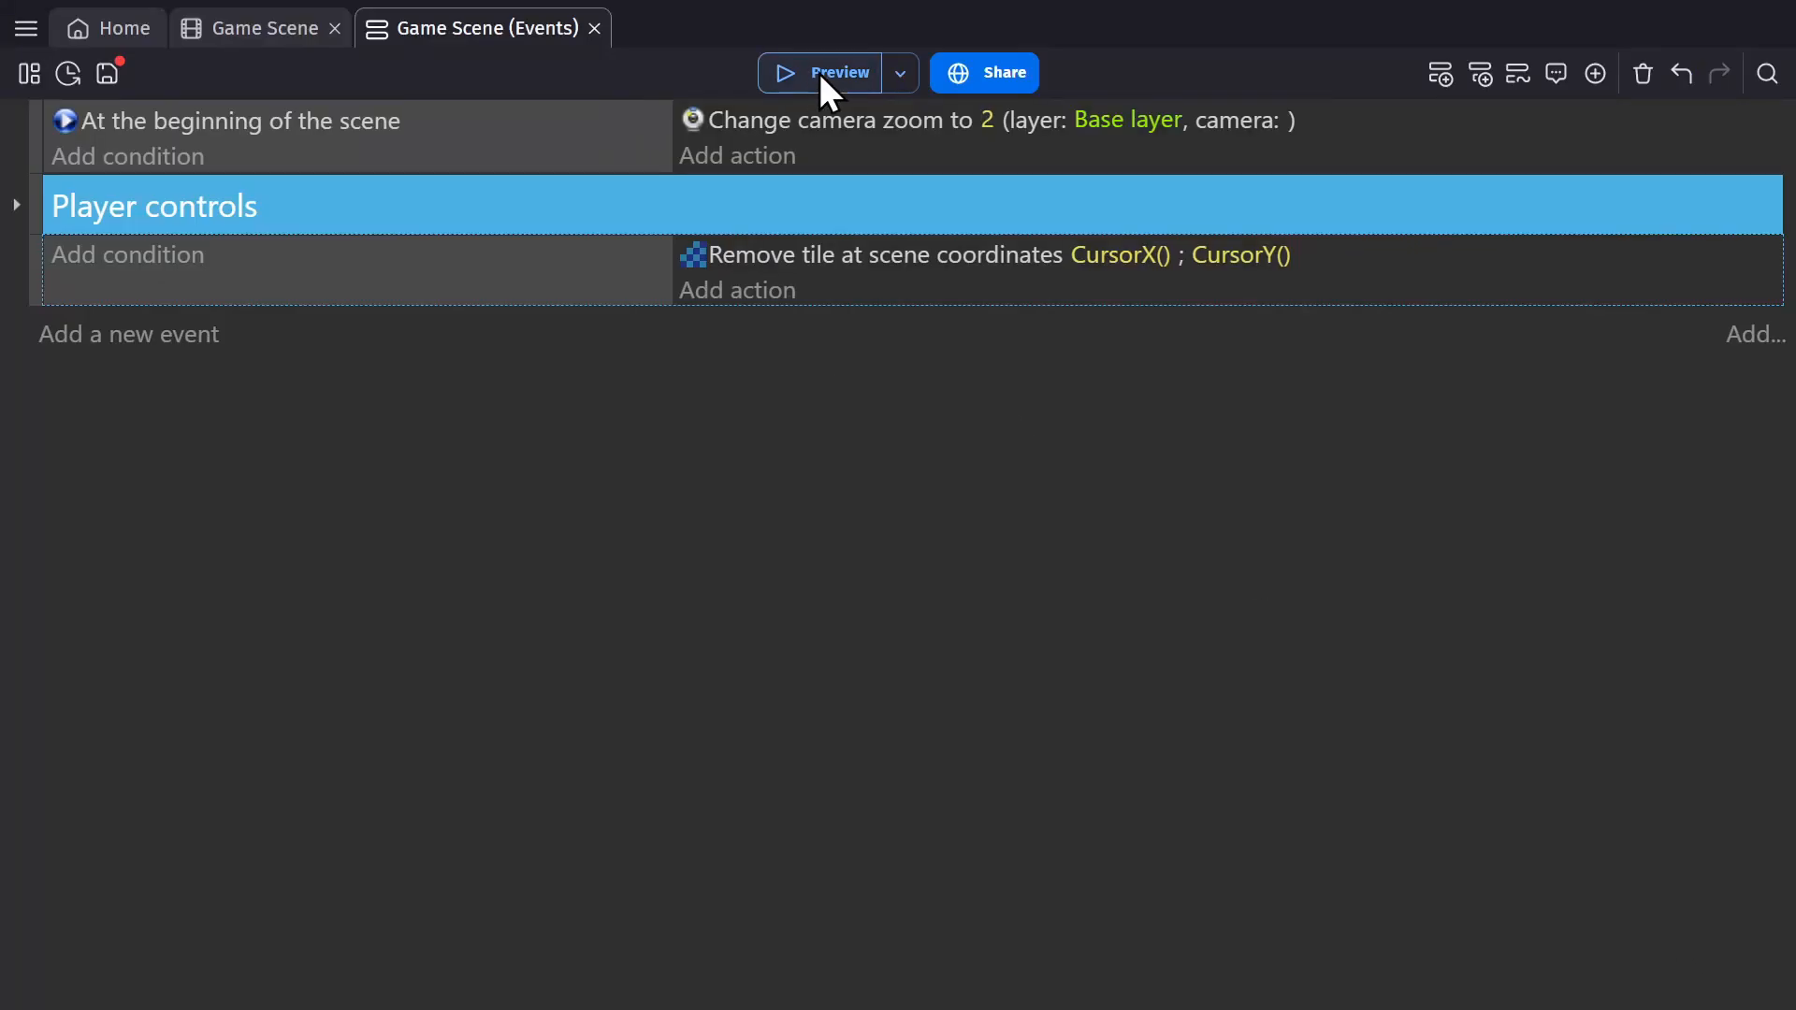
left_click(838, 73)
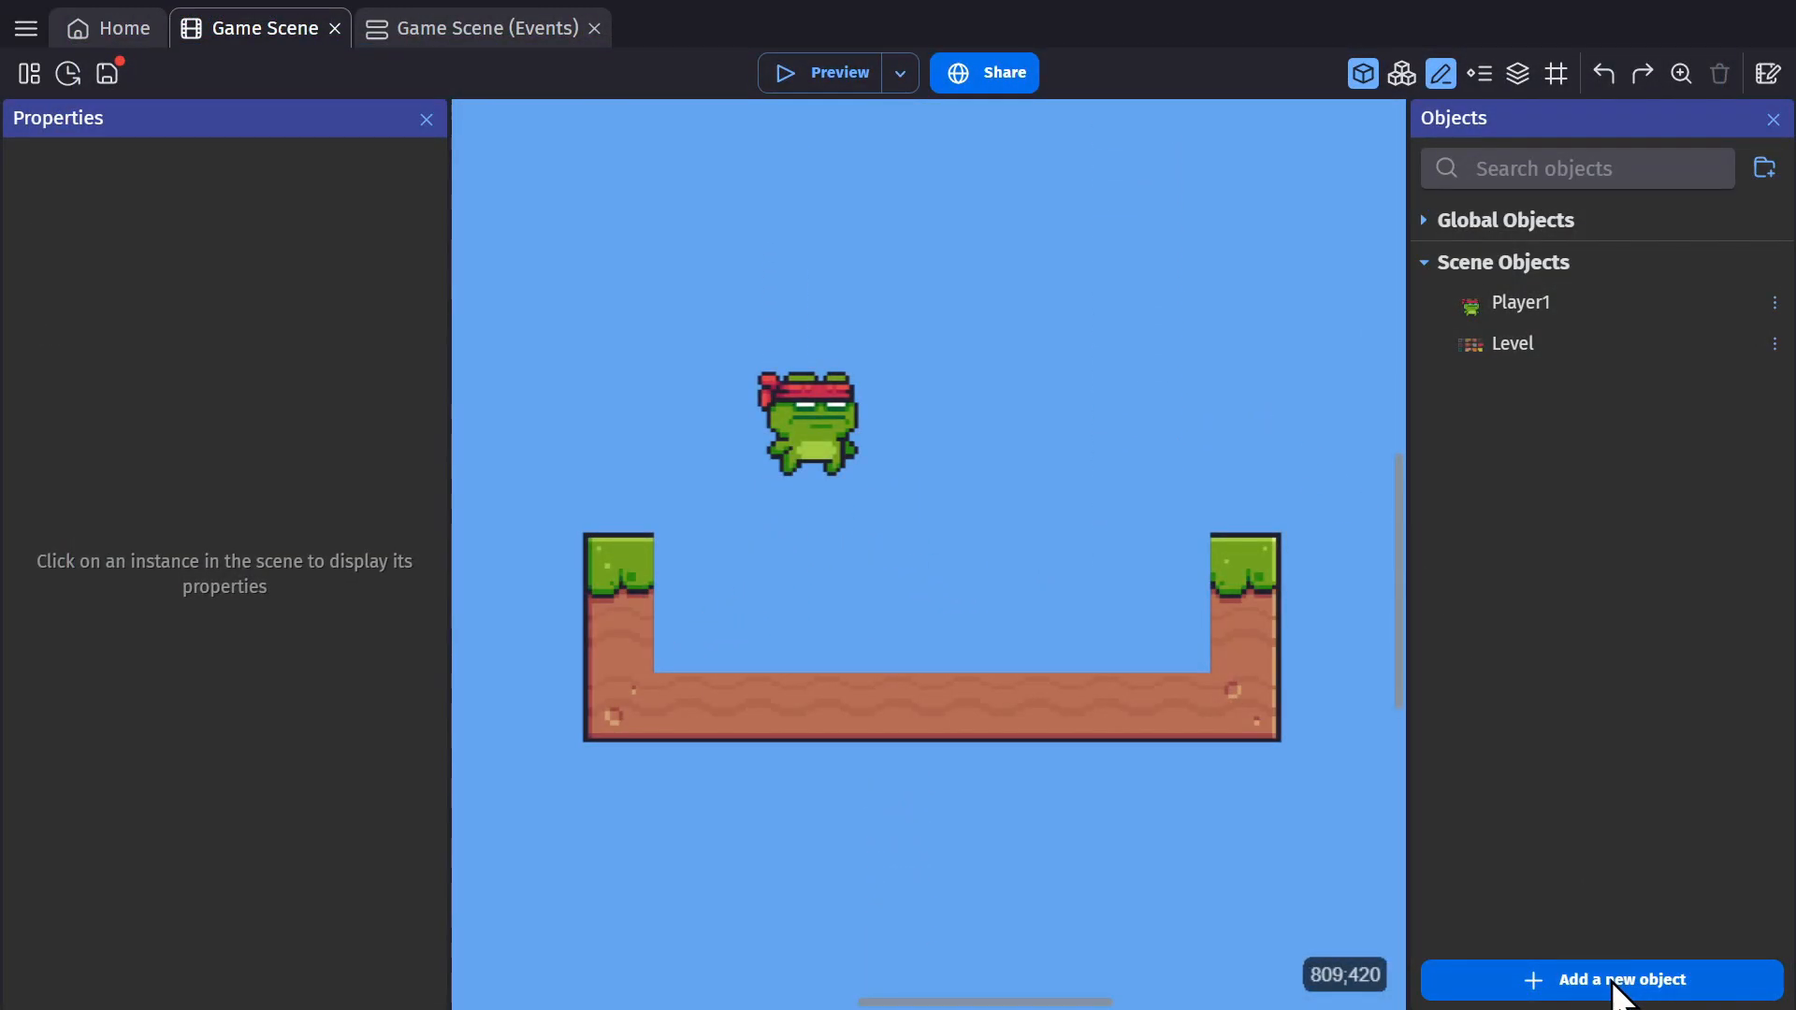
- Browse the new-object catalogue down to Advanced to see External Tilemap (Tiled/LDtk)
left_click(1618, 979)
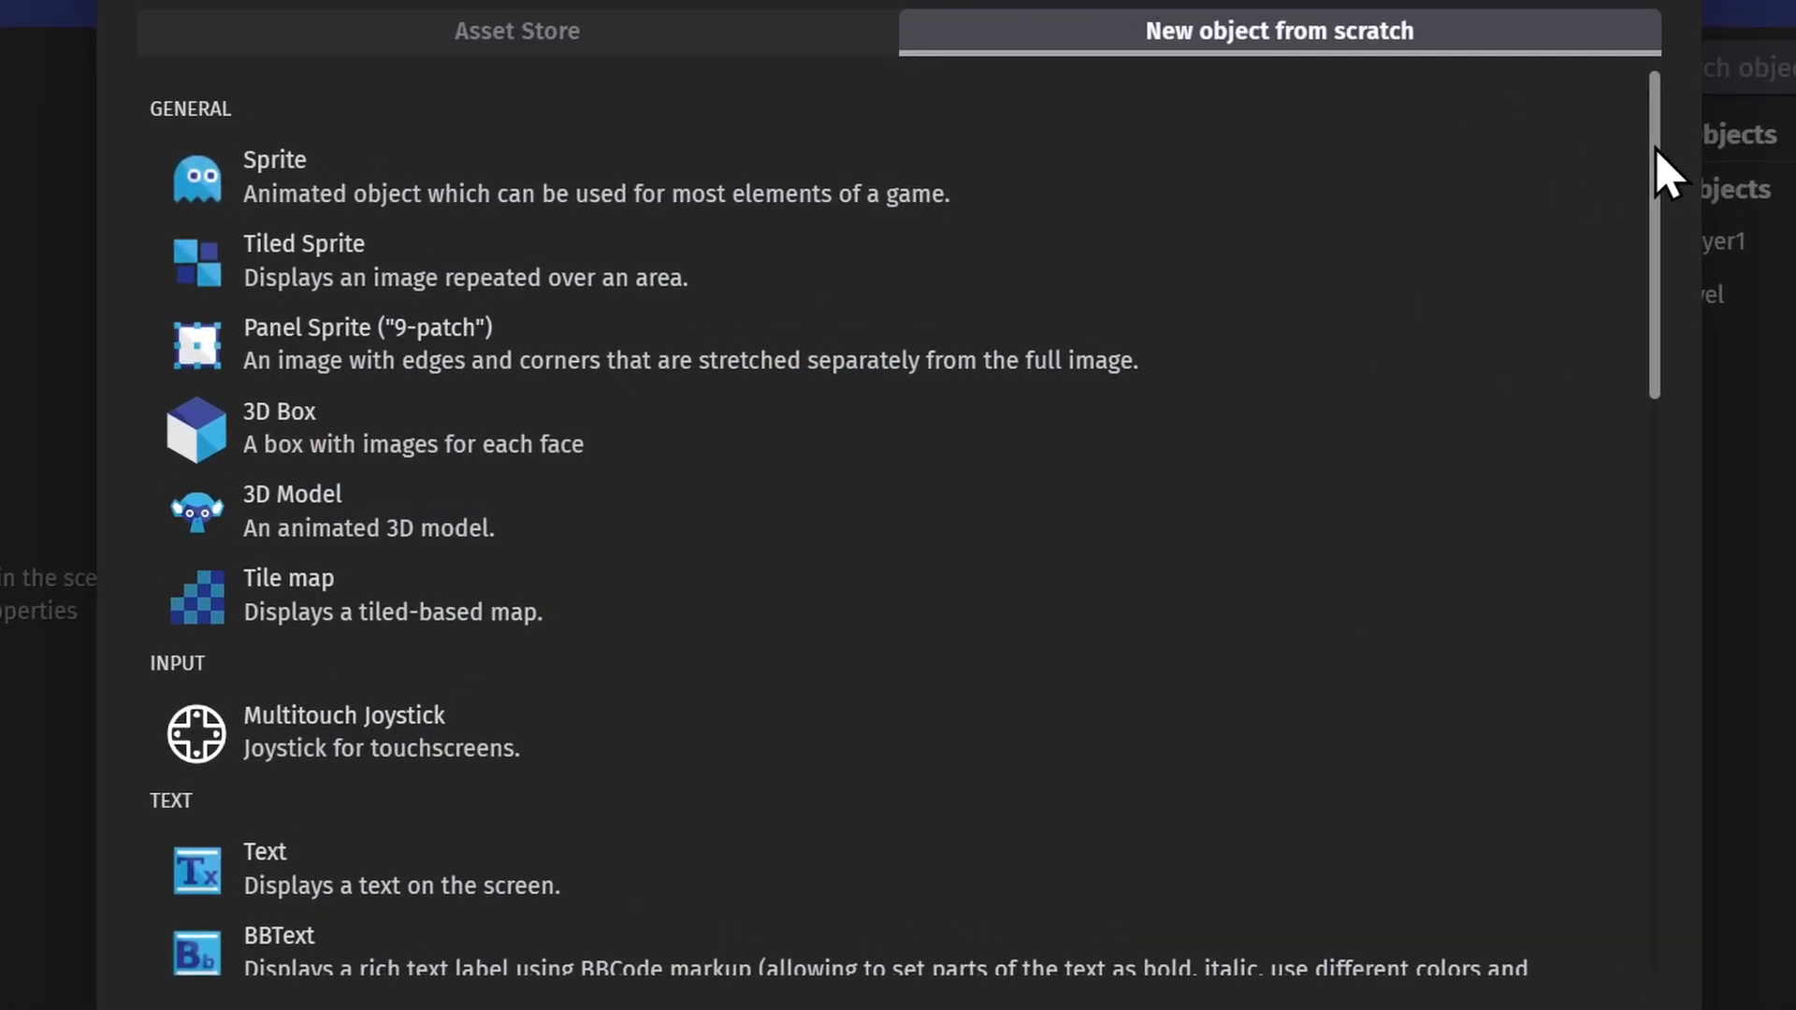
mouse_move(486, 572)
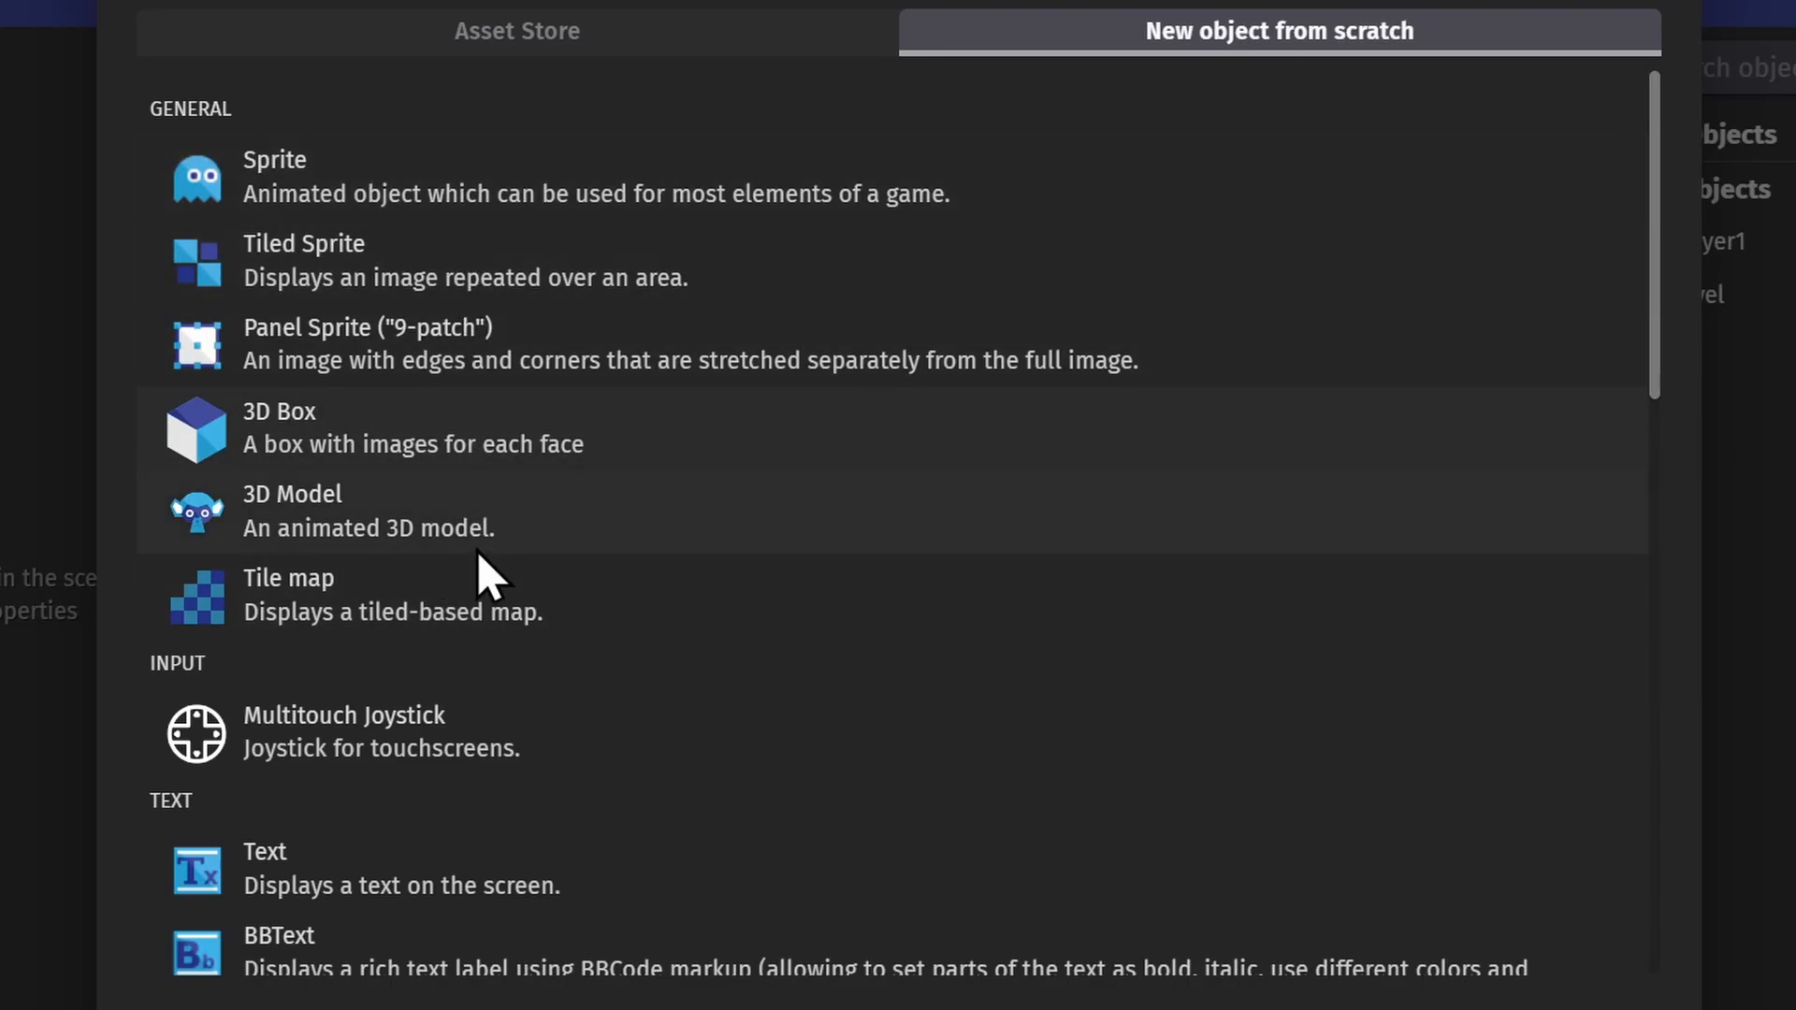
mouse_move(620, 629)
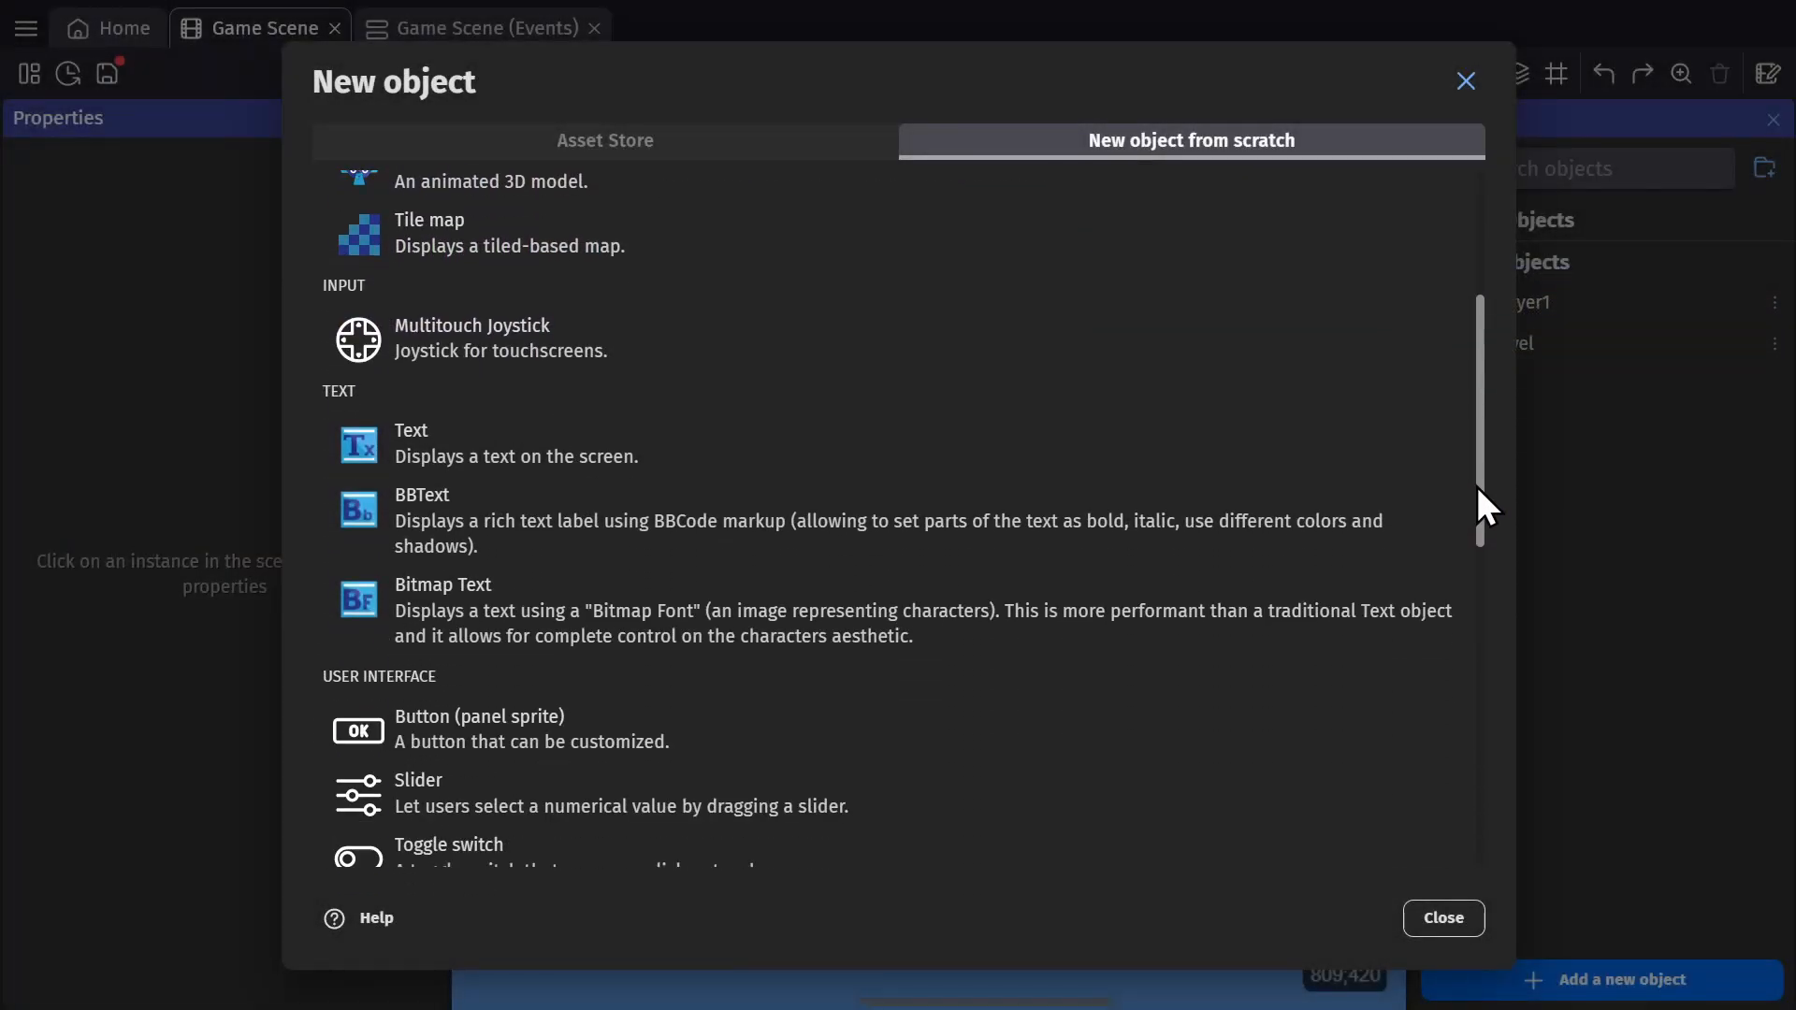
scroll("down", 3)
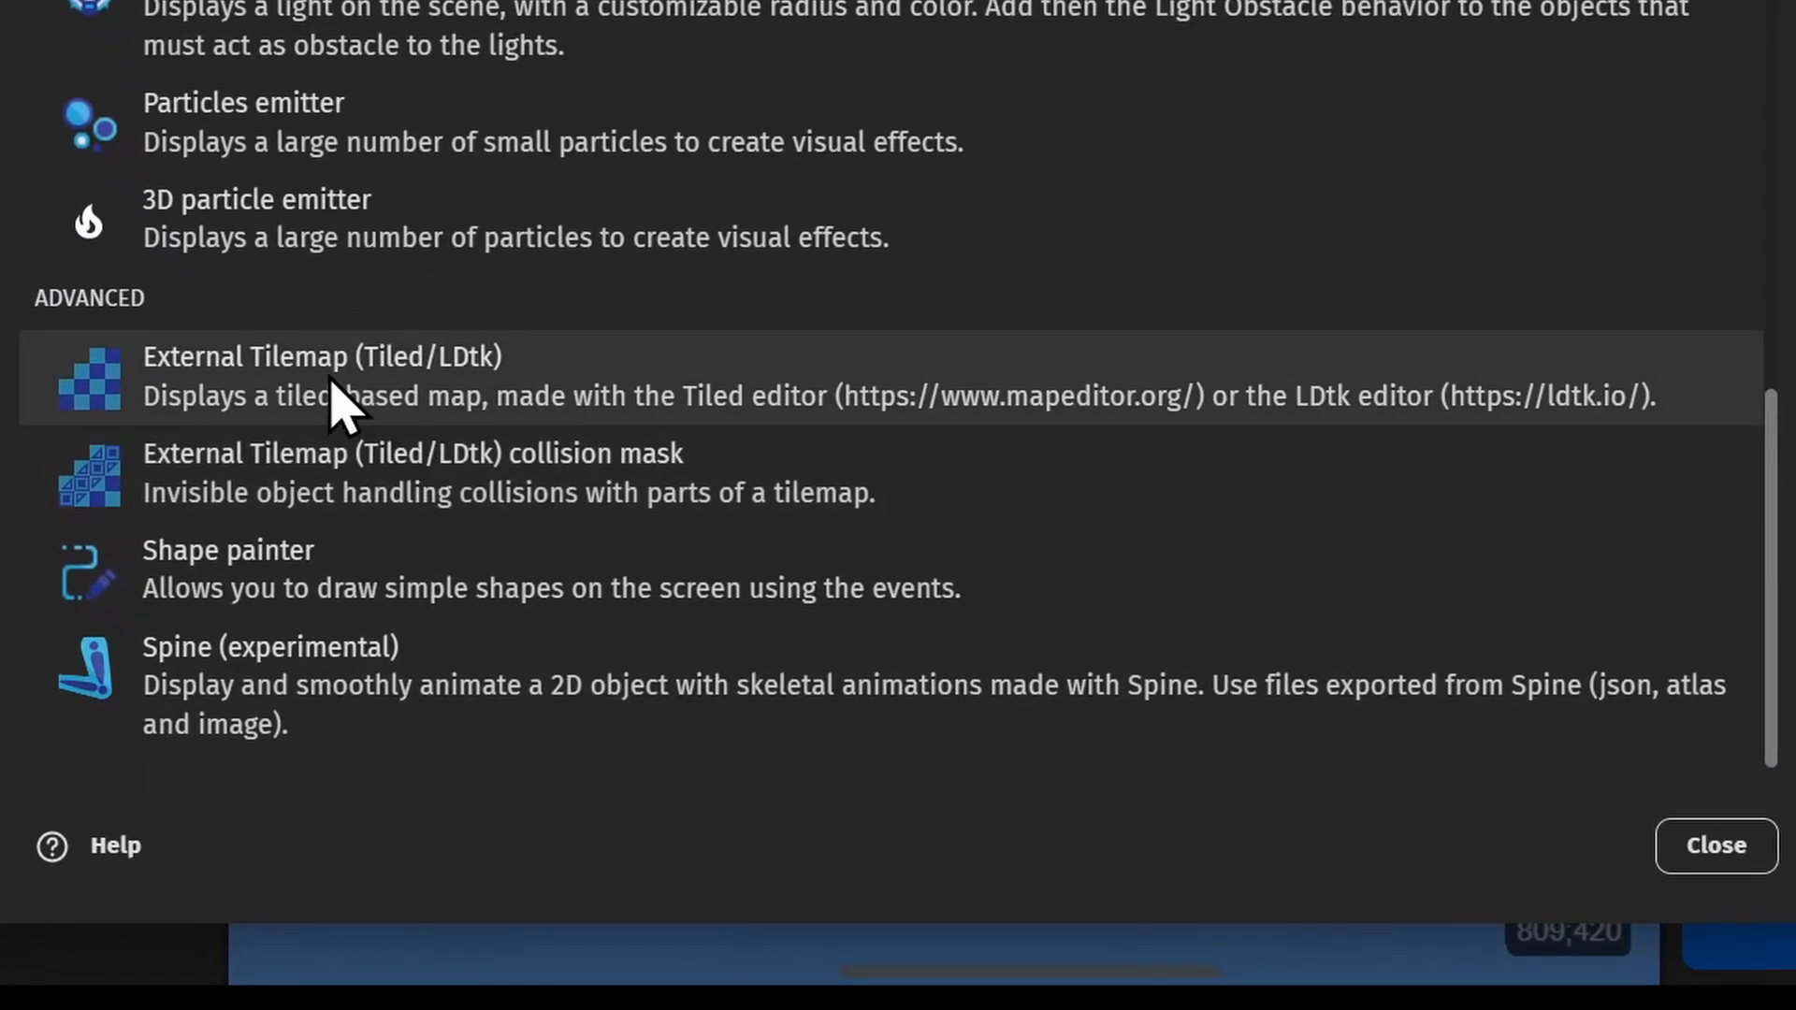